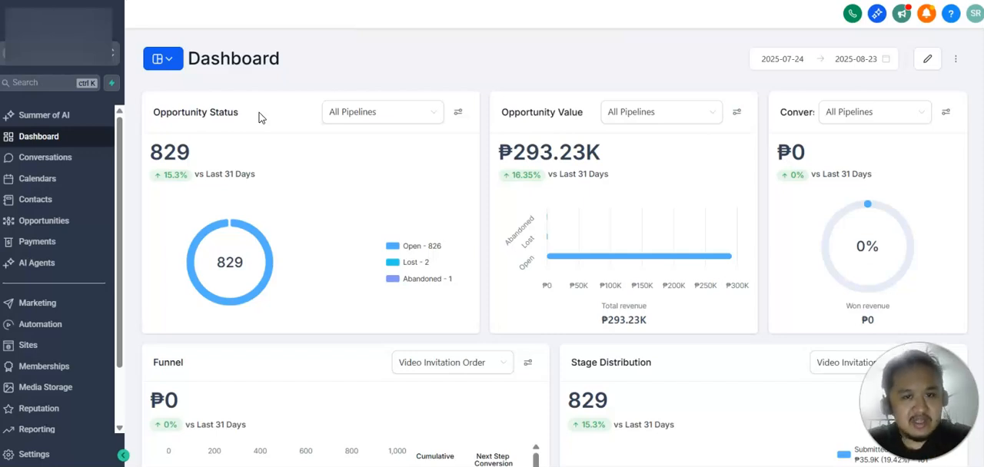
mouse_move(61, 123)
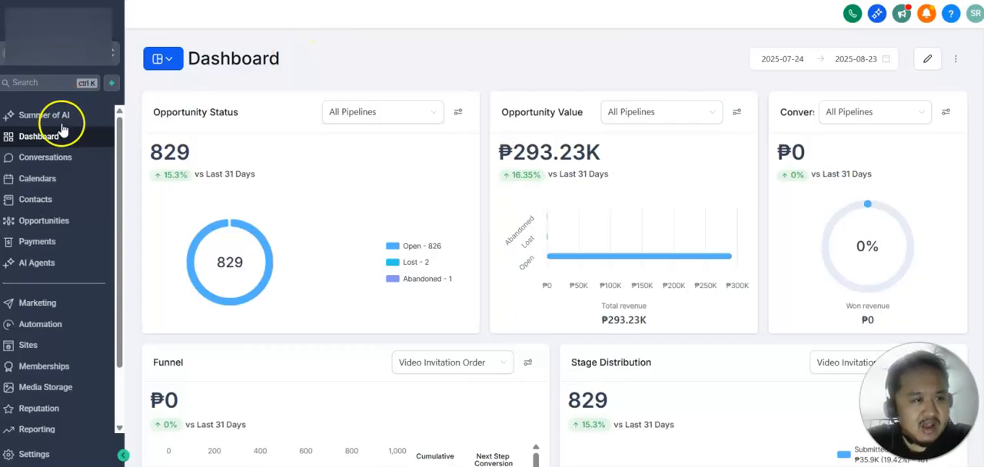
mouse_move(246, 135)
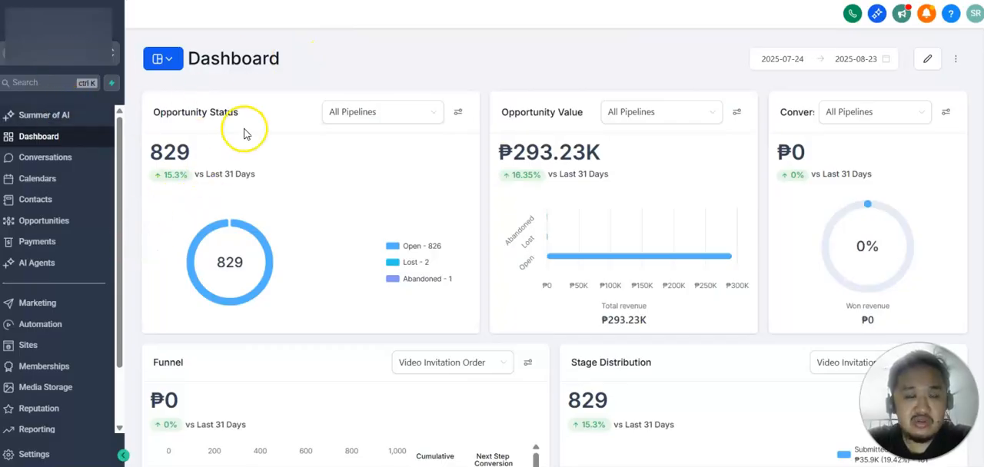
Go from the dashboard to the full Contacts smart list
click(36, 199)
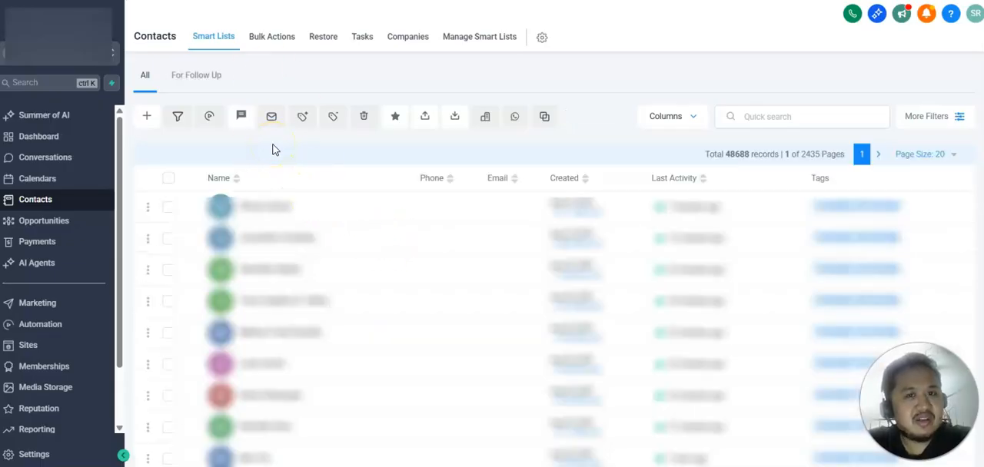
mouse_move(384, 143)
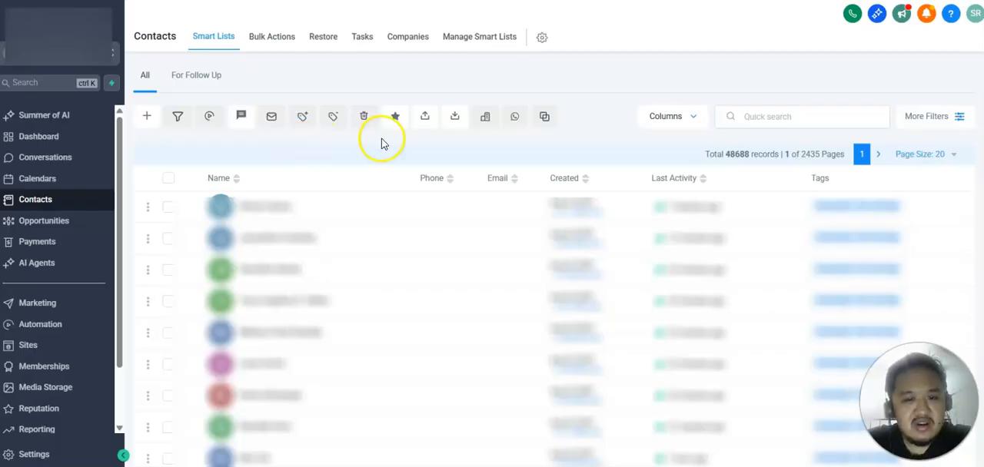
mouse_move(443, 224)
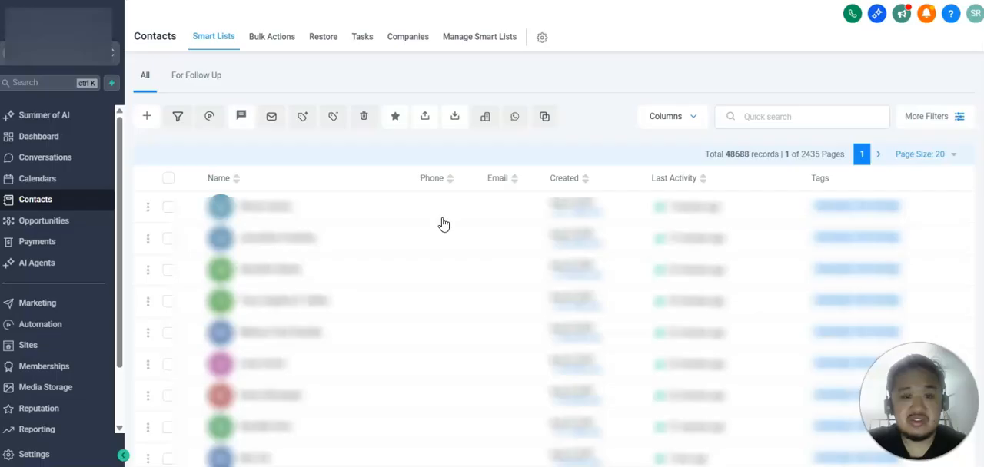
mouse_move(561, 136)
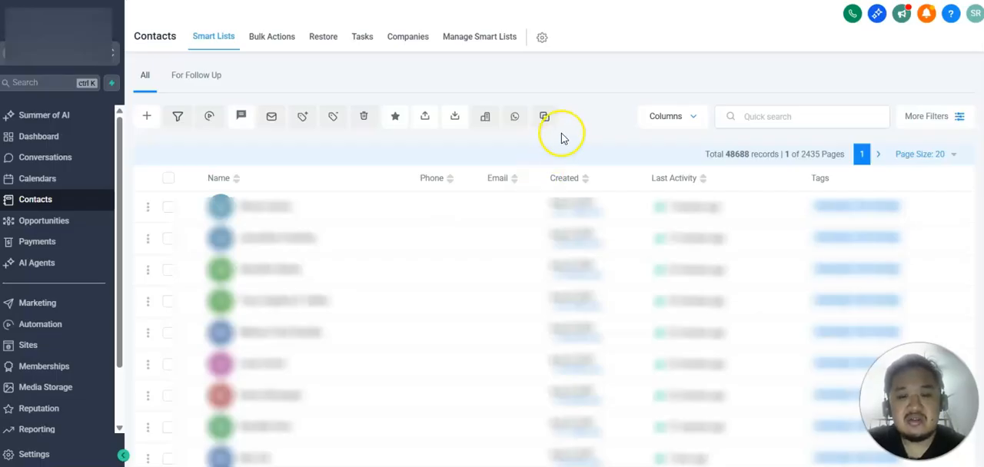
mouse_move(176, 178)
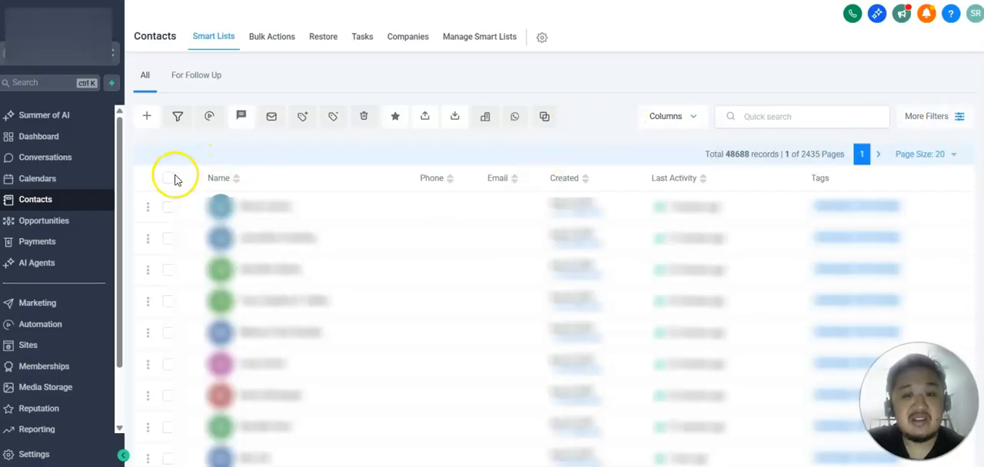
click(169, 177)
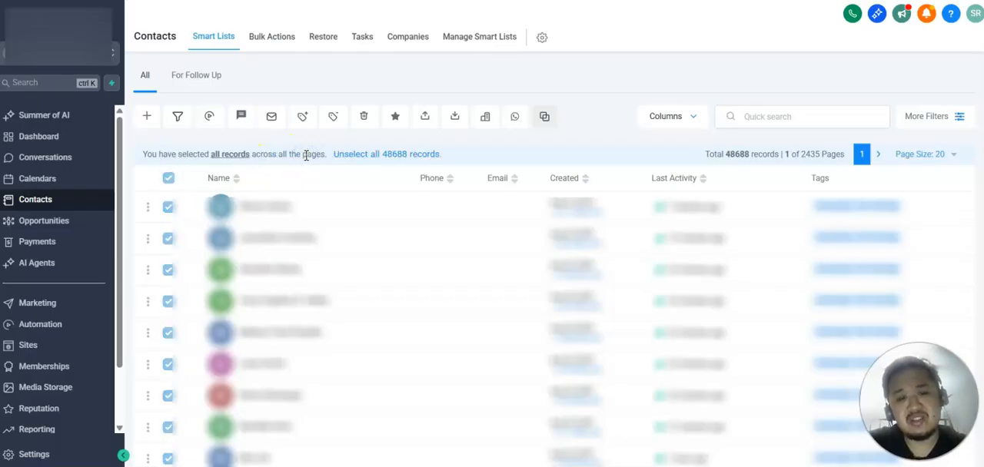
mouse_move(398, 146)
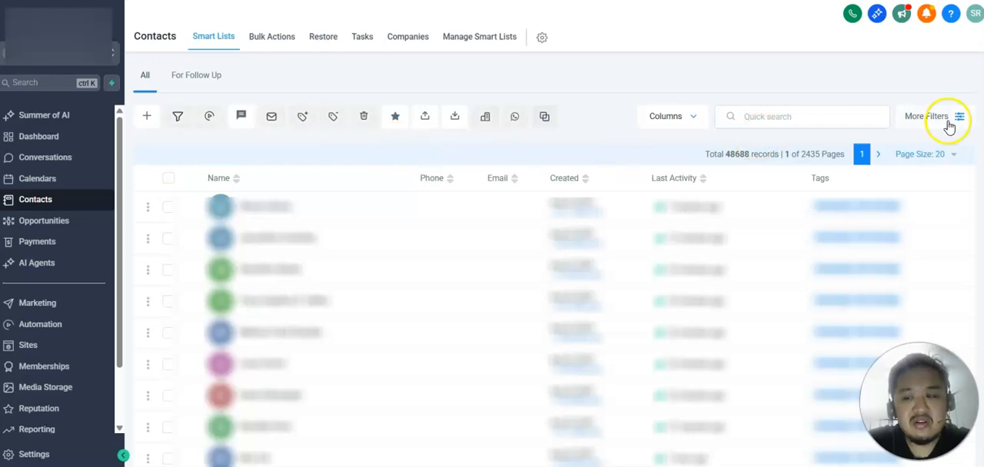
Filter contacts to those whose Phone is not empty, leaving 2,936 records
click(930, 117)
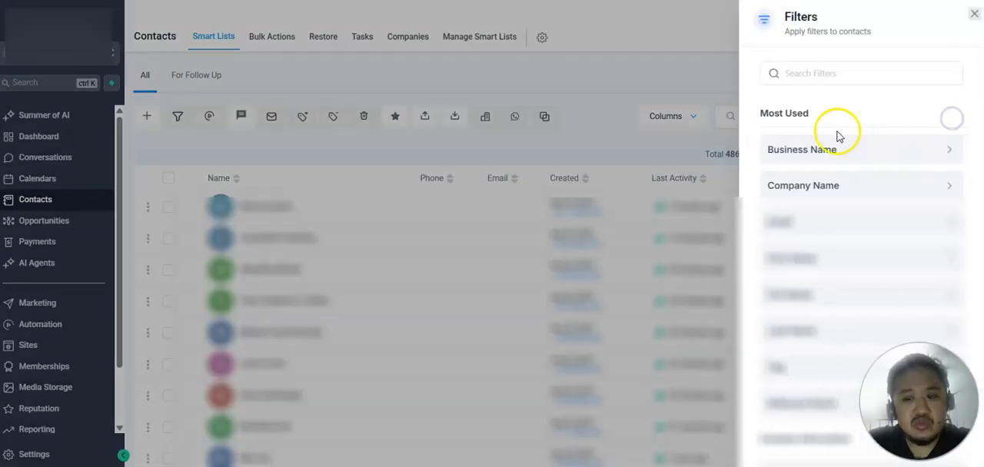
text(ph)
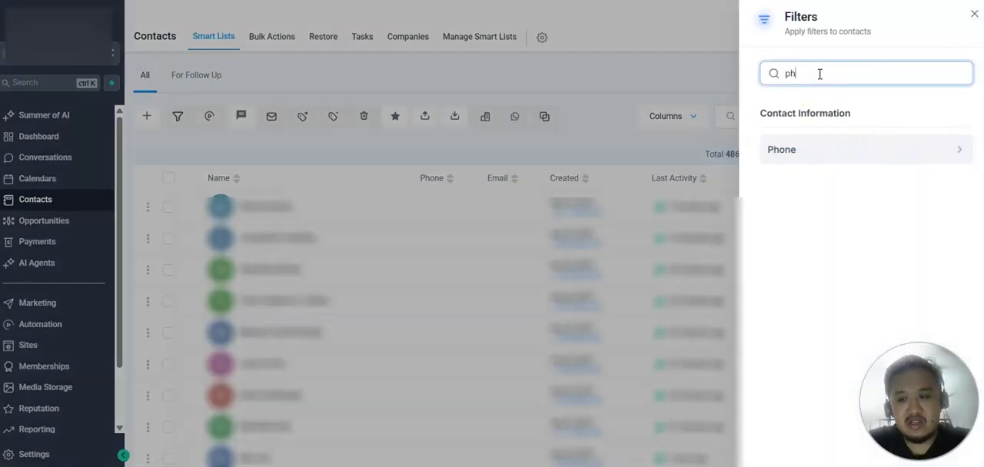
text(o)
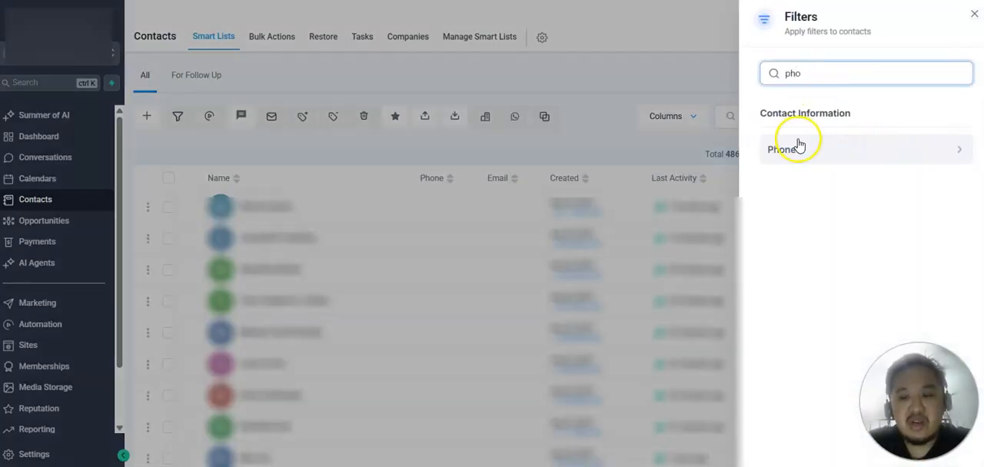
click(784, 149)
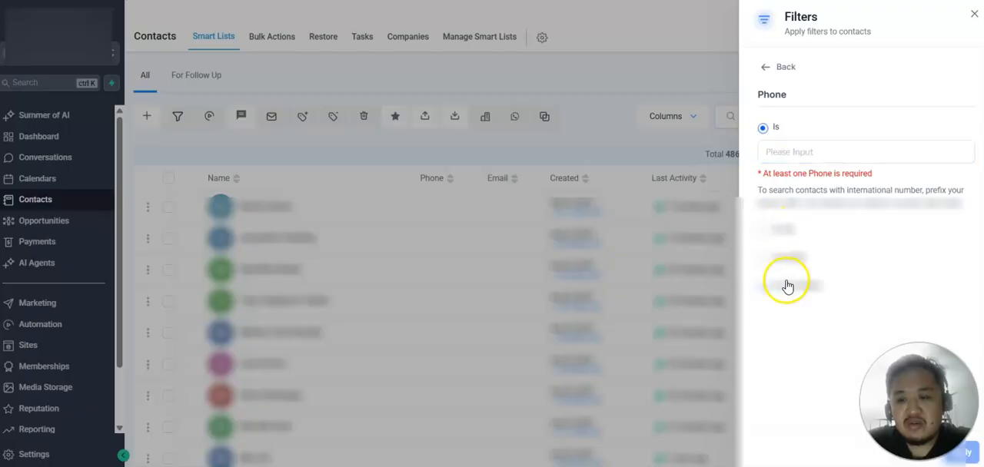
click(762, 126)
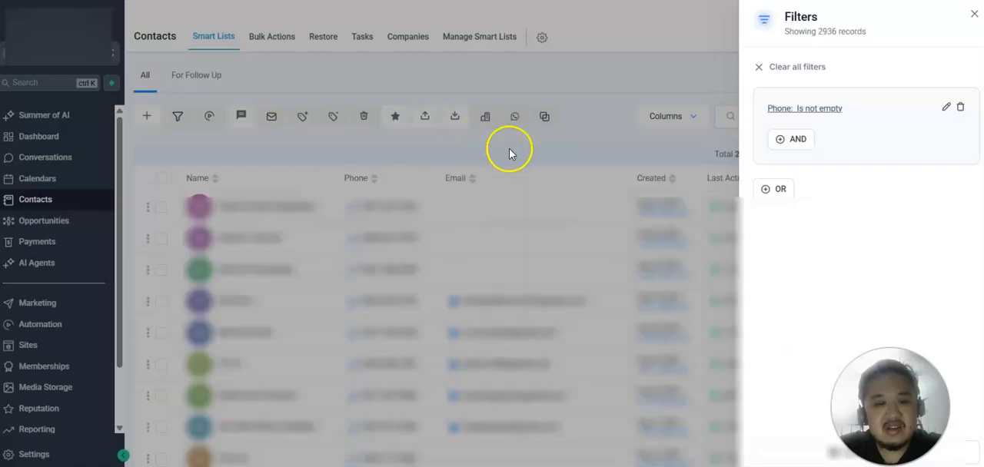
click(975, 14)
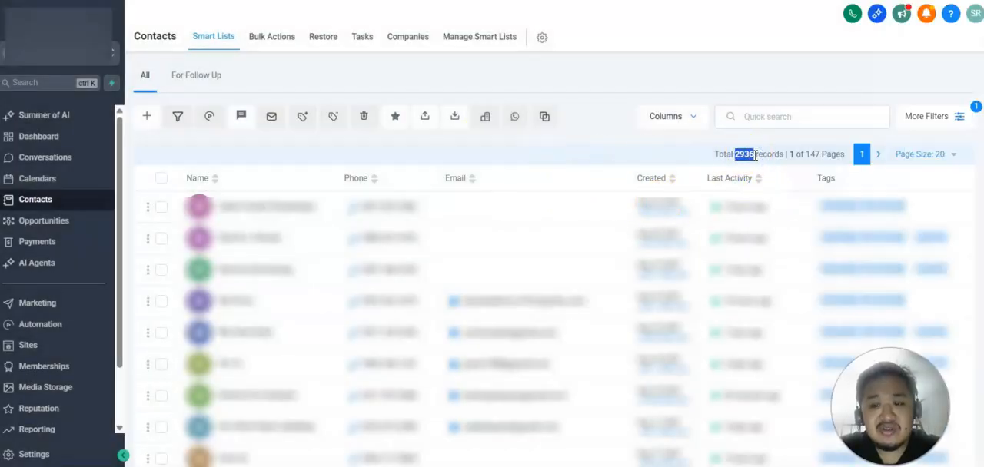
mouse_move(591, 135)
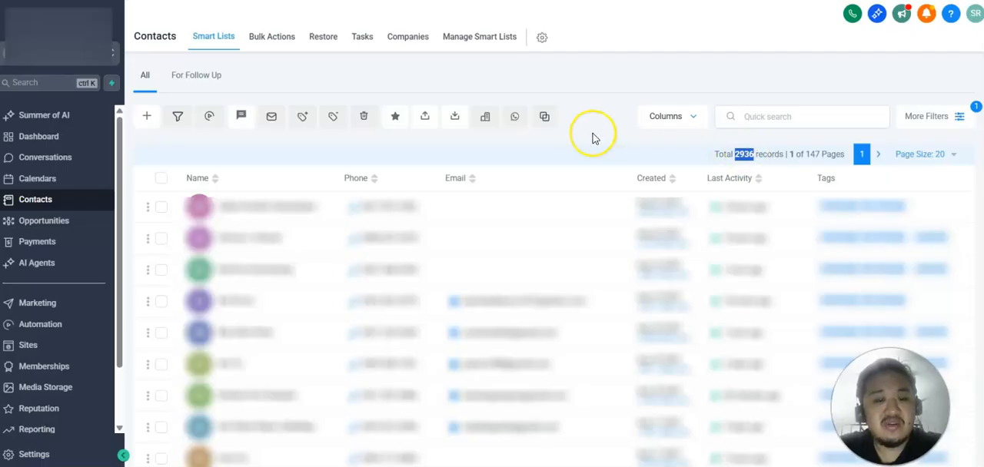
mouse_move(805, 146)
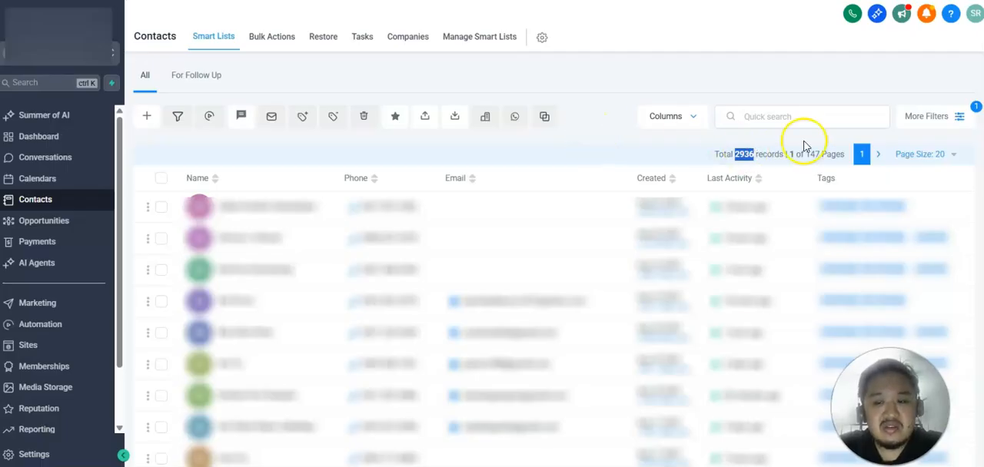
Save the filtered contacts as a smart list named 'SMS Sending list' and view it
click(925, 117)
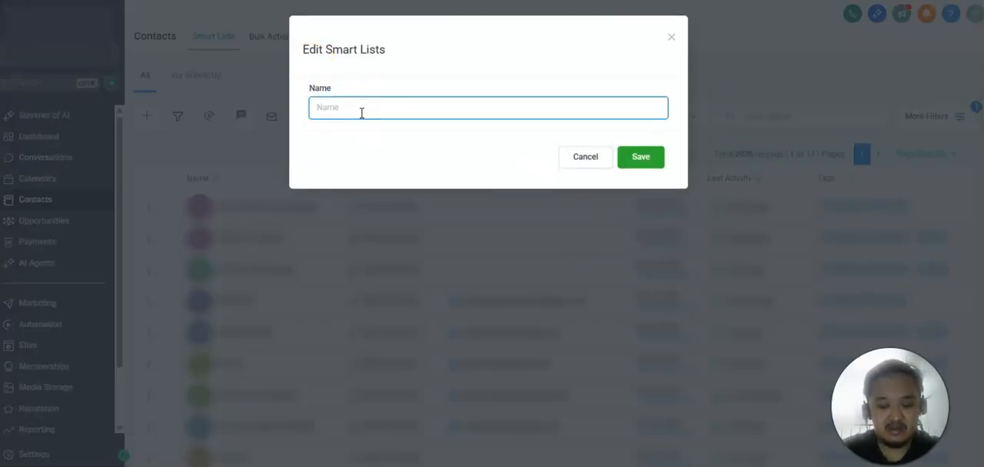
text(SMS)
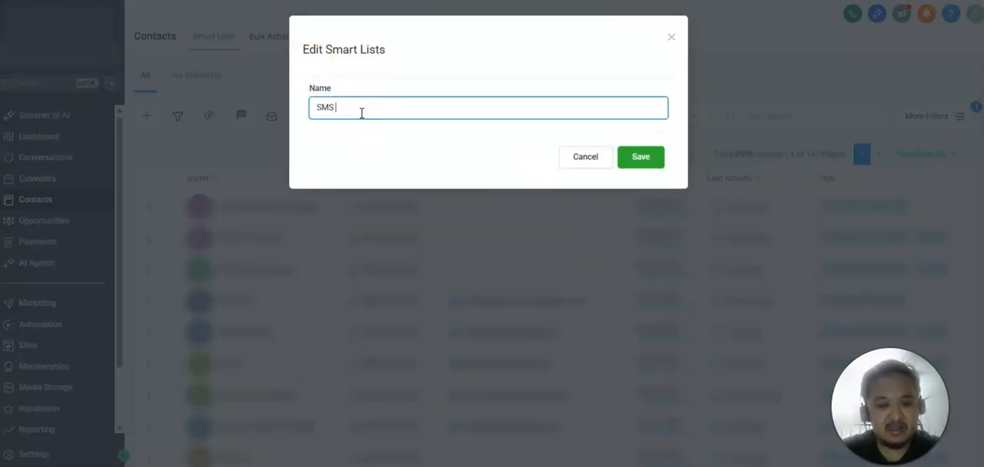
text(Sending list)
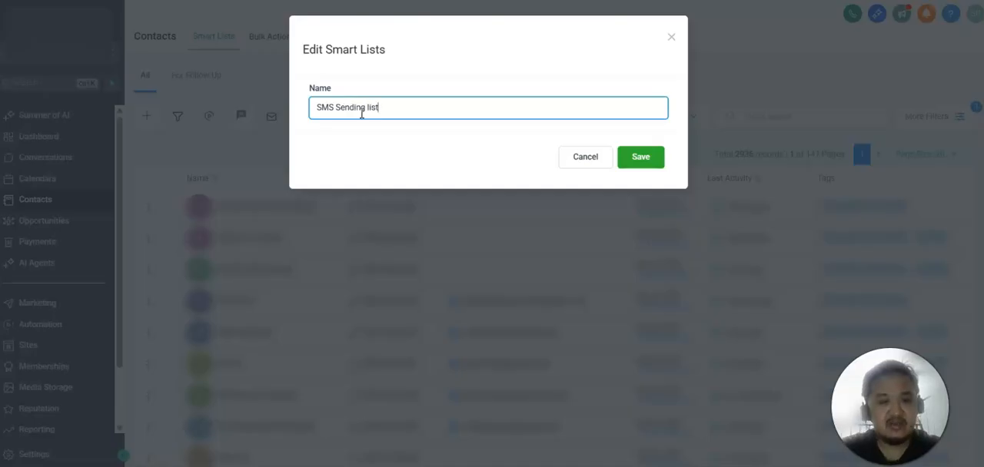
click(639, 157)
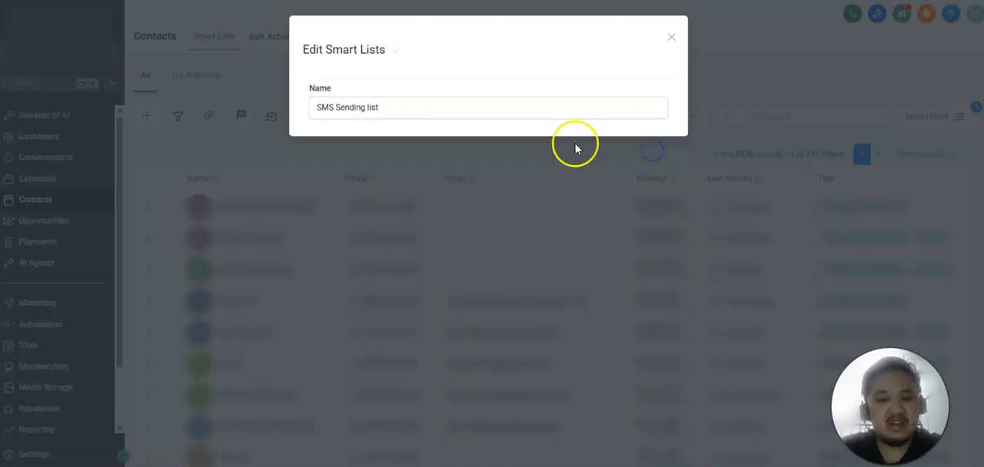
click(670, 37)
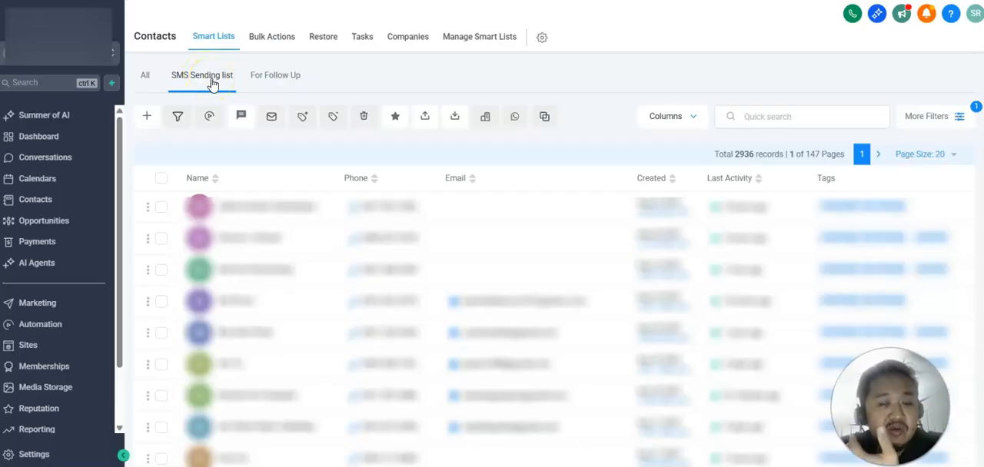
mouse_move(388, 67)
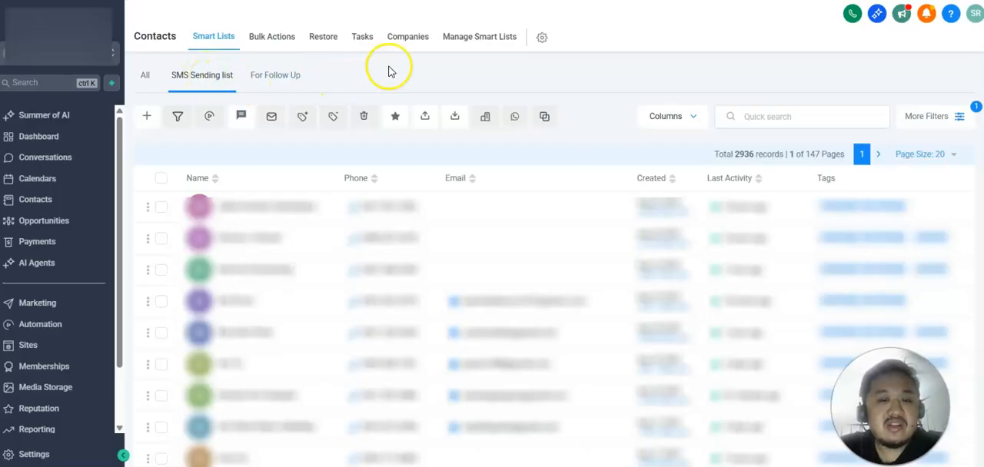
mouse_move(461, 46)
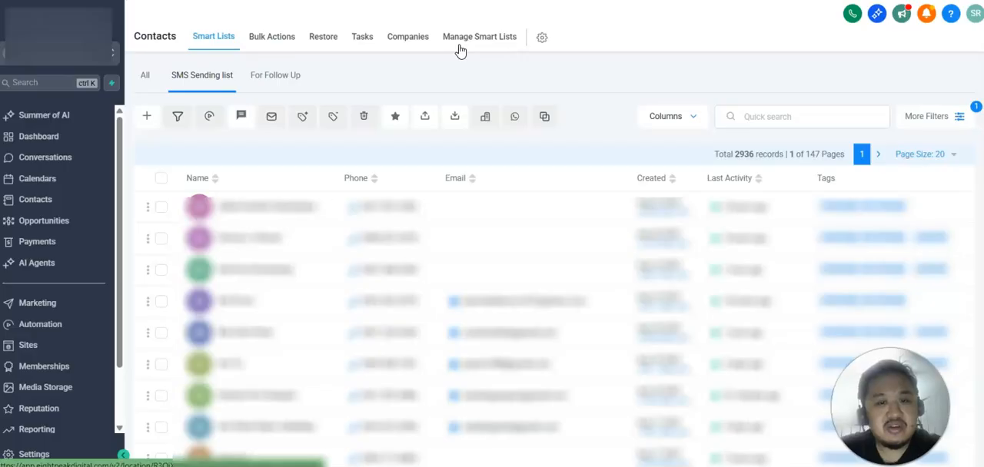
Review Manage Smart Lists and the SMS Sending list sharing options, then return to All contacts
click(479, 37)
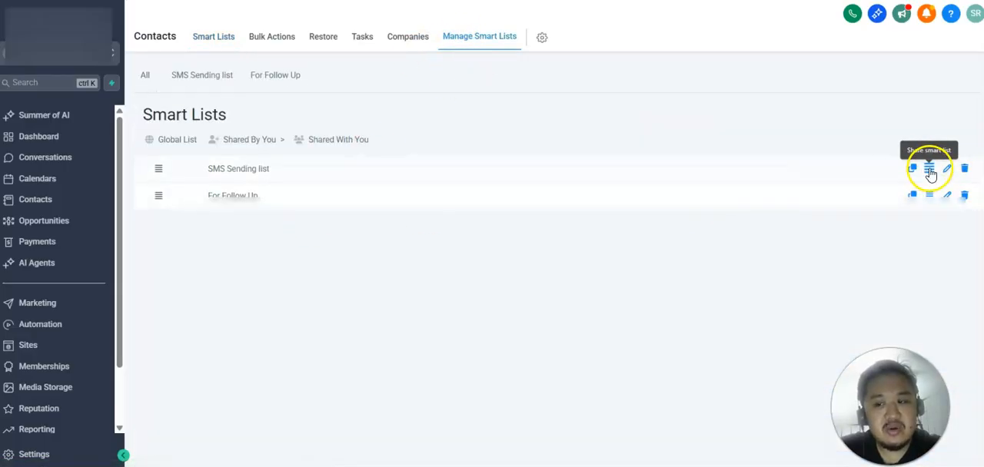
click(913, 169)
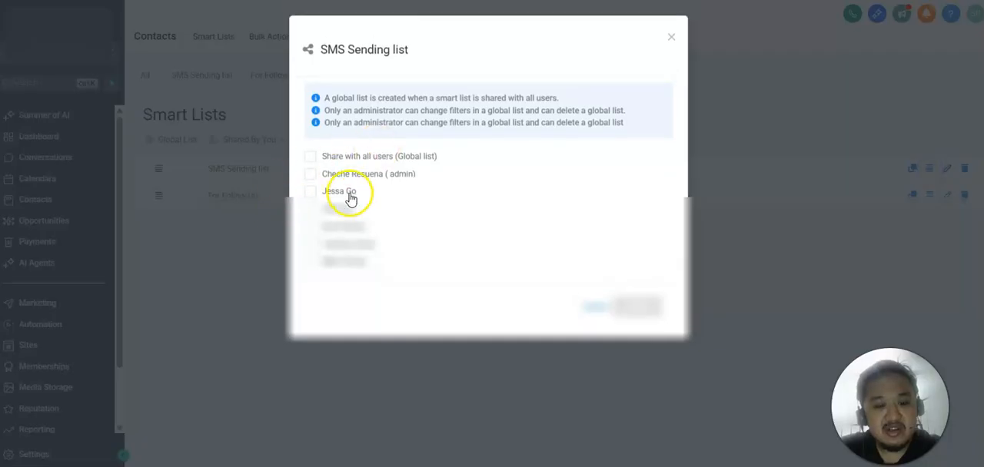
click(670, 37)
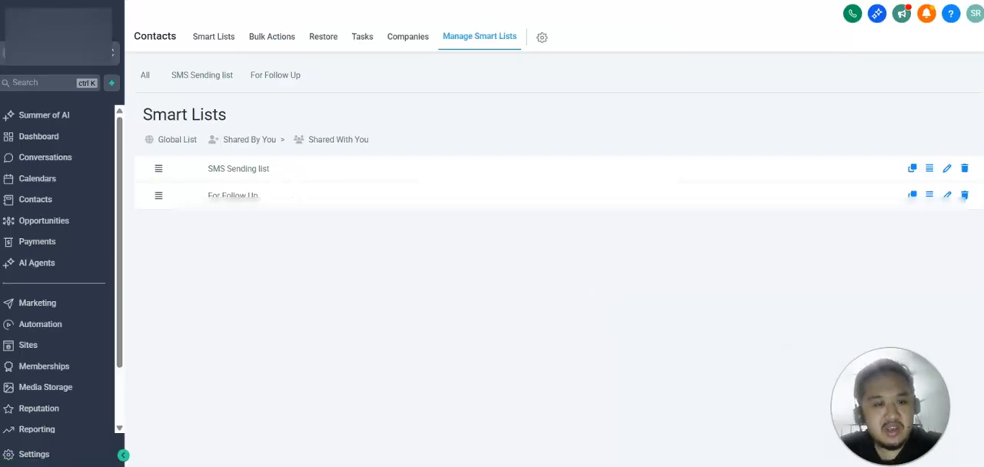
click(212, 37)
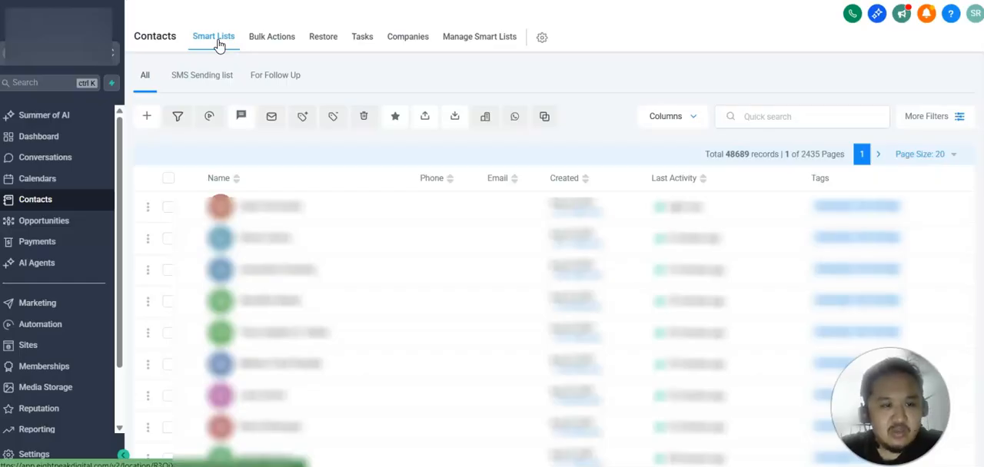
Select all 2,936 SMS Sending list contacts and start a bulk Send SMS to them
click(201, 73)
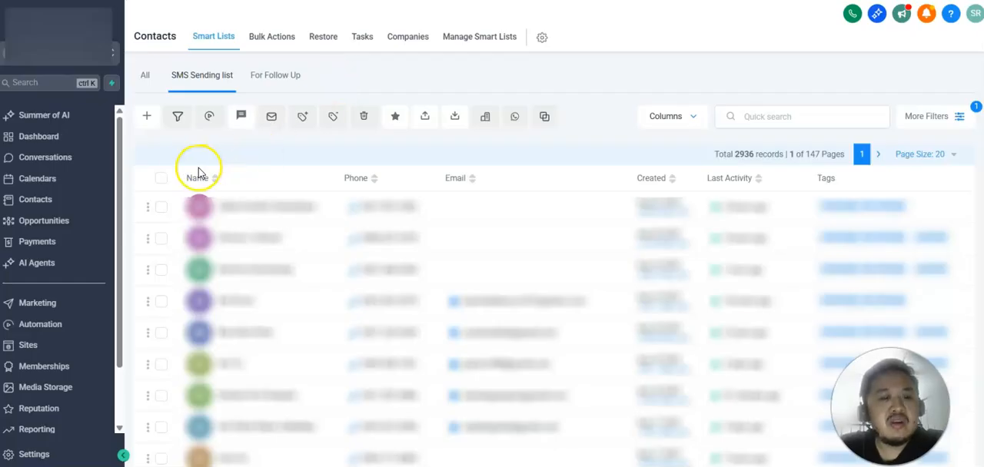
click(160, 176)
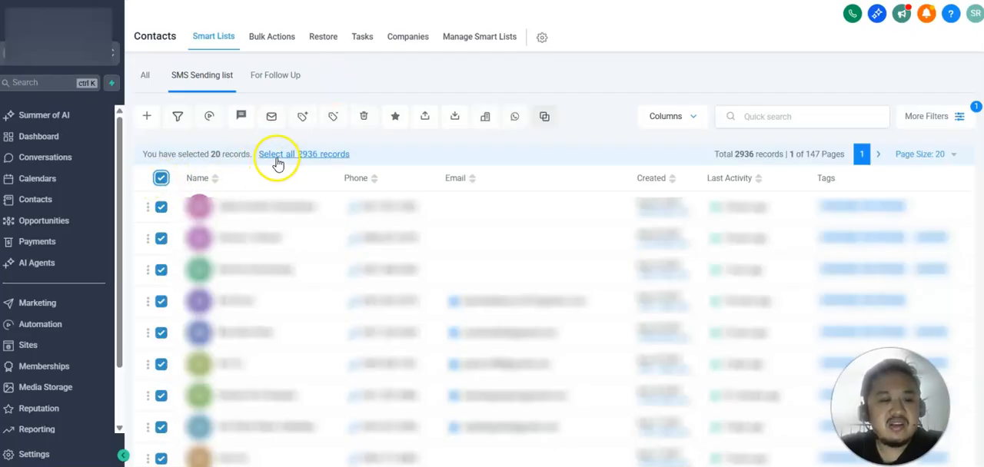
click(277, 154)
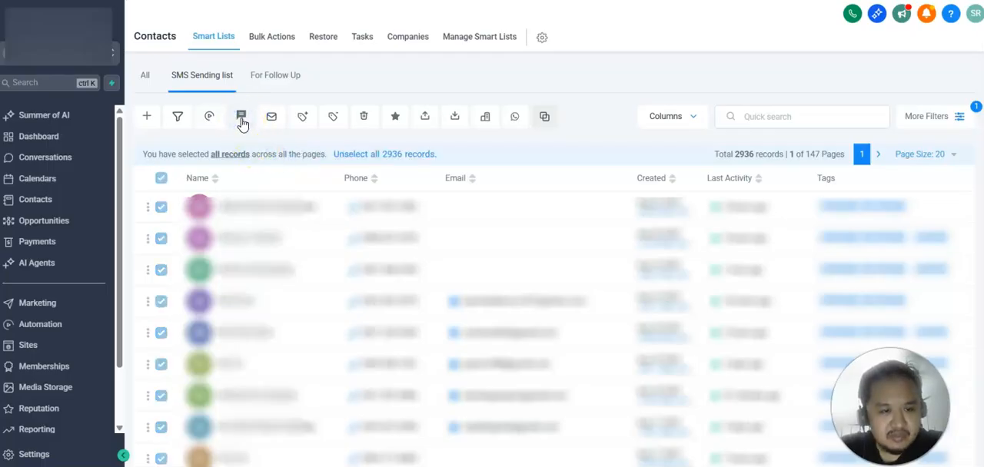
click(242, 117)
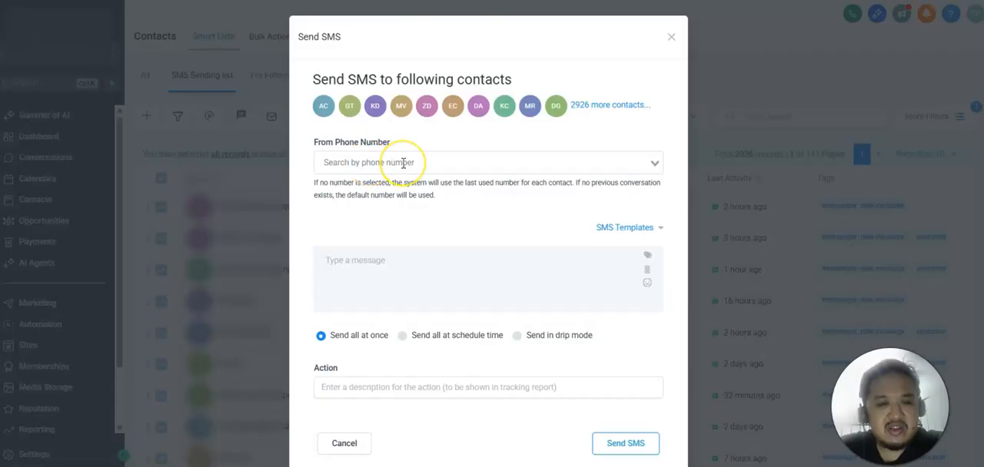
mouse_move(418, 178)
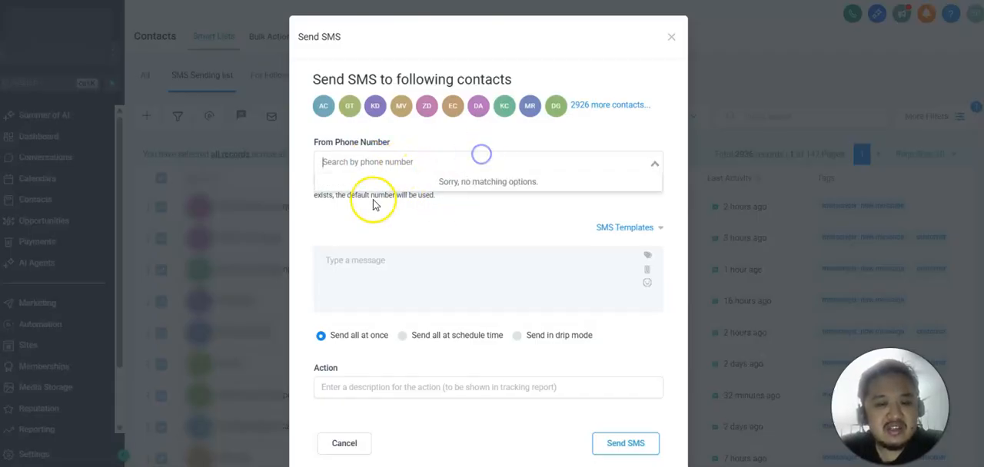
Check the From Phone Number options and keep 'Send all at once'
click(454, 163)
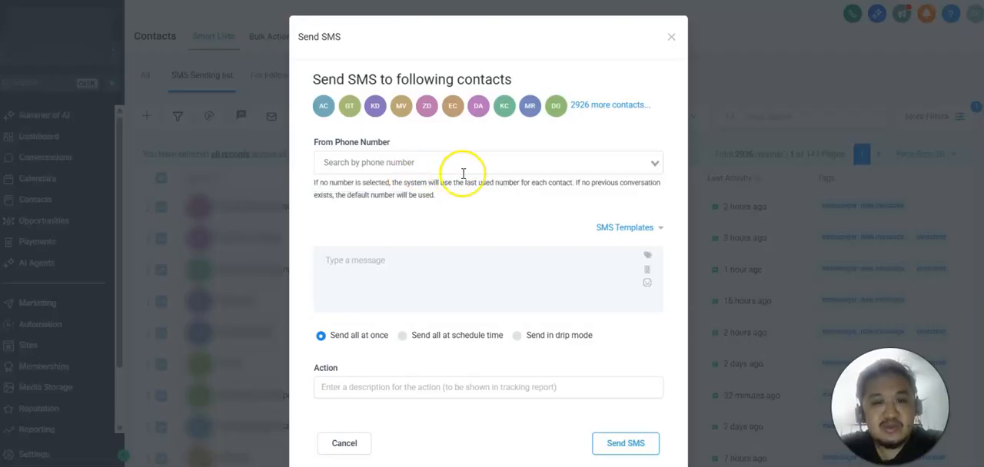
mouse_move(452, 181)
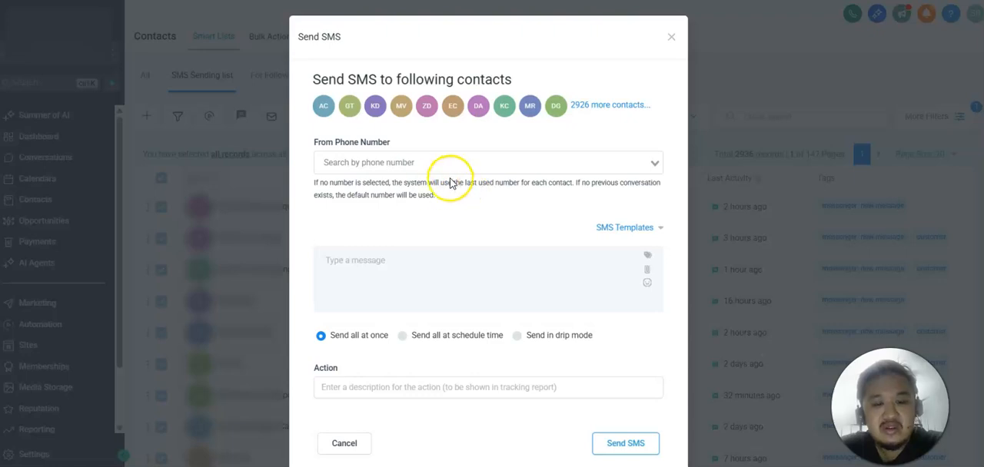
click(487, 163)
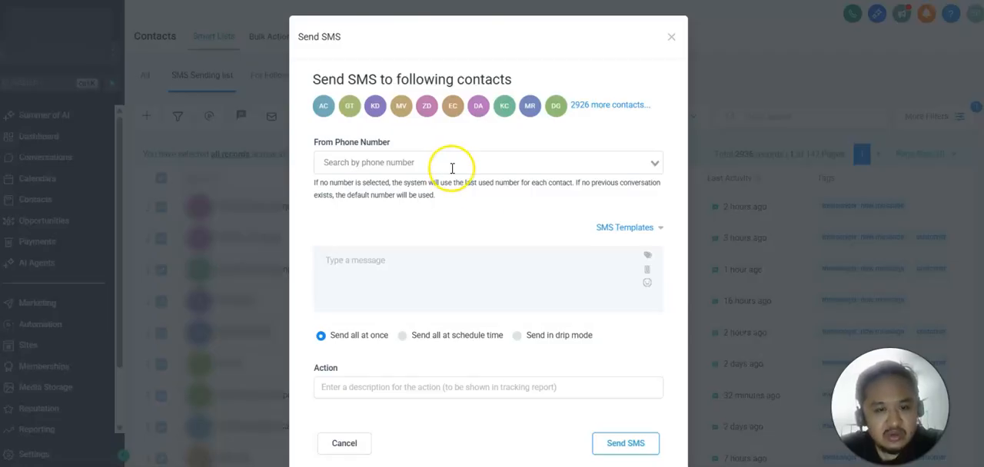
mouse_move(472, 214)
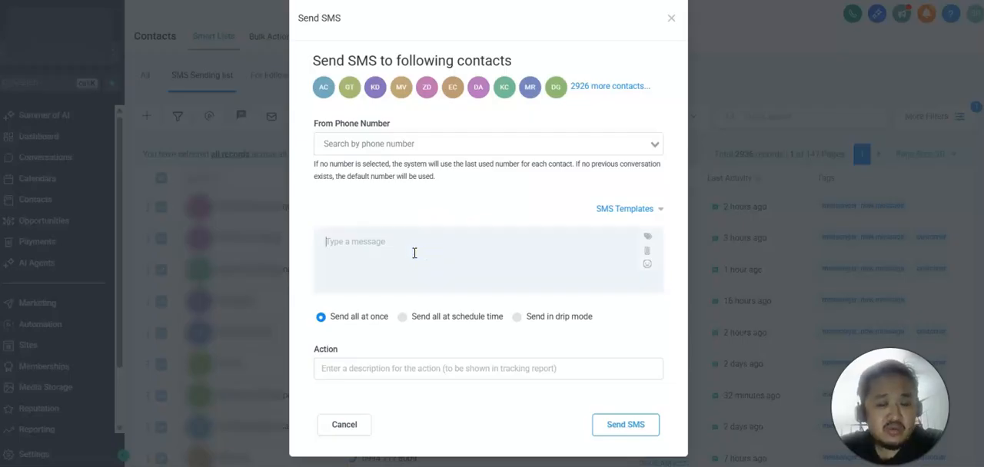
mouse_move(603, 225)
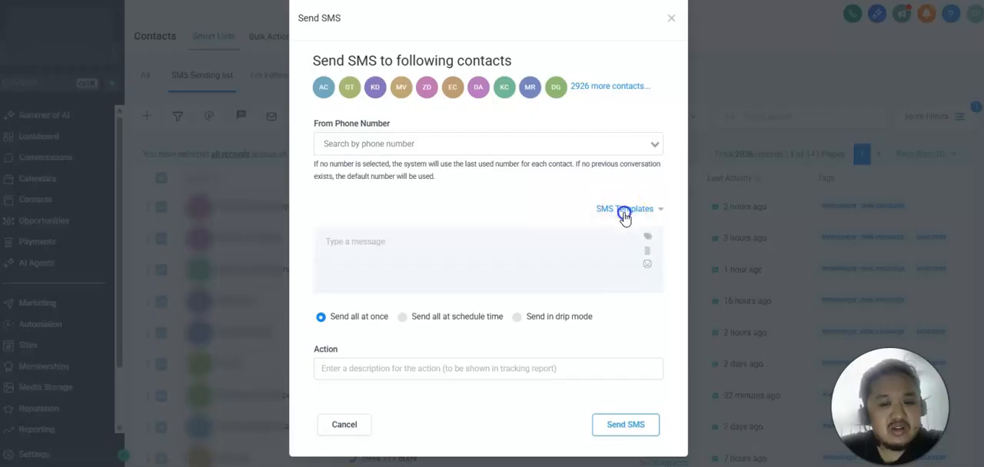
mouse_move(581, 222)
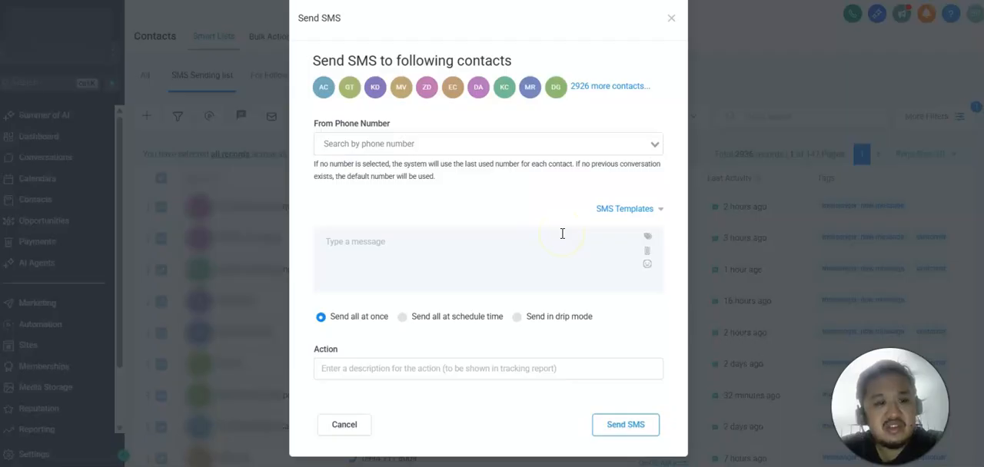
mouse_move(553, 150)
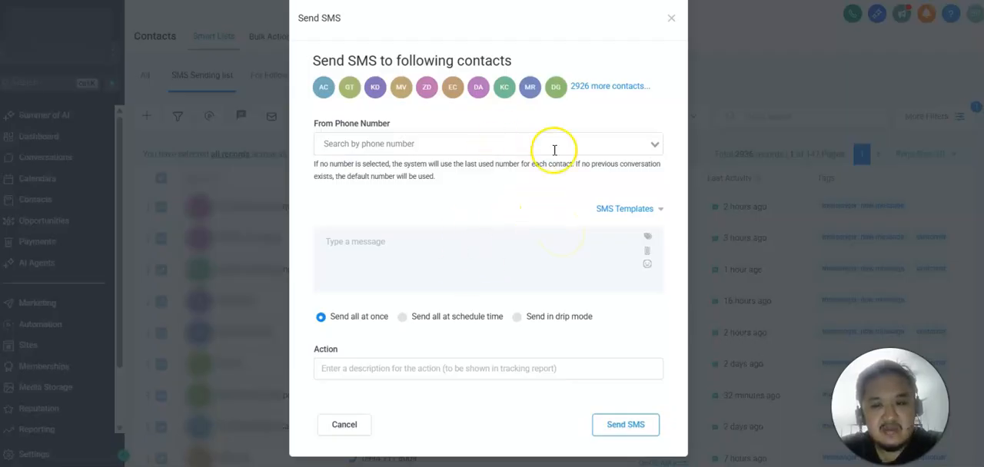
mouse_move(437, 234)
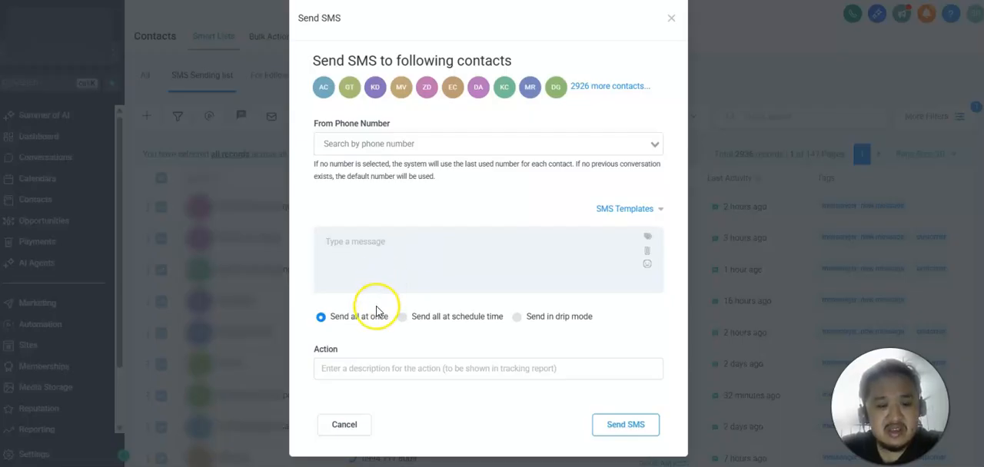
mouse_move(521, 321)
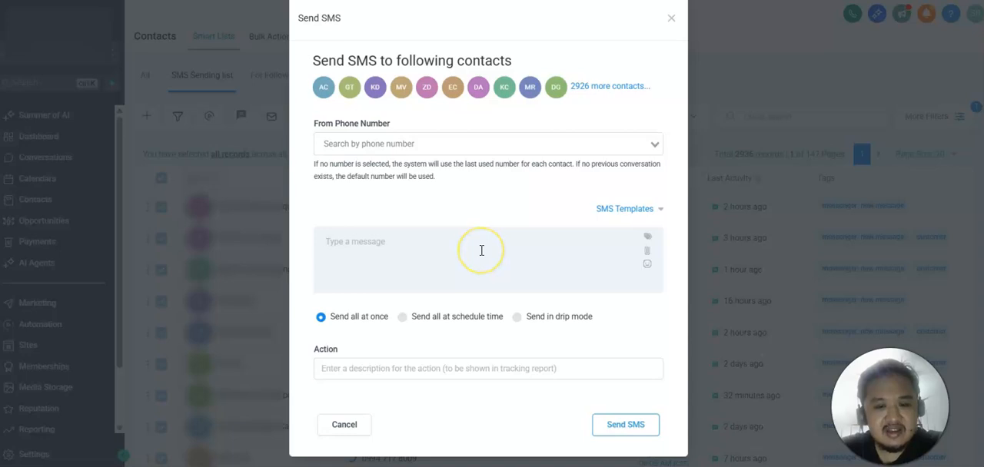
mouse_move(379, 321)
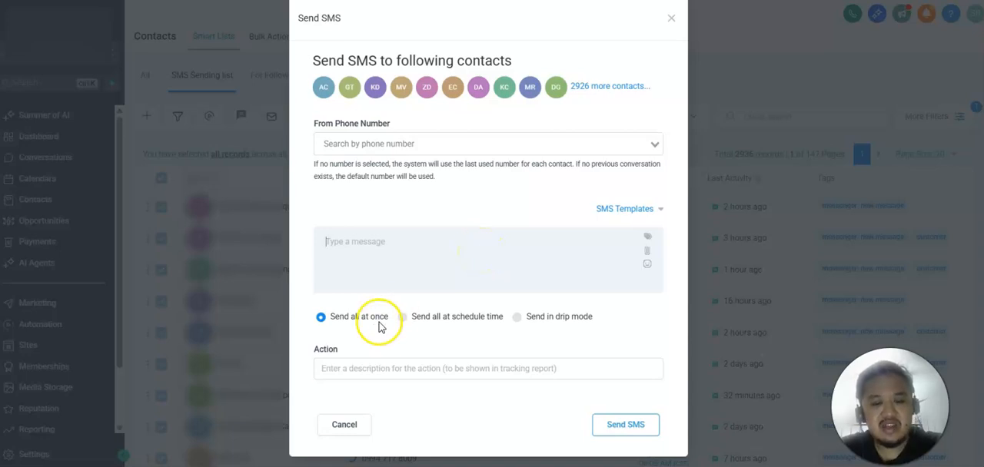
click(487, 369)
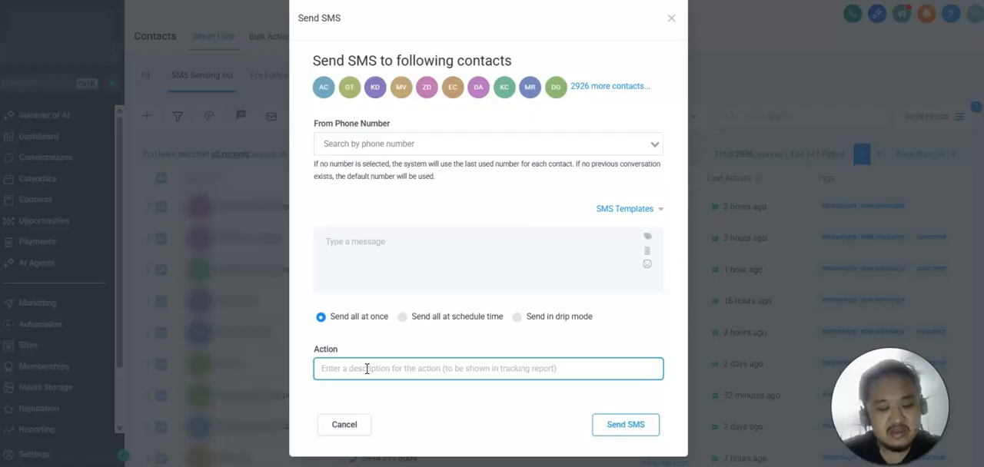
Label the action 'Promo SMS for 20% OFF - Aug 2025' for tracking
text(Promo)
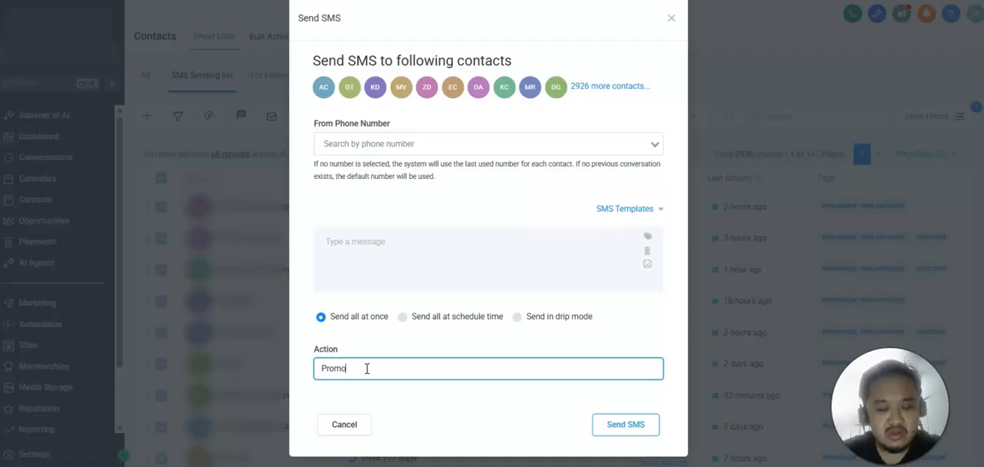
text(SMS for)
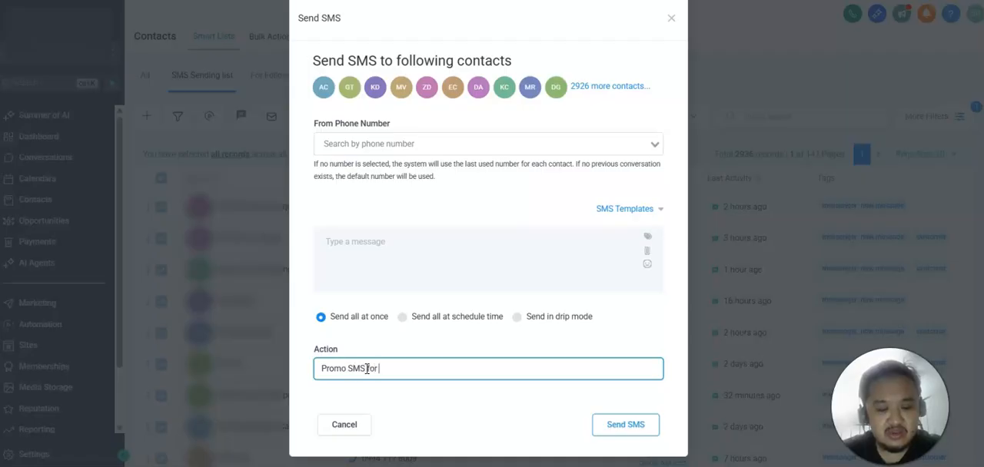
text(20)
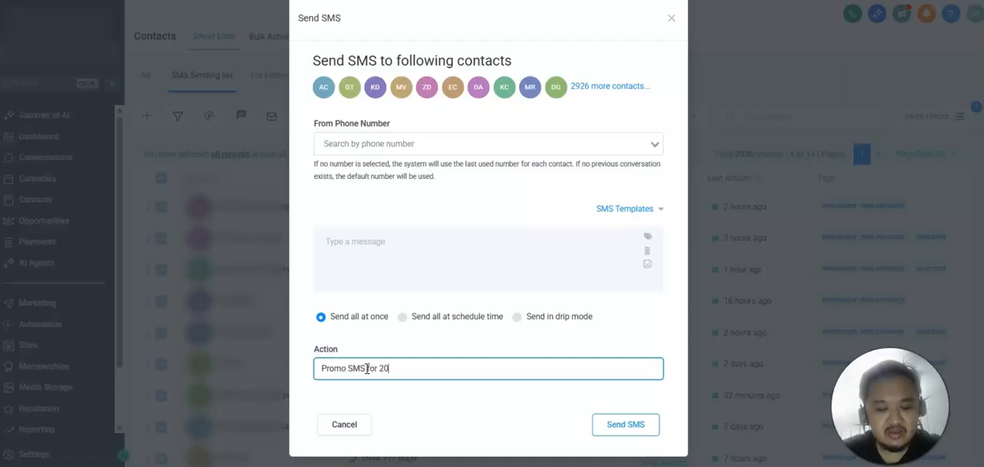
text(% OFF -)
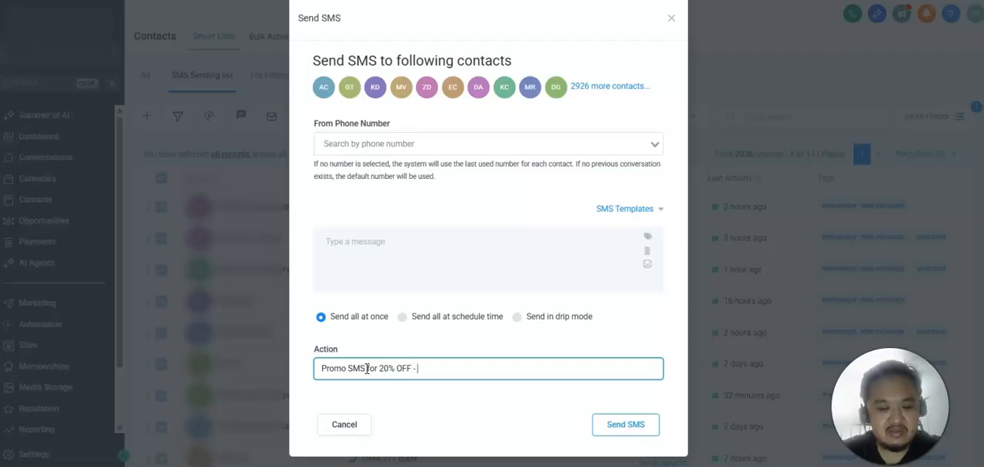
text(Aug)
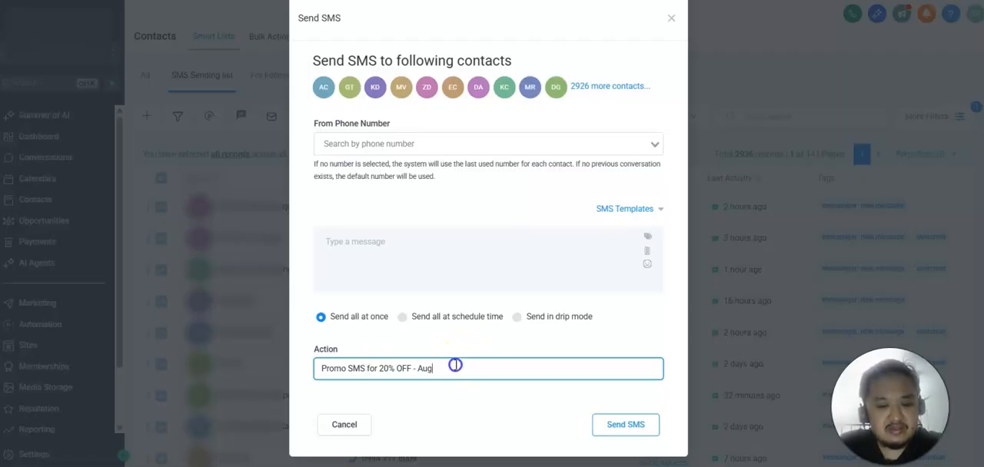
text(2025)
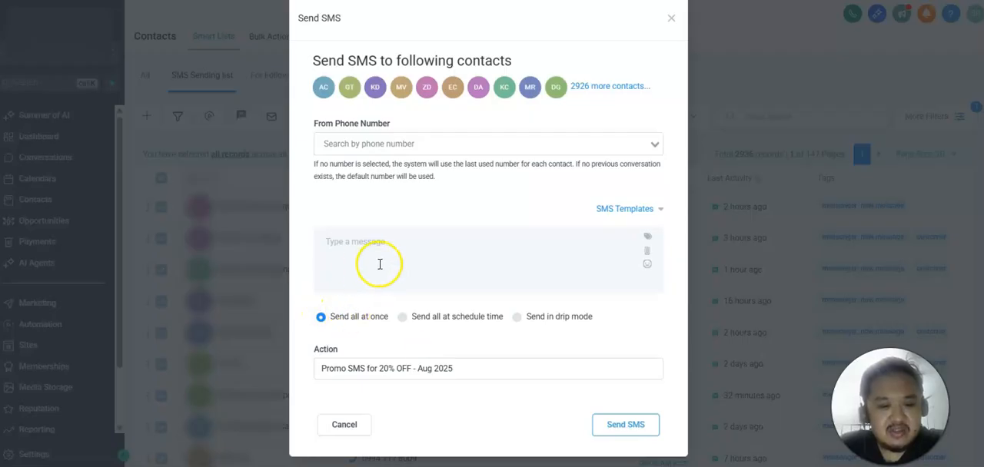
mouse_move(648, 254)
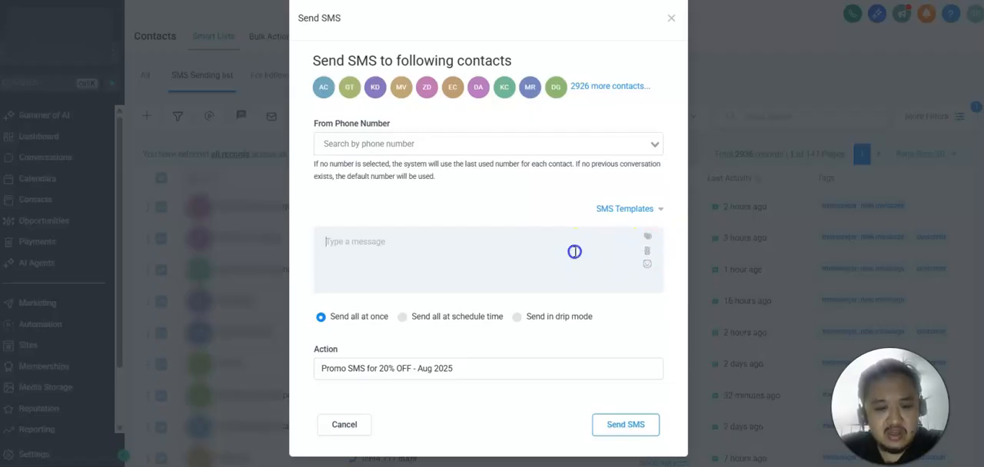
Write the message 'PROMO ALERT!' with an alarm clock emoji, then 'This is a sample promo.'
text(PROMO ALER)
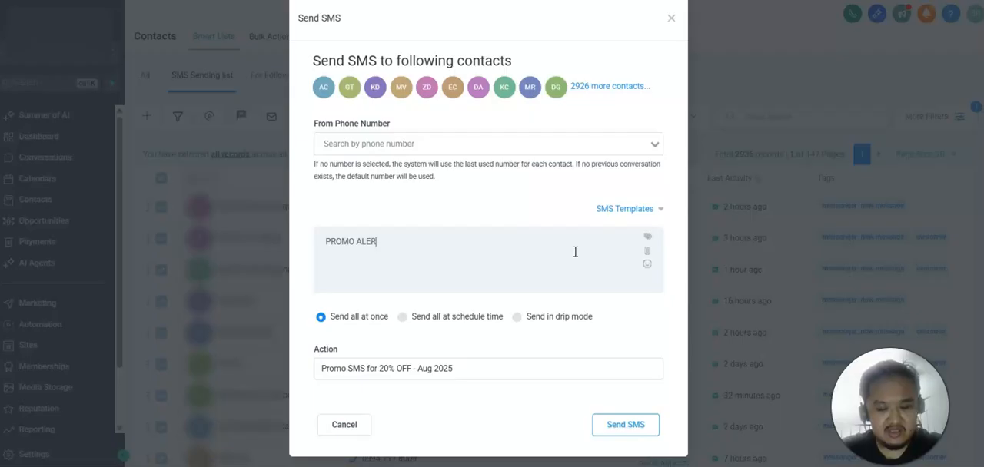
text(T!)
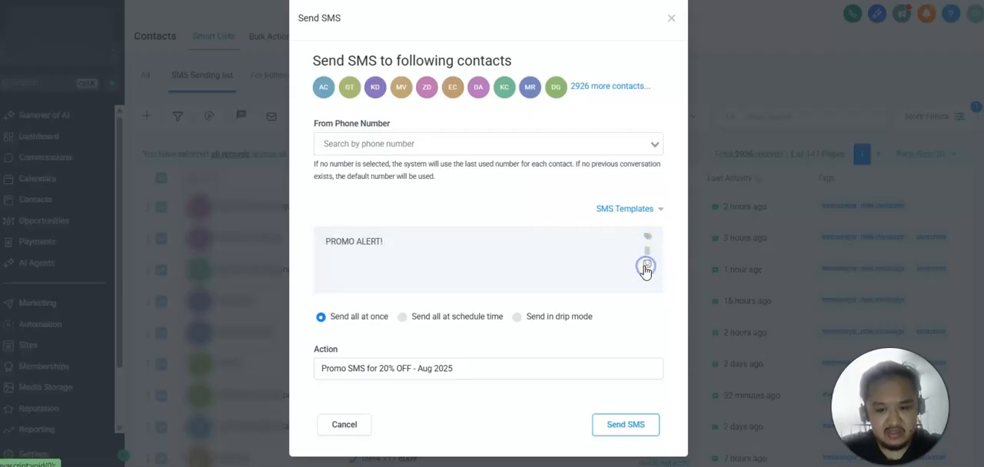
click(647, 264)
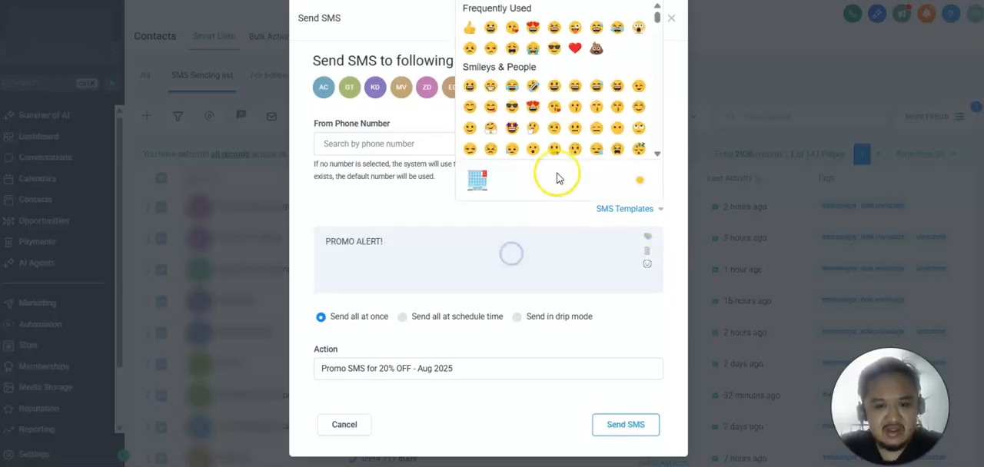
click(575, 50)
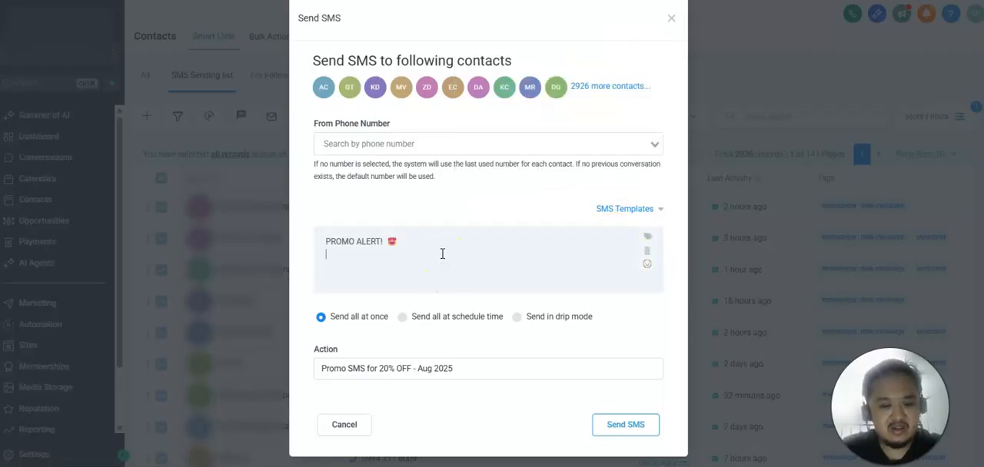
text(This is a sam)
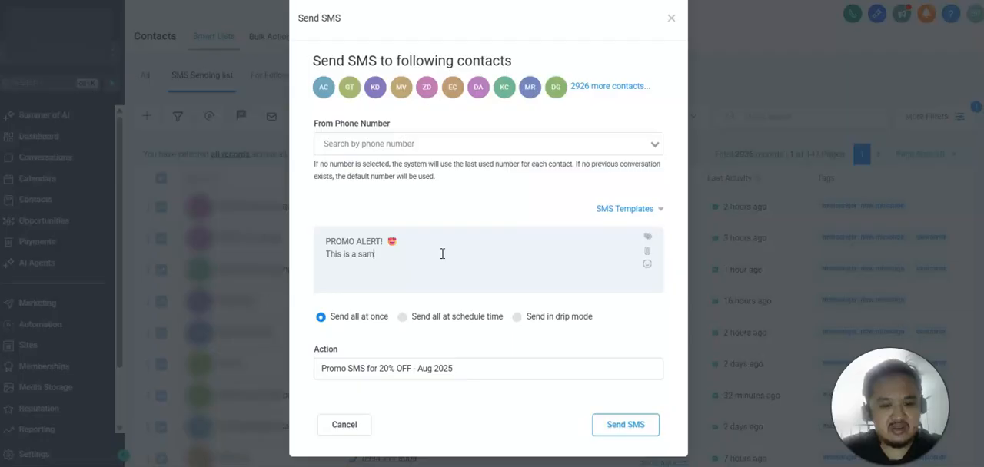
text(ple promo.)
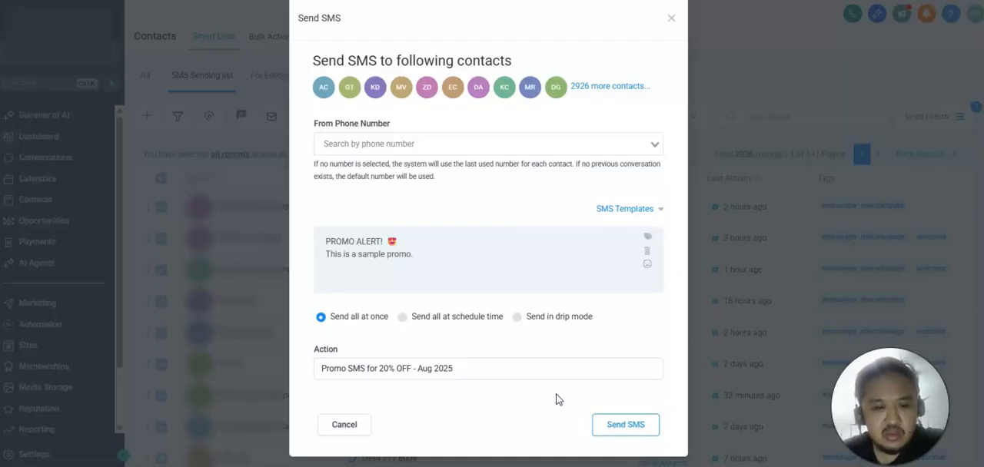
mouse_move(239, 199)
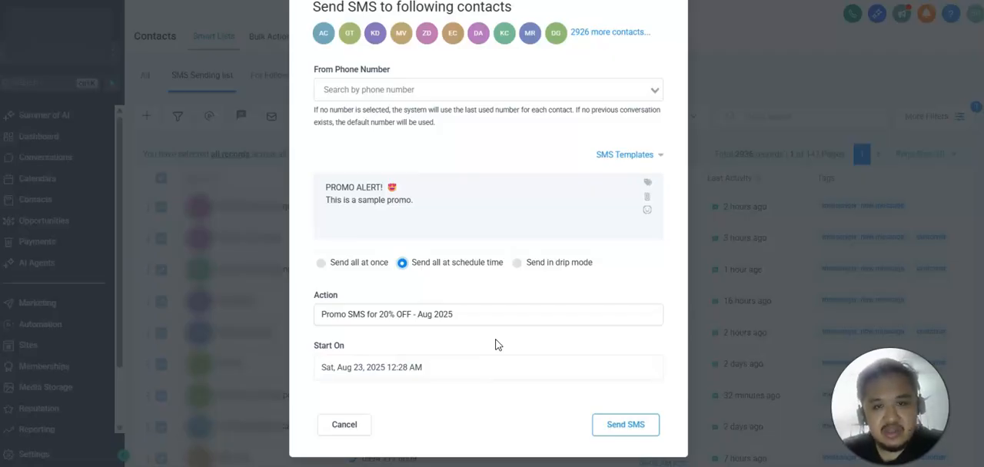
Schedule the SMS start for Sun, Aug 24, 2025 at 1:00 PM
click(370, 366)
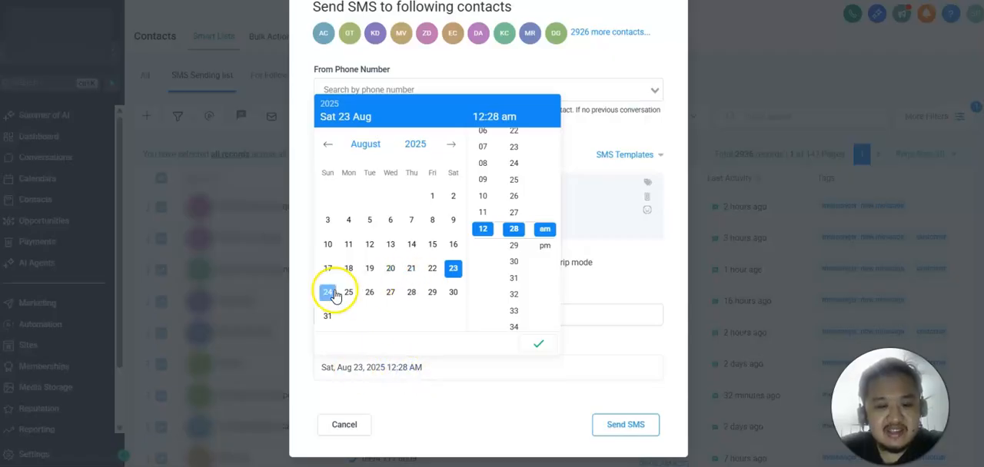
click(328, 292)
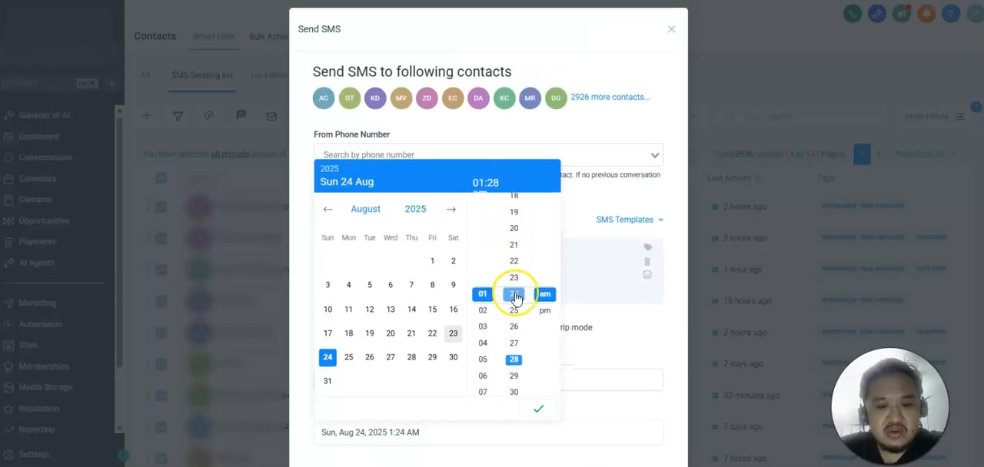
click(513, 293)
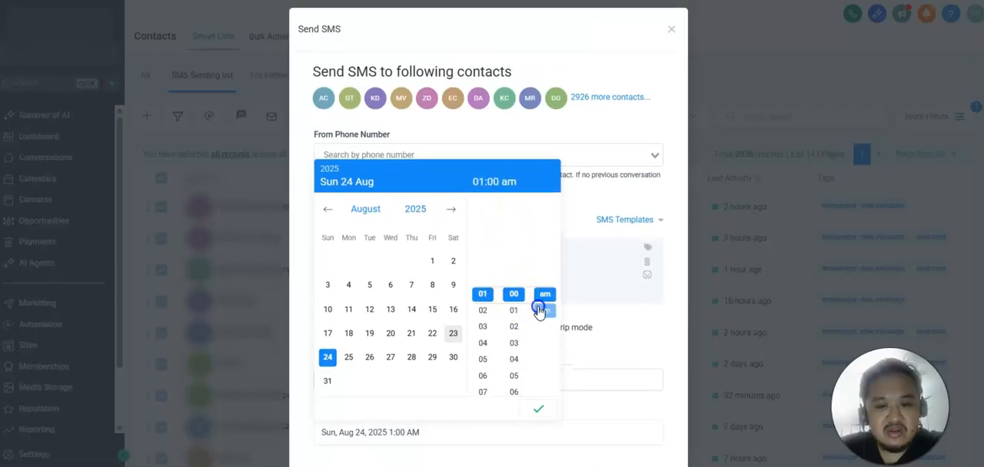
click(538, 409)
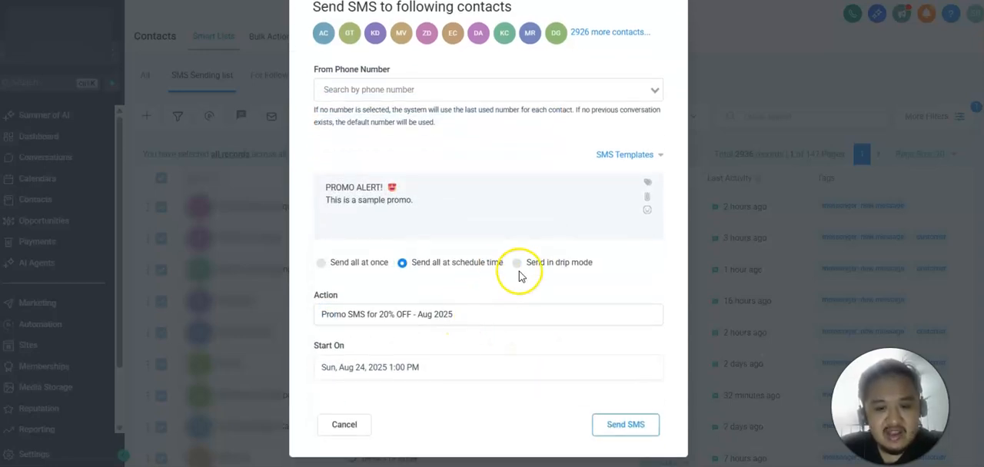
Switch delivery to drip mode and review the batch quantity and repeat options
click(516, 261)
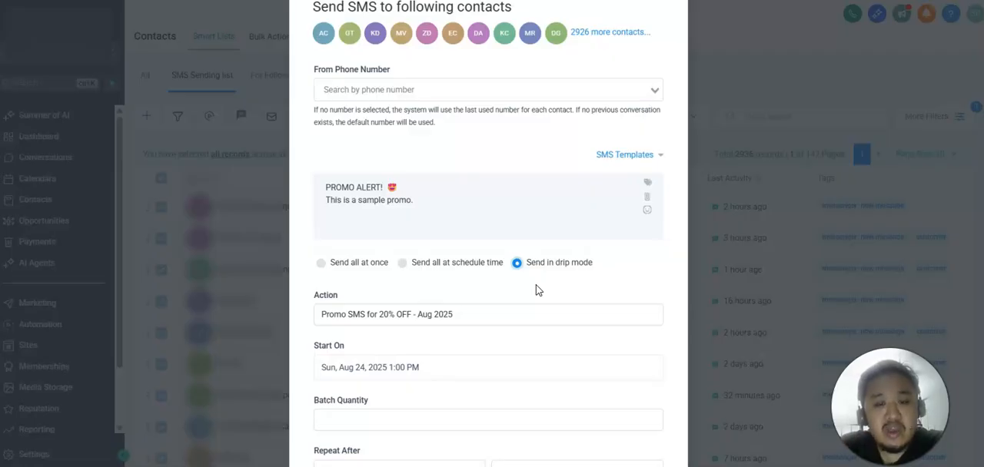
scroll(down, 3)
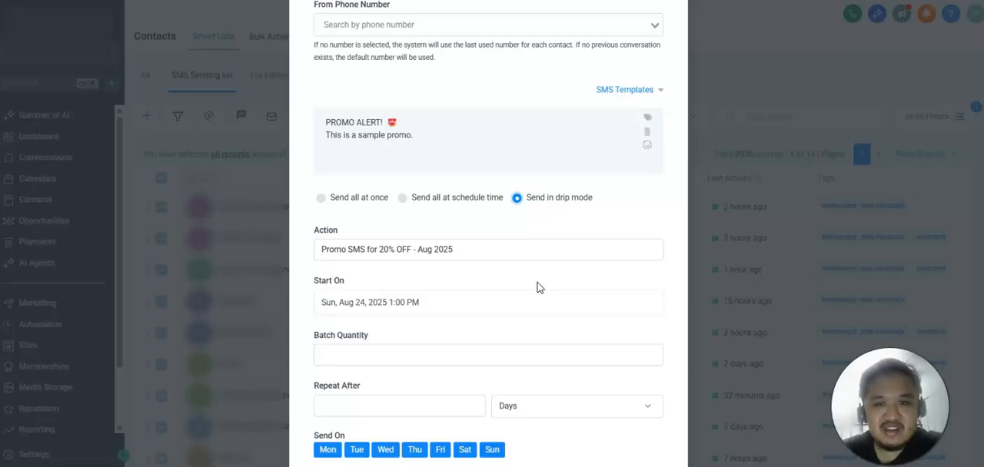
mouse_move(60, 162)
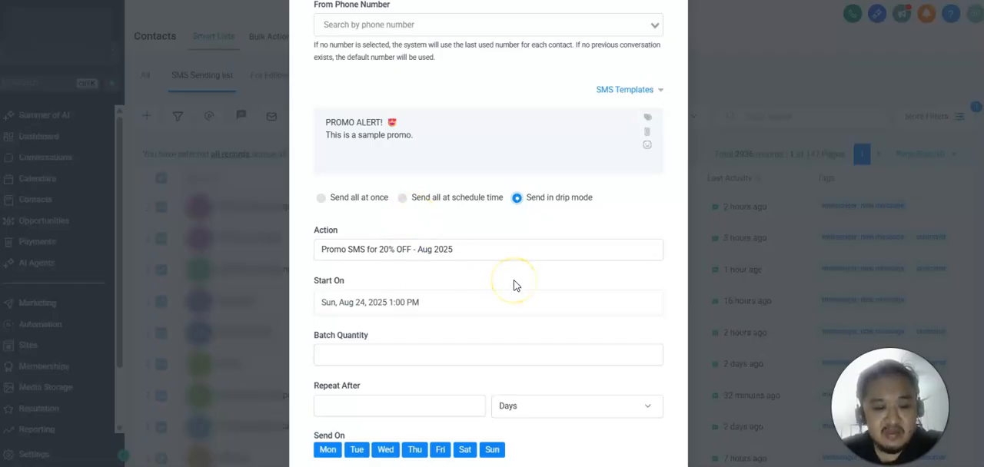
mouse_move(514, 286)
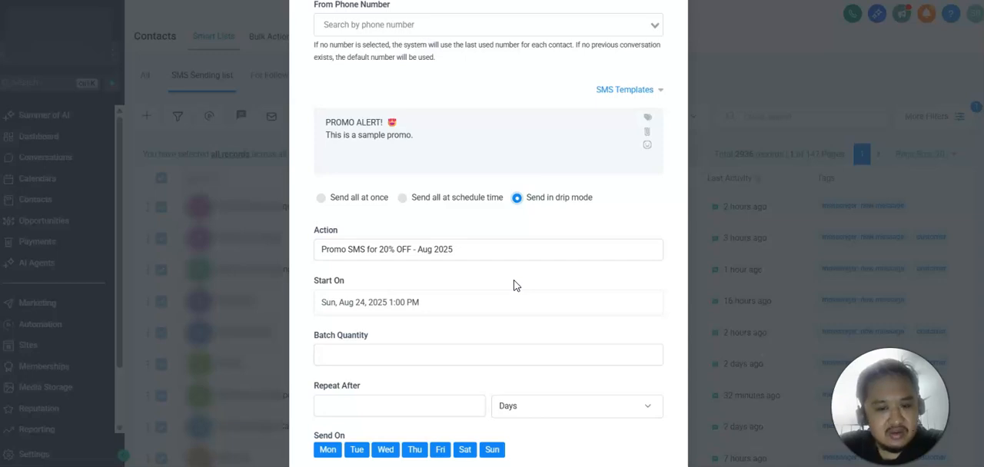
mouse_move(515, 286)
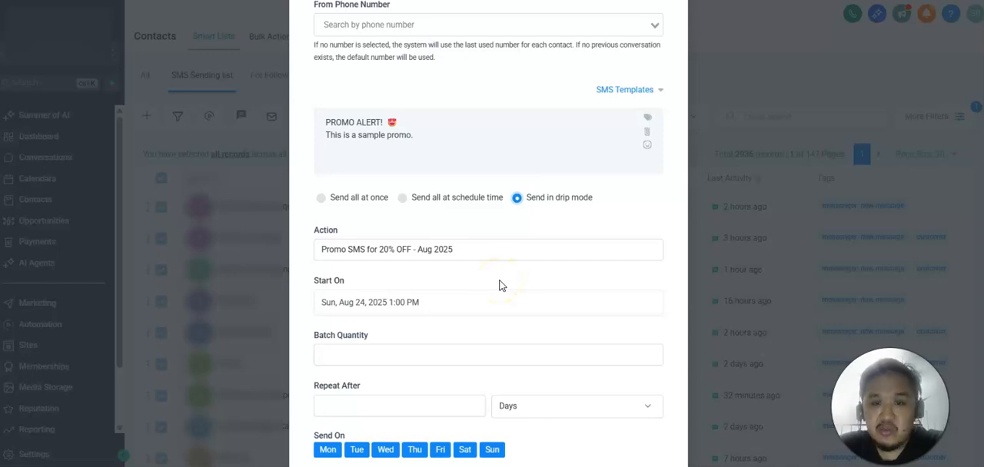
scroll(down, 3)
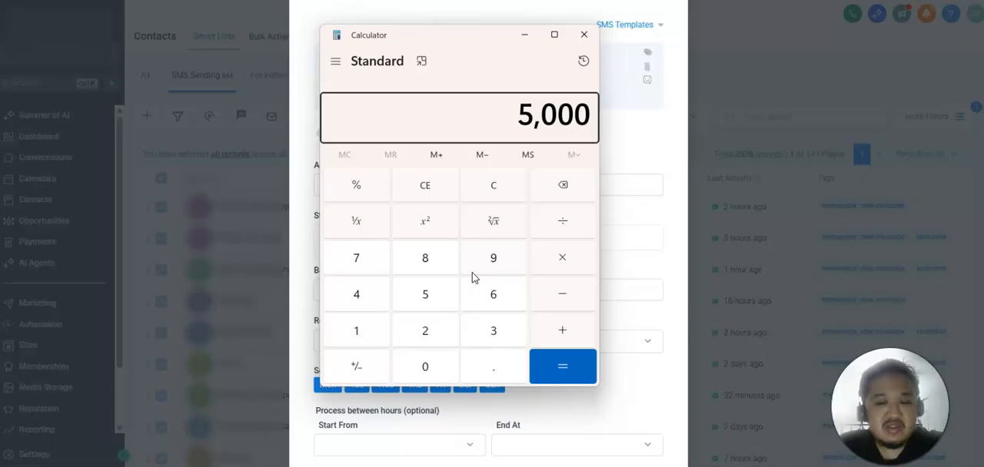
click(584, 34)
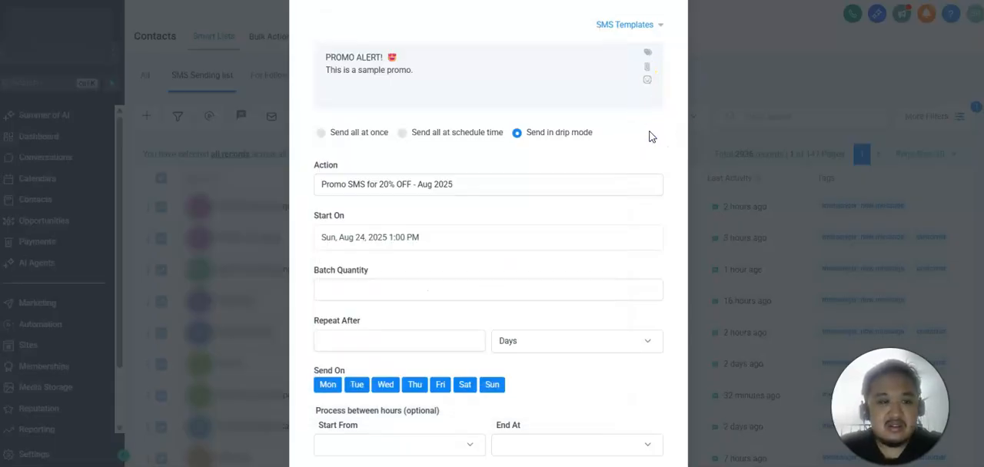
mouse_move(476, 120)
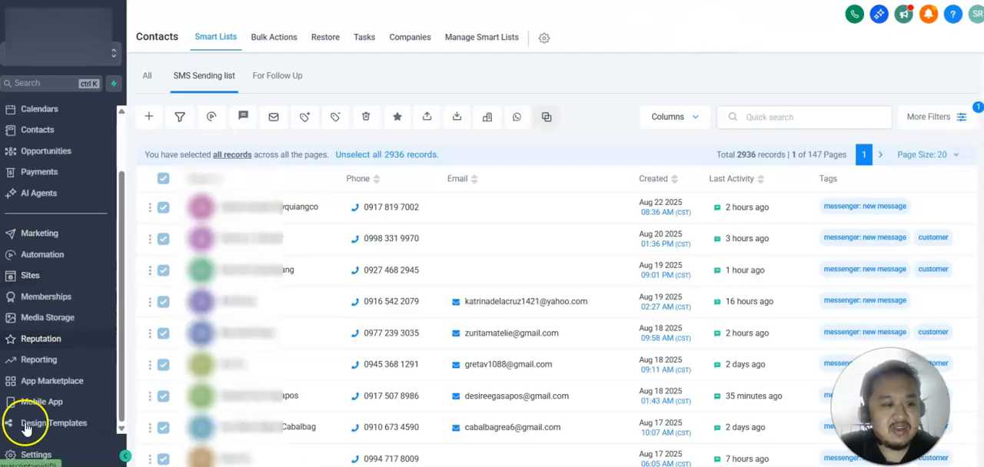
click(36, 455)
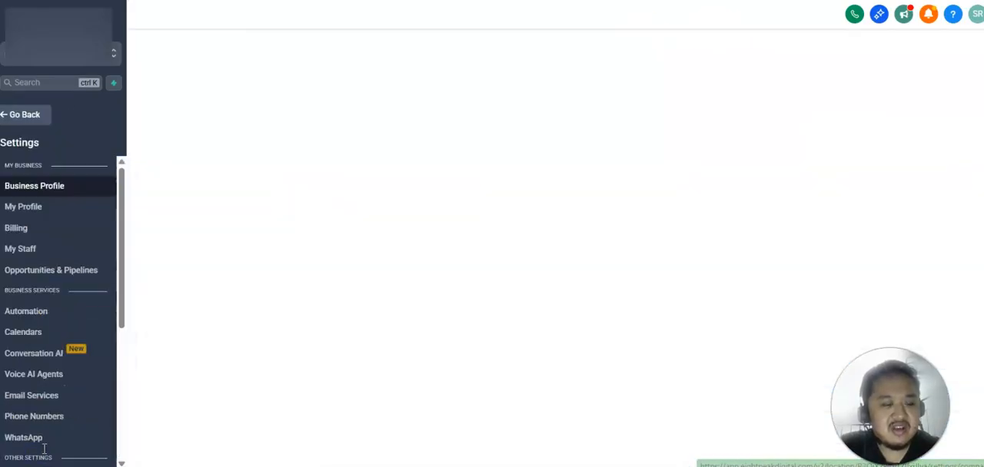
scroll(down, 3)
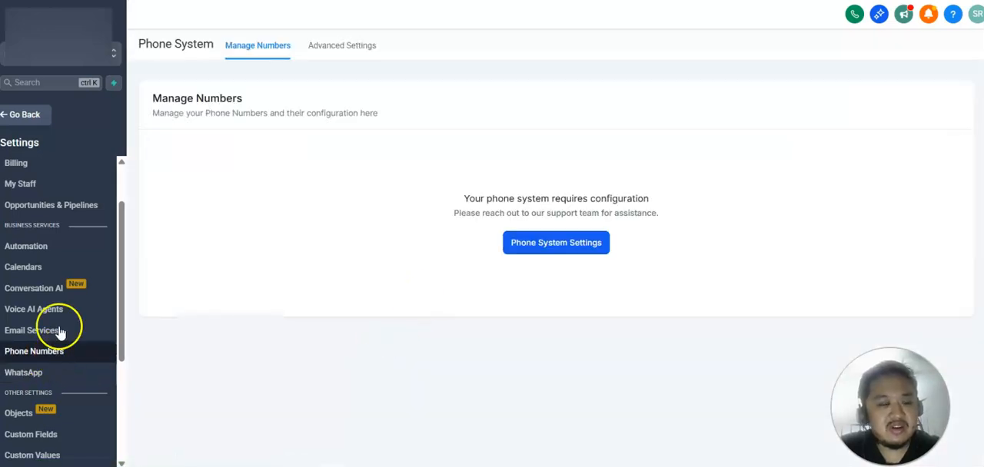
mouse_move(56, 350)
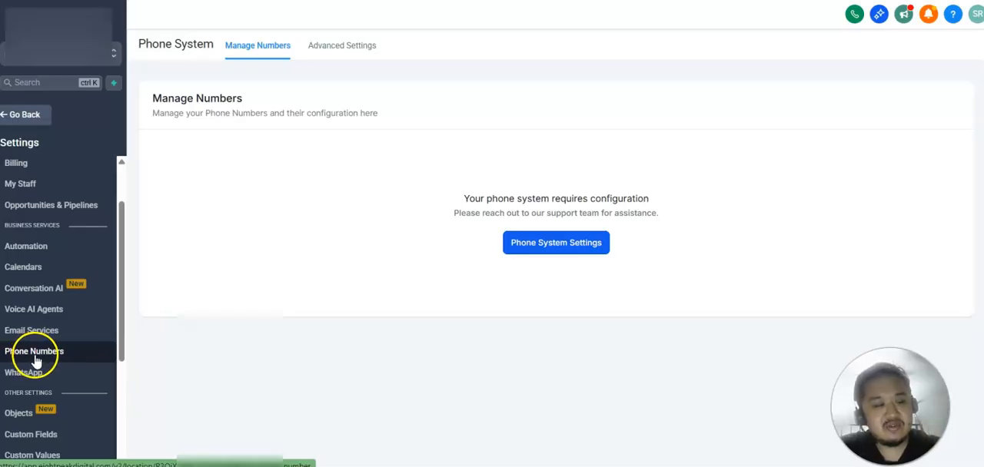
mouse_move(472, 79)
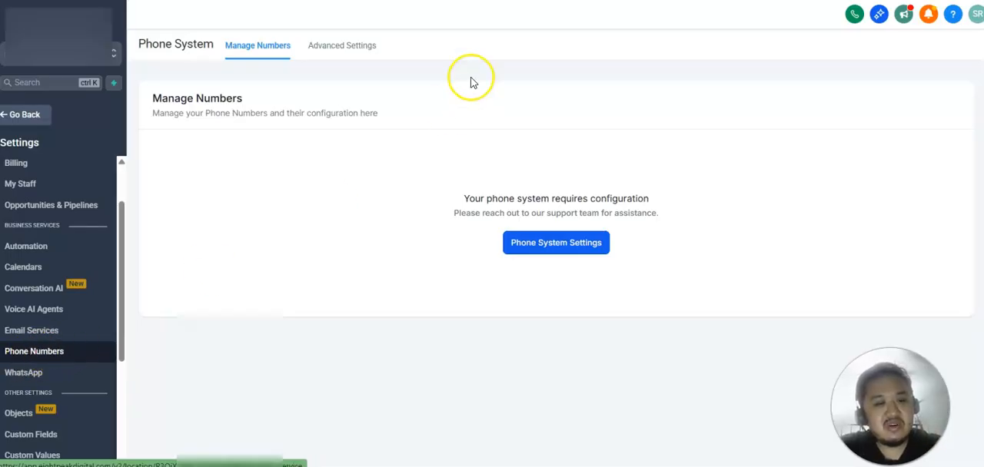
click(341, 44)
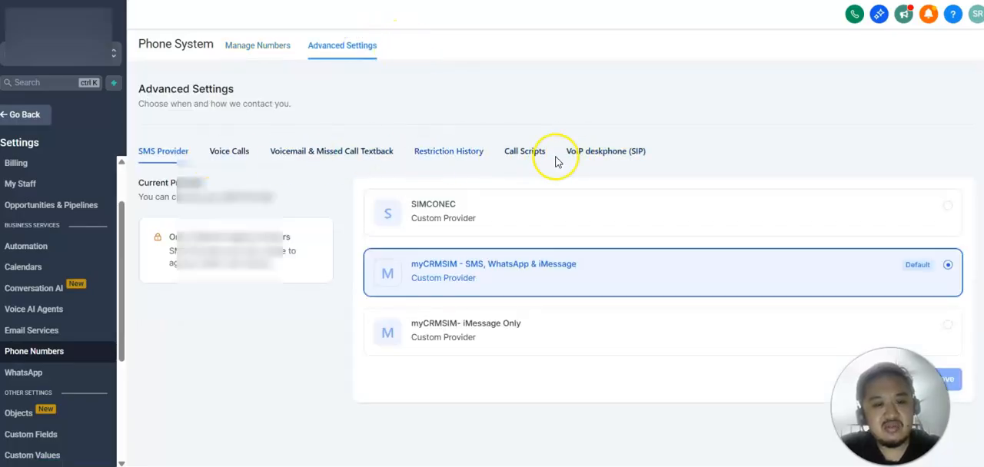
mouse_move(689, 157)
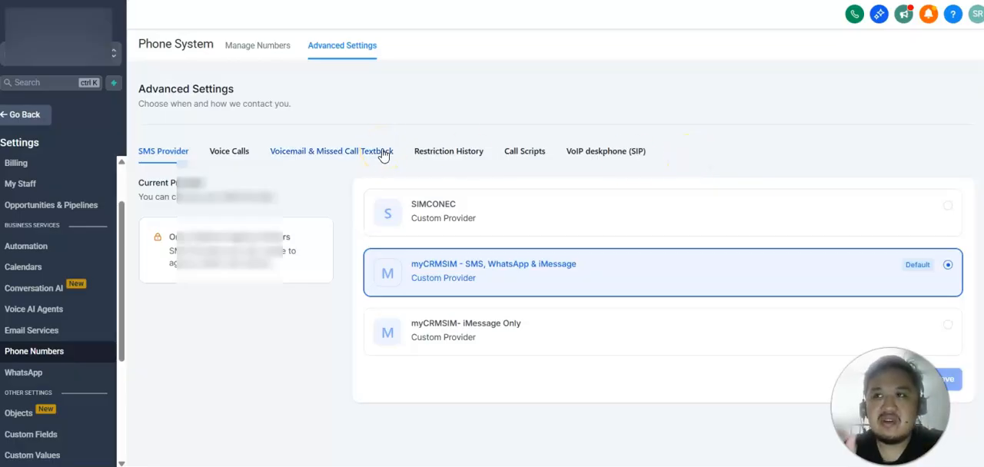
mouse_move(80, 86)
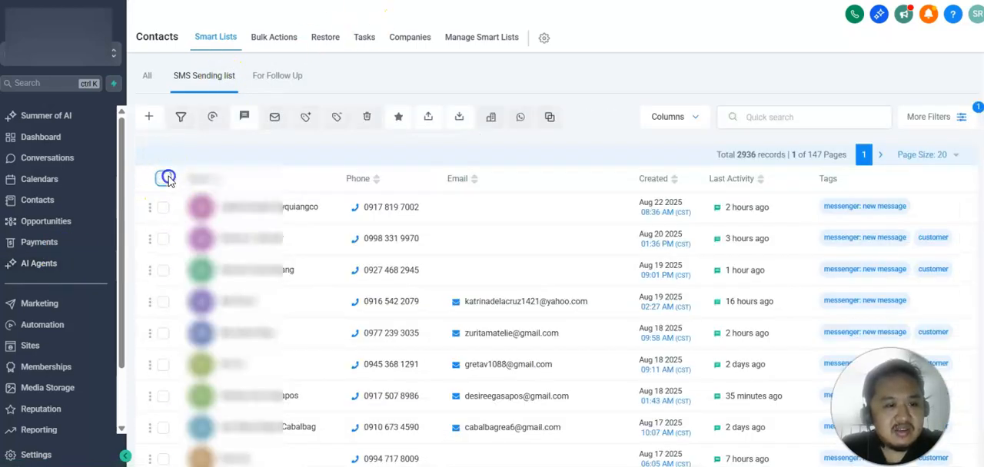
Reopen the drip-mode Send SMS form with batches of 120 repeating every 1 minute
click(166, 177)
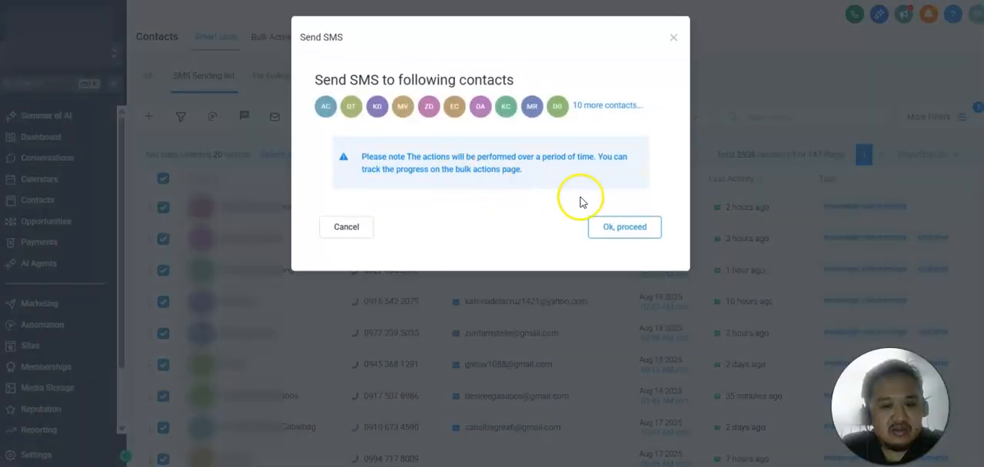
click(624, 228)
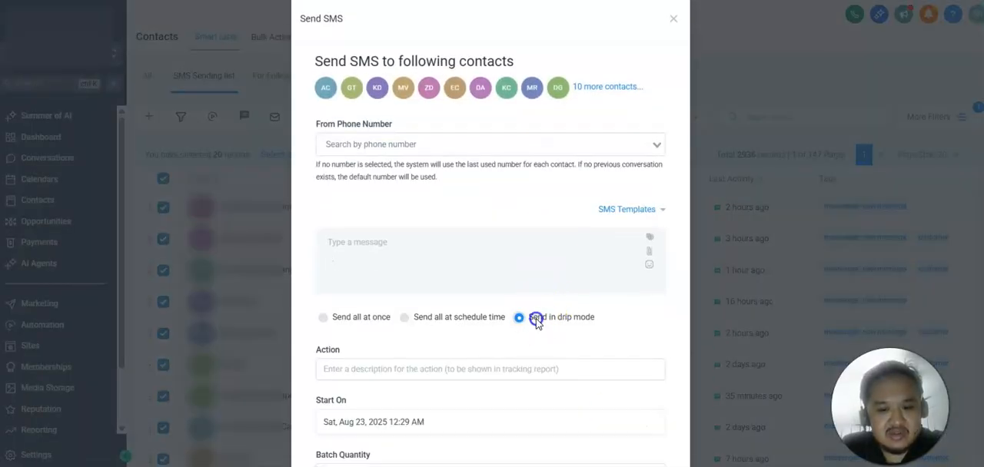
scroll(down, 3)
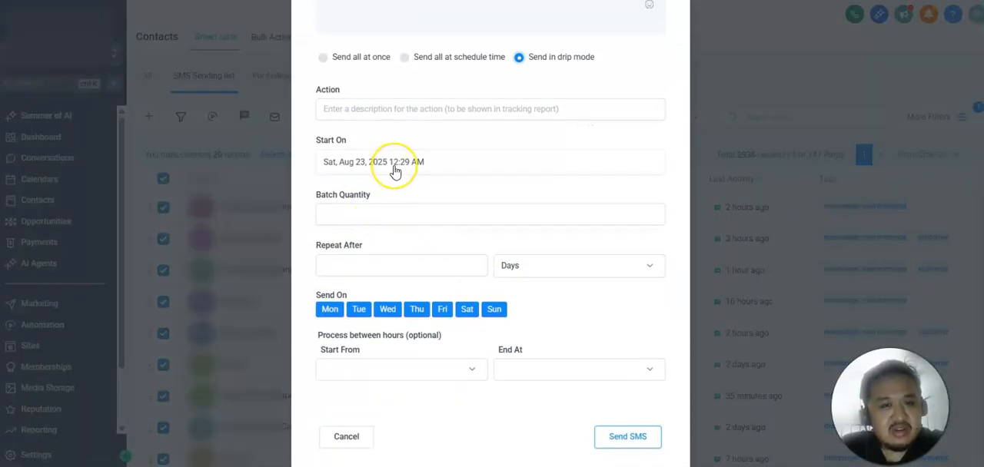
mouse_move(443, 54)
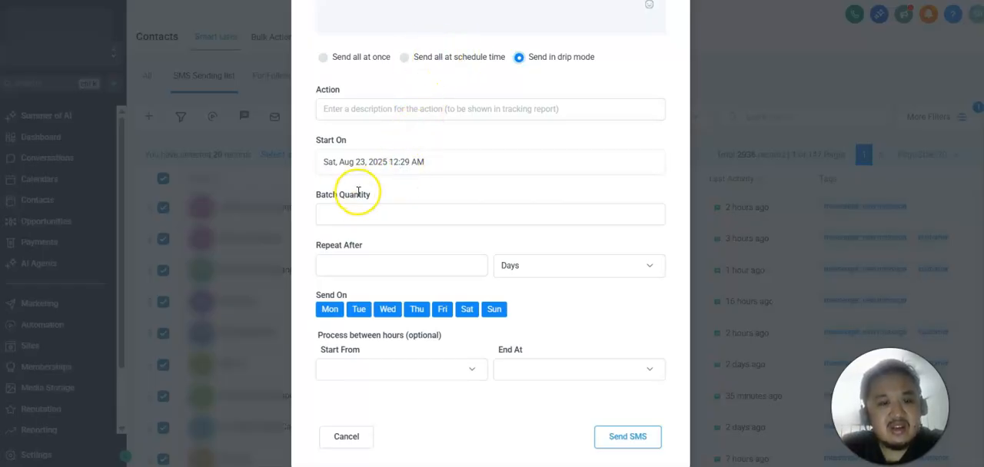
click(489, 215)
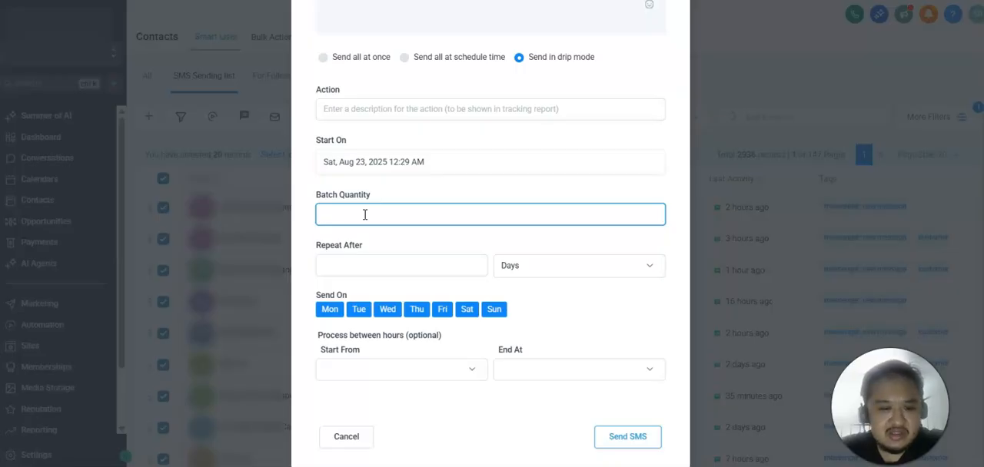
text(10)
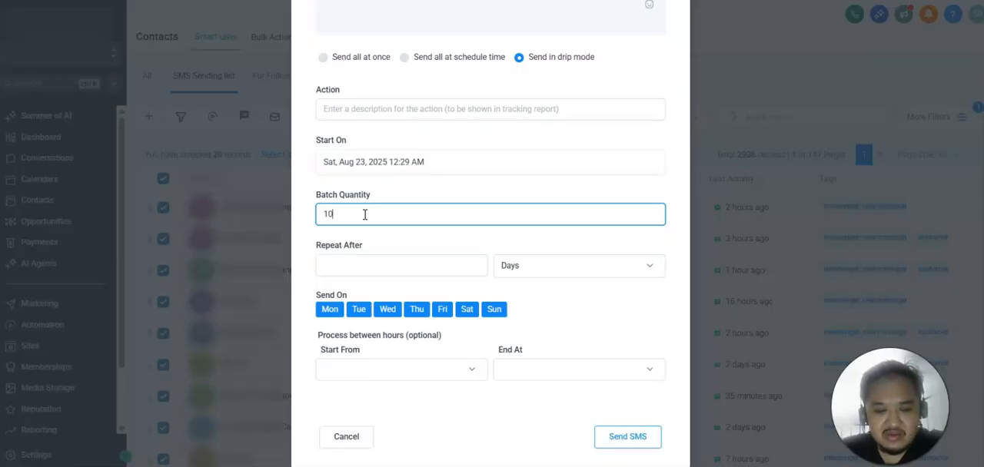
key(Backspace)
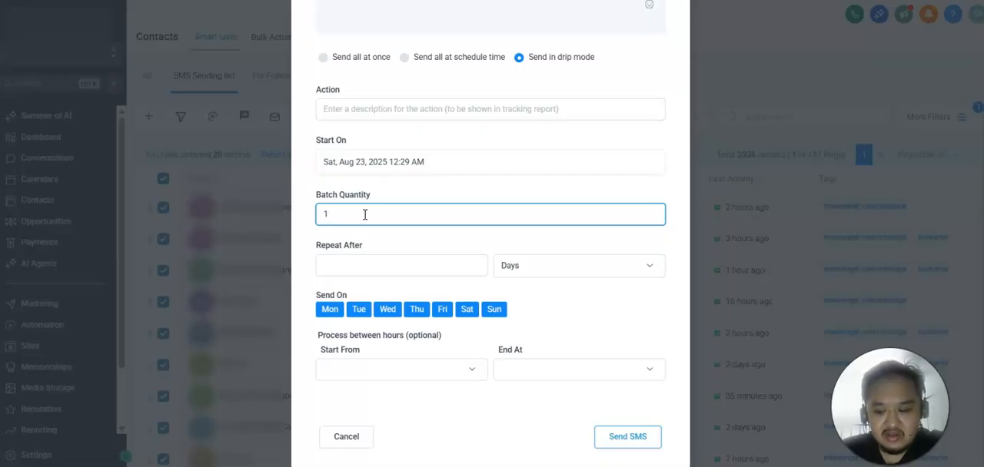
click(399, 264)
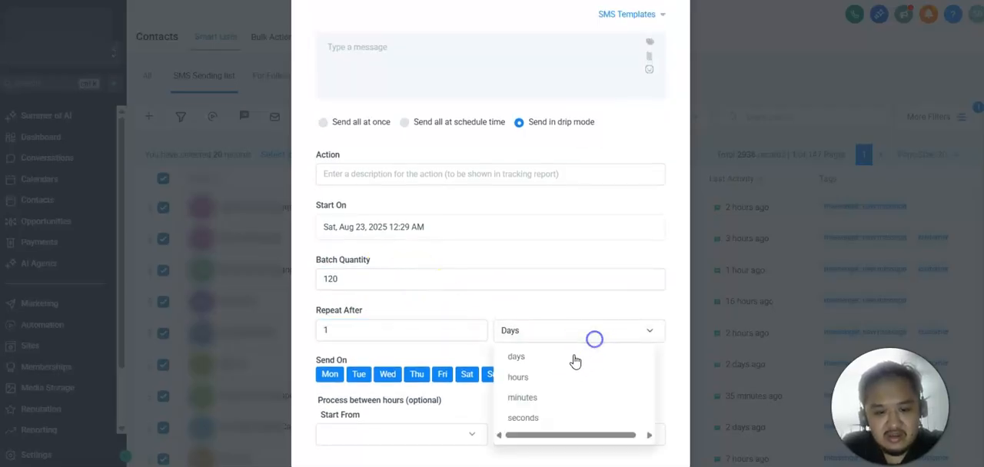
click(516, 377)
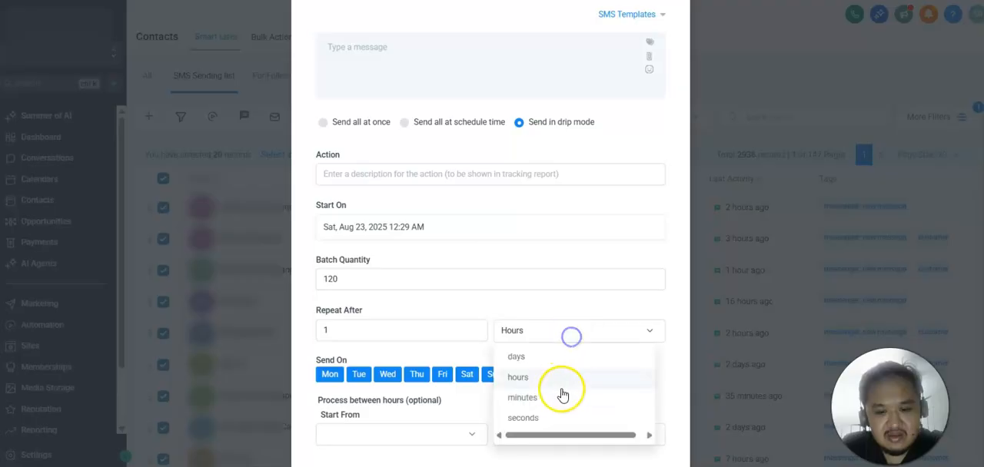
click(523, 396)
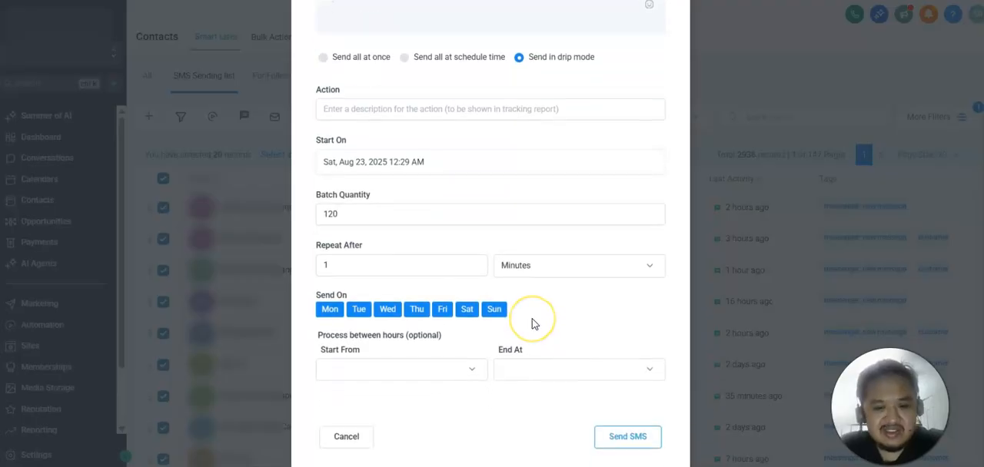
mouse_move(535, 323)
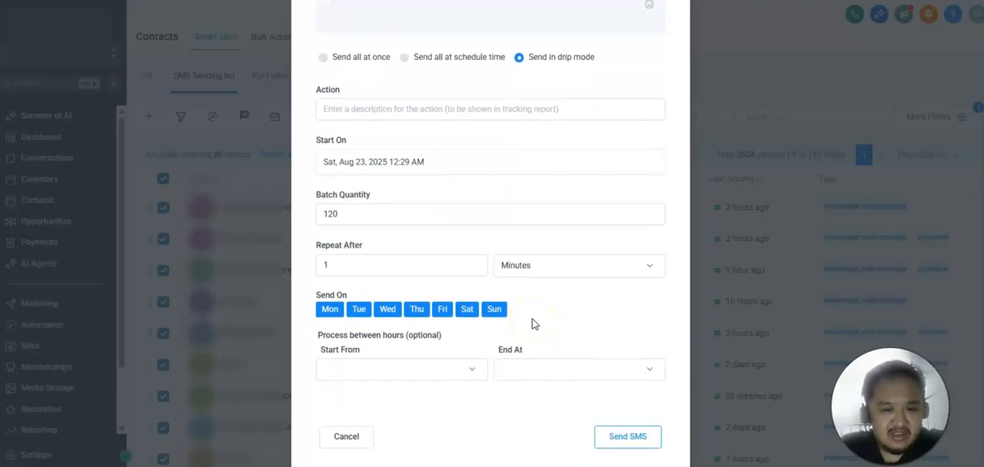
mouse_move(515, 299)
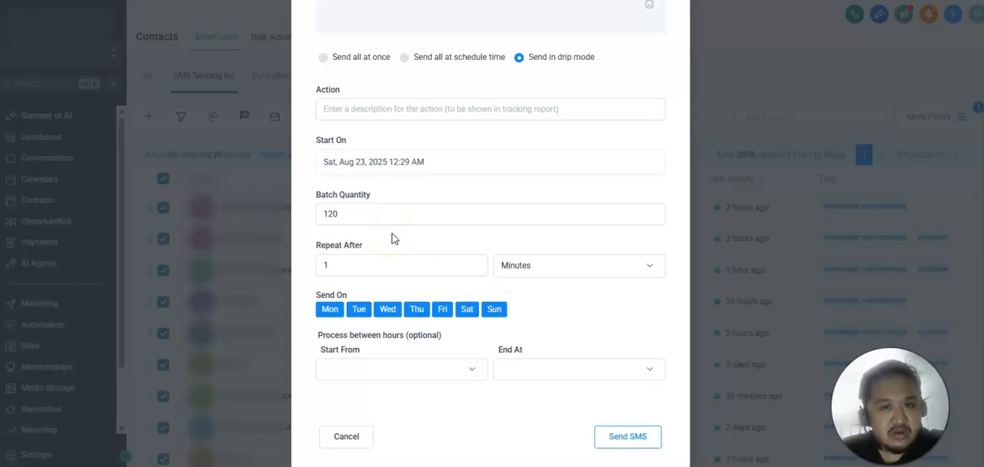
mouse_move(492, 293)
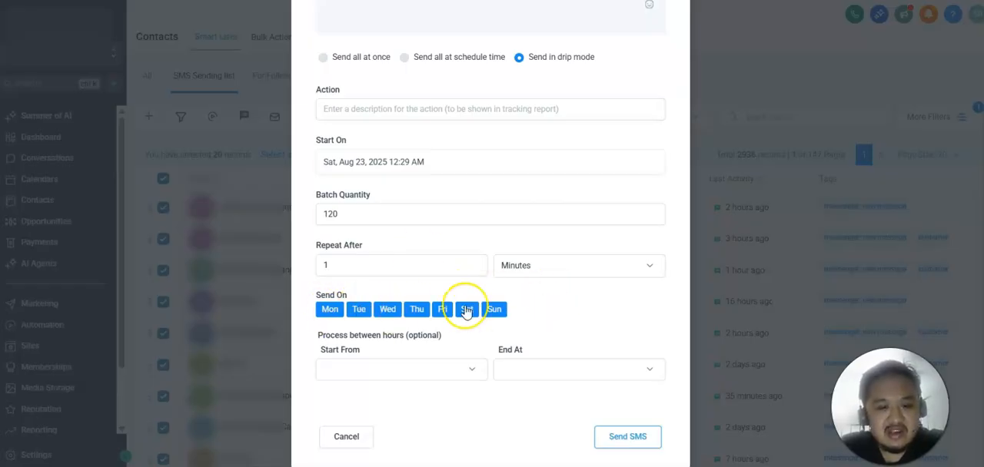
Limit sending to weekdays Monday–Friday, excluding Saturday and Sunday
click(466, 309)
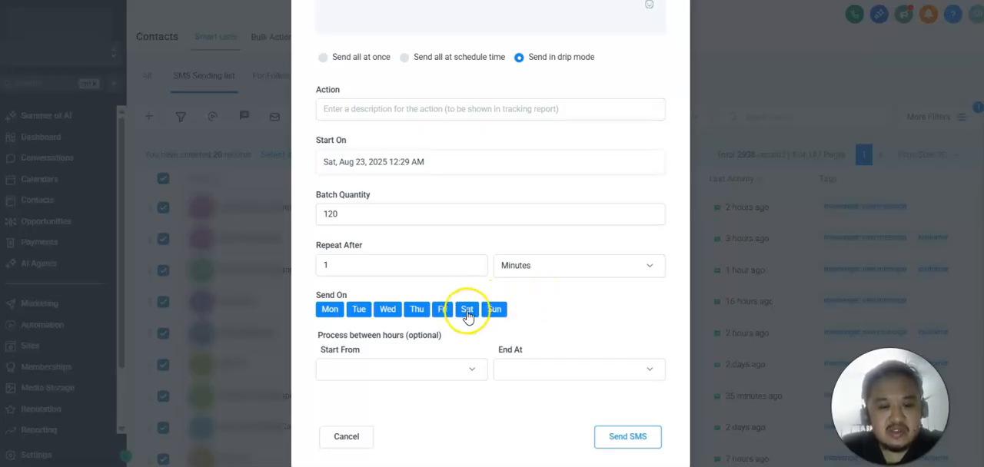
click(467, 309)
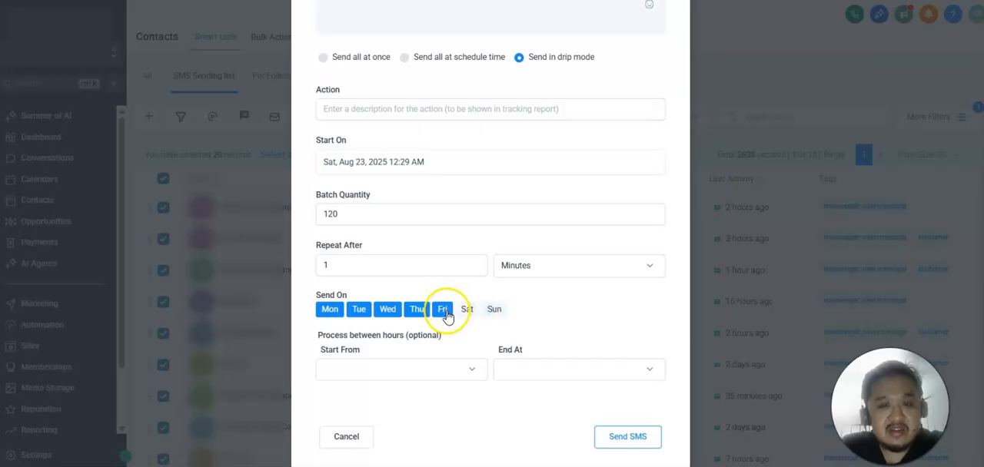
click(417, 309)
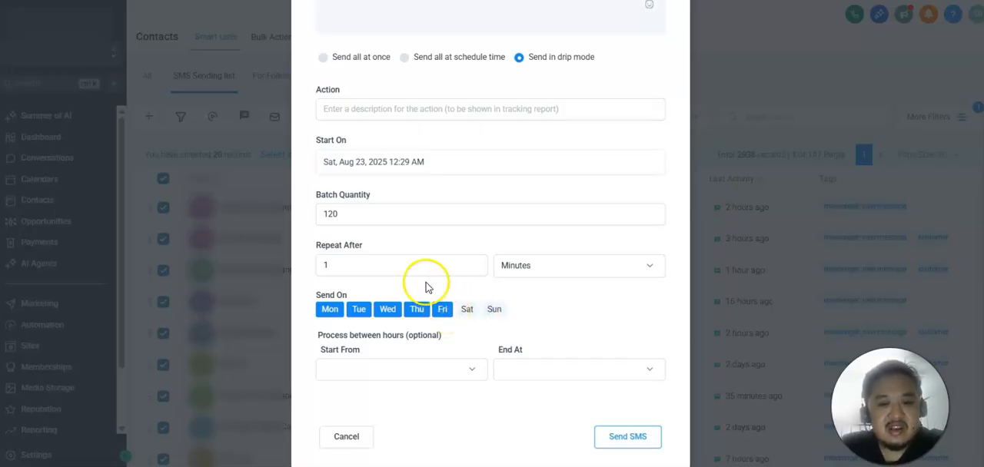
mouse_move(428, 243)
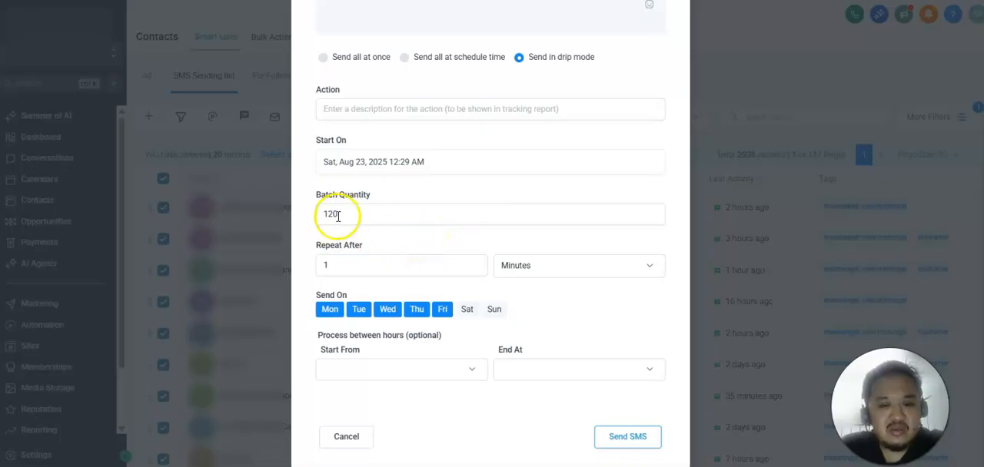
mouse_move(405, 274)
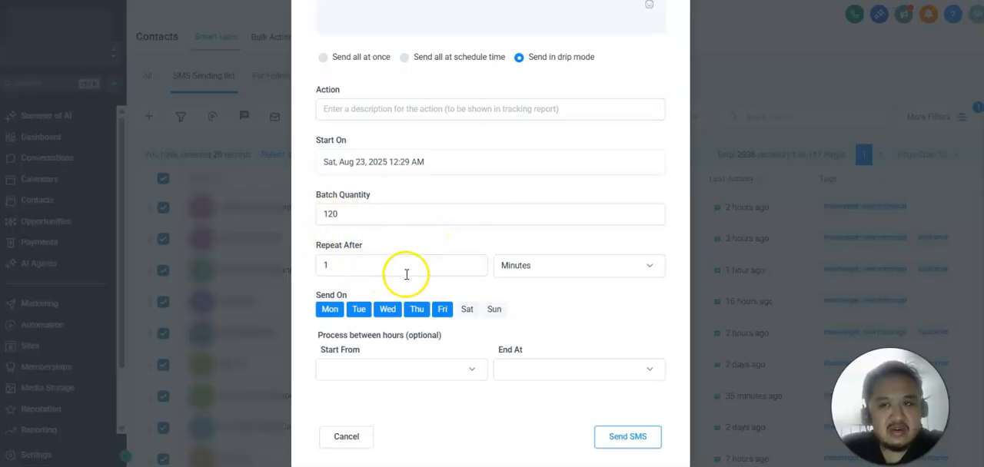
mouse_move(361, 244)
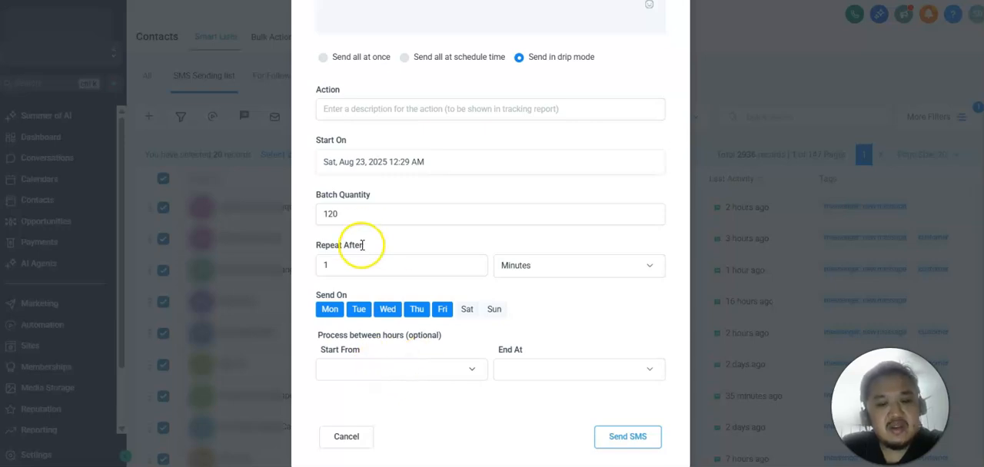
mouse_move(391, 246)
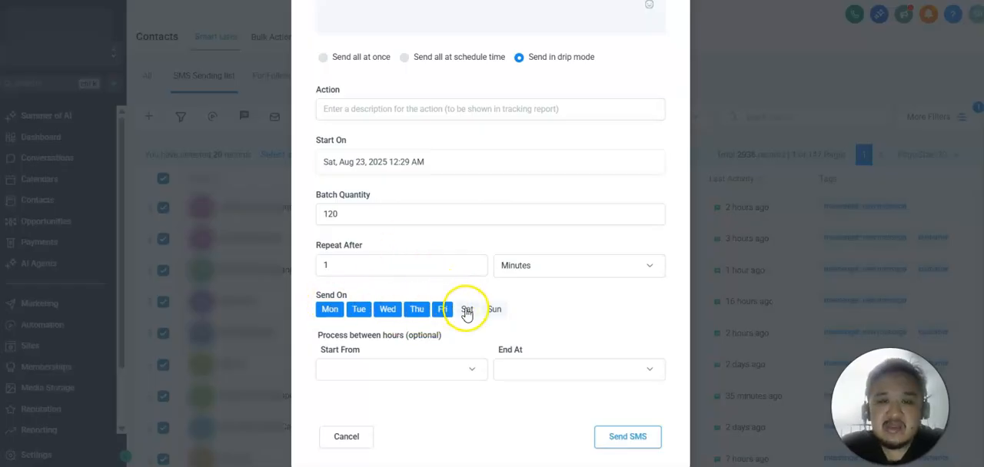
click(467, 309)
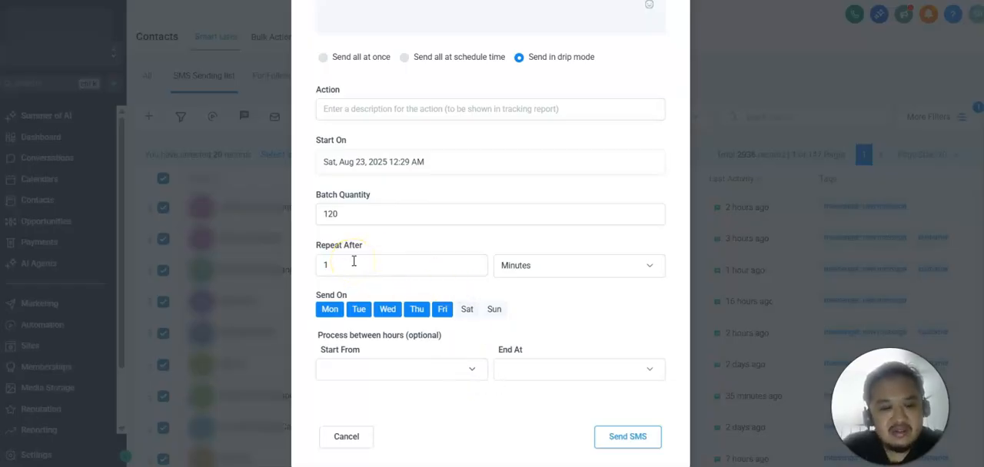
click(400, 369)
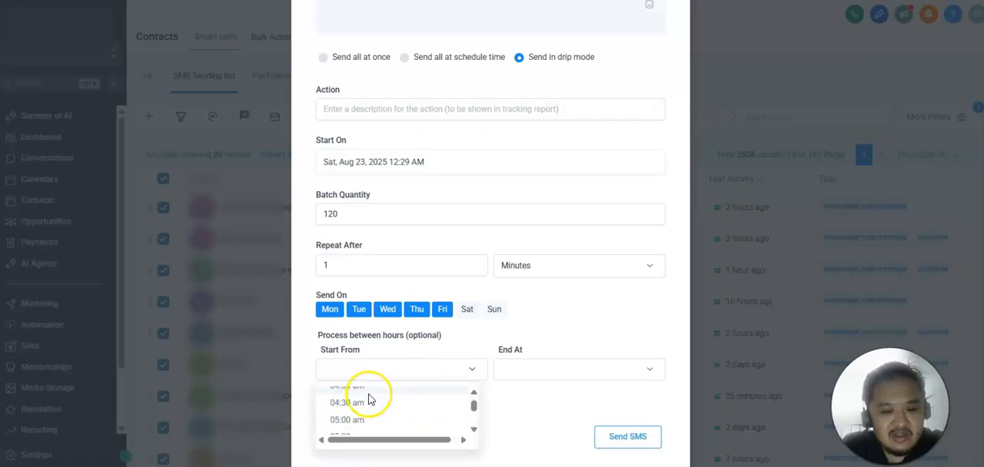
Set the drip SMS processing window to start at 08:00 am and end at 05:00 pm
scroll(down, 3)
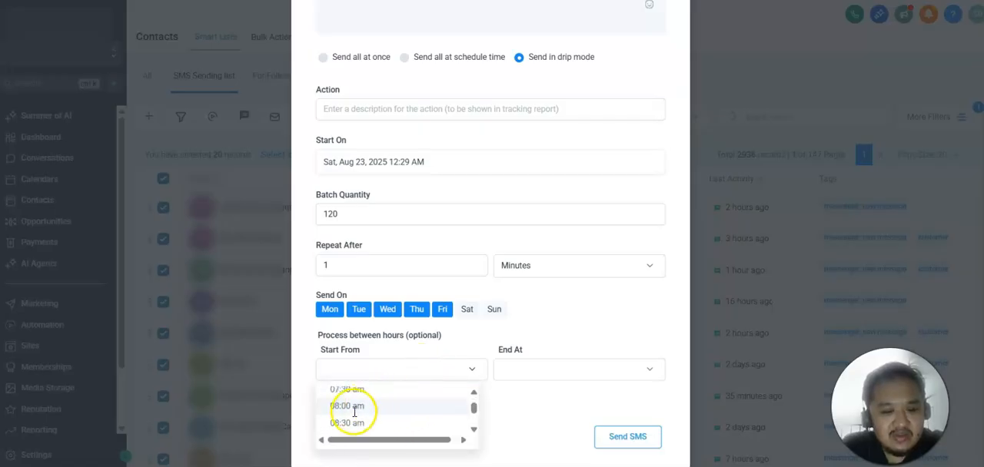
click(347, 405)
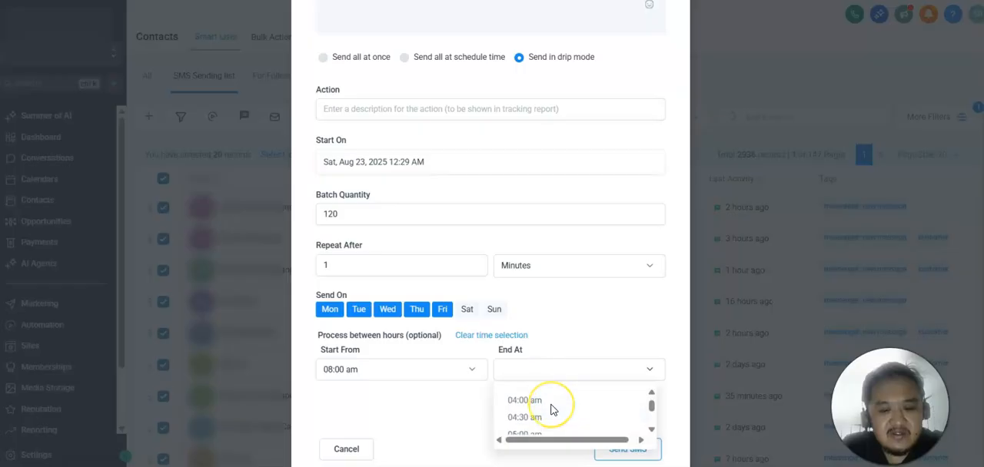
scroll(down, 3)
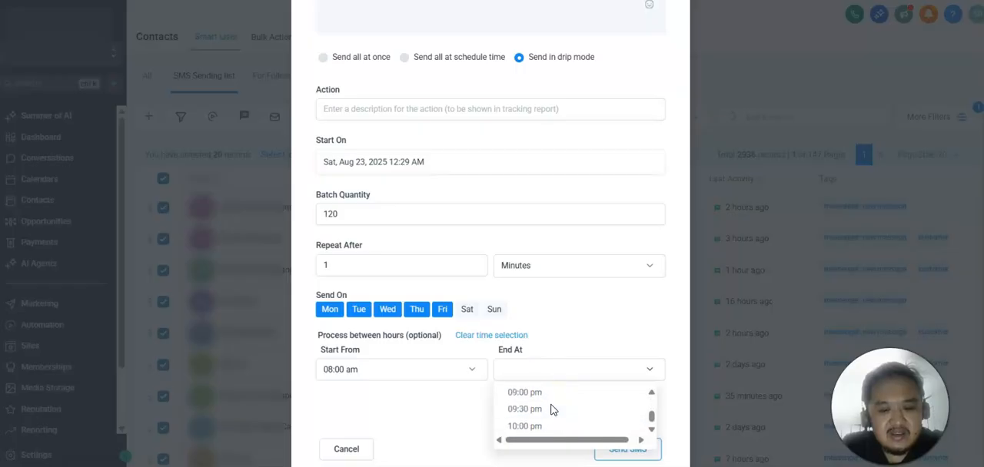
scroll(down, 3)
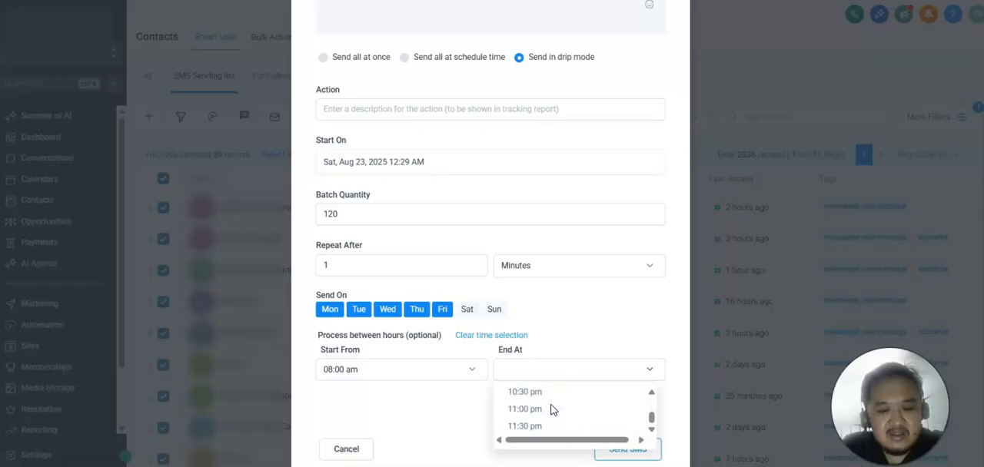
scroll(up, 3)
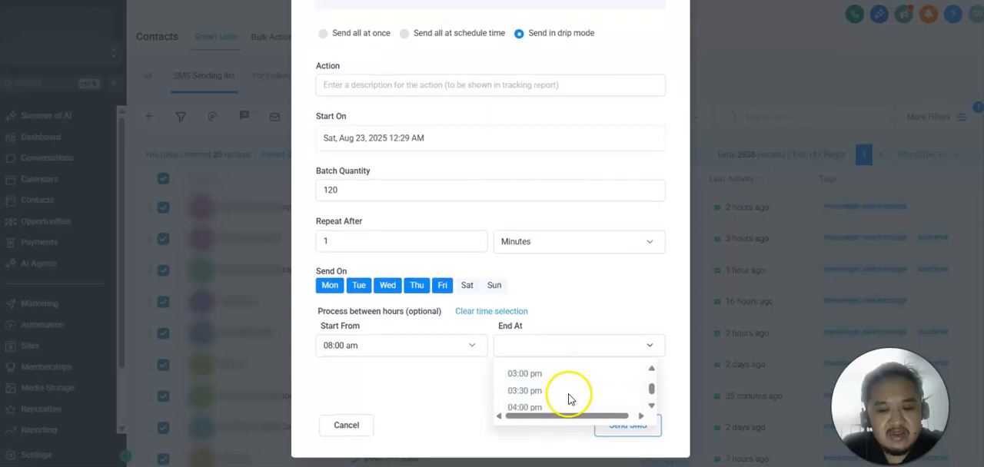
scroll(down, 3)
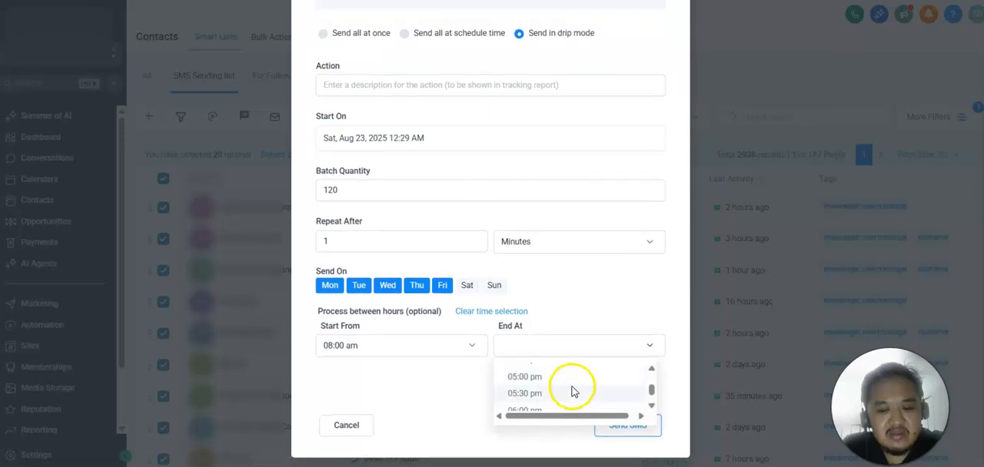
click(524, 376)
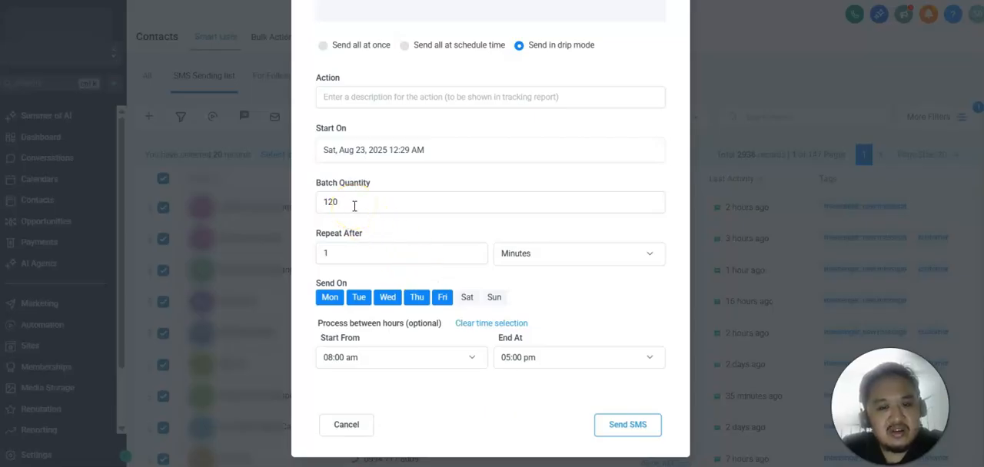
mouse_move(507, 252)
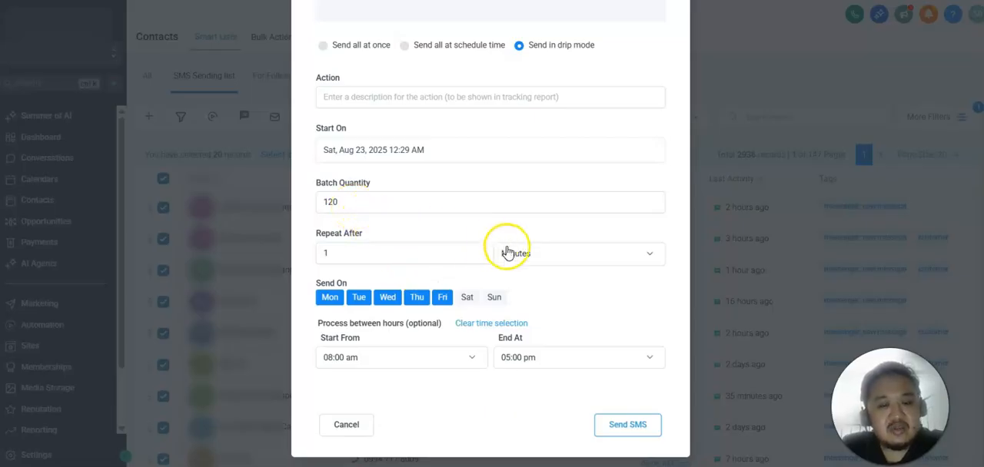
mouse_move(377, 365)
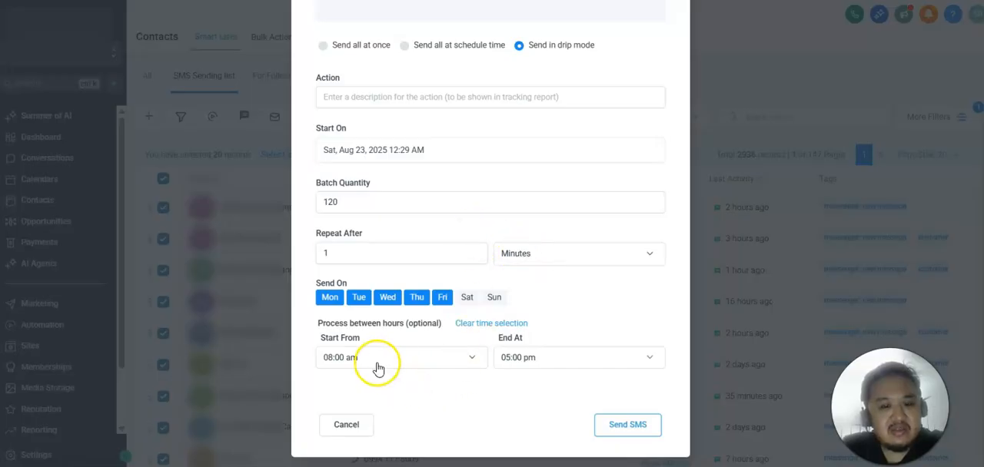
mouse_move(376, 365)
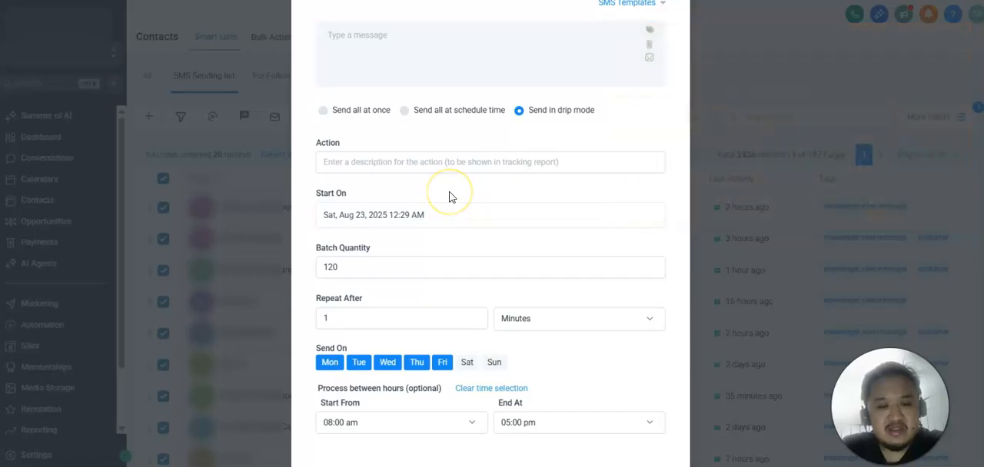
click(491, 161)
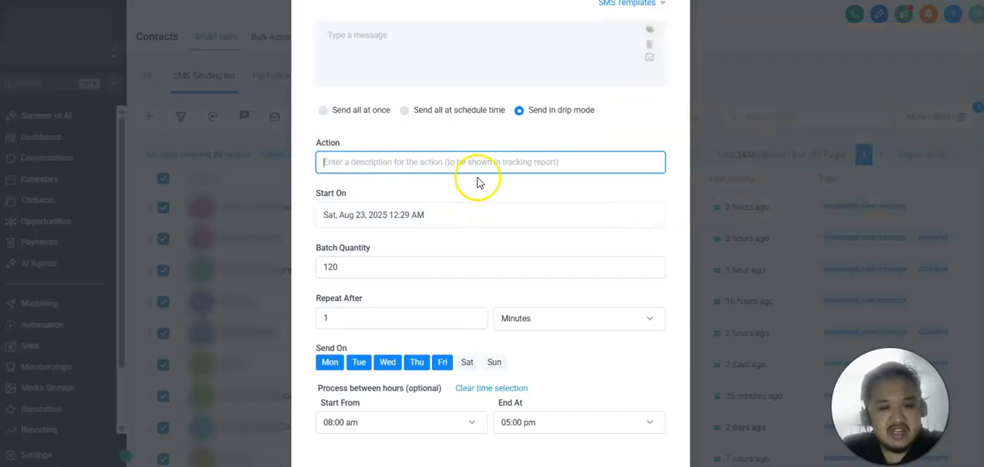
scroll(down, 3)
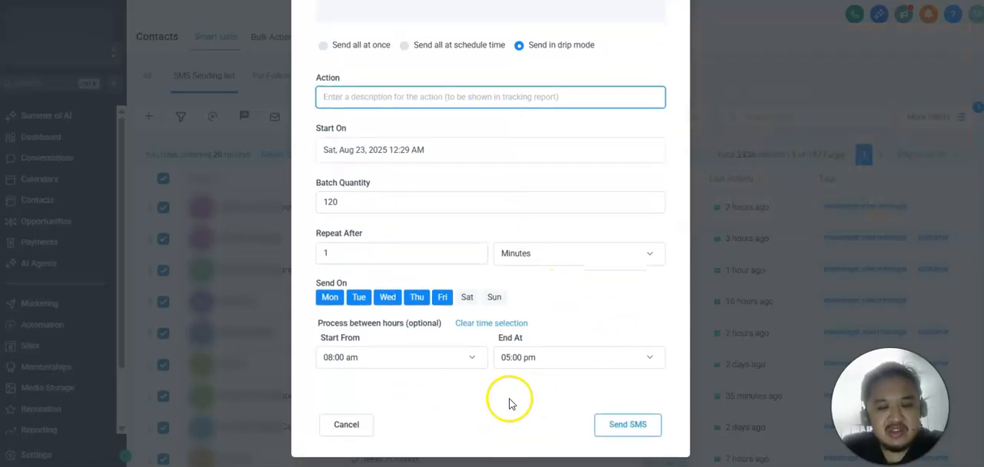
mouse_move(346, 424)
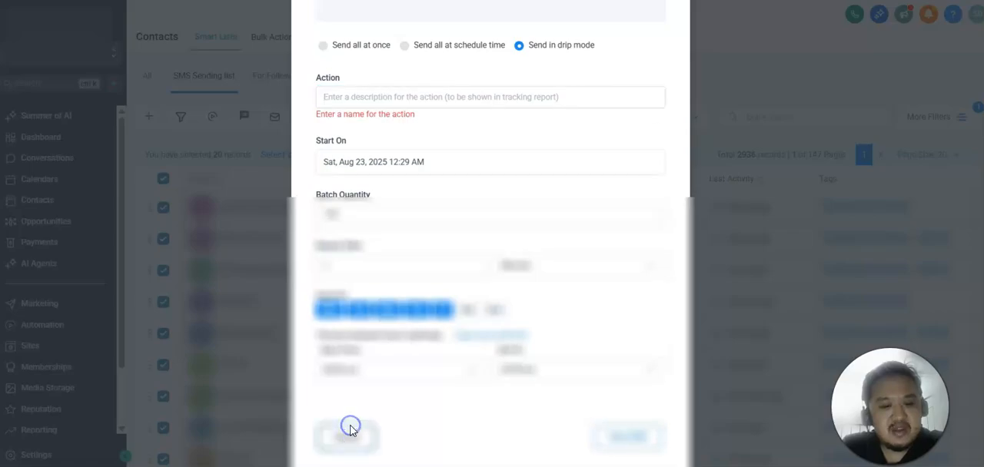
click(350, 436)
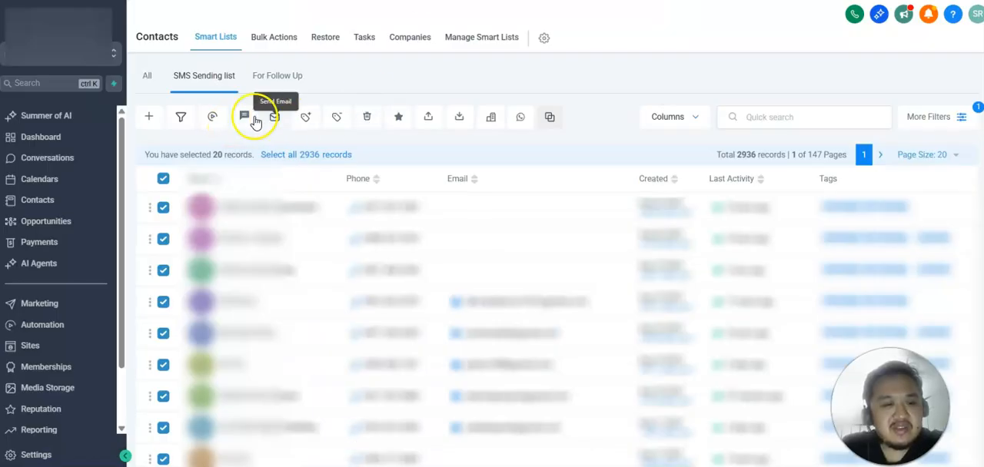
click(245, 117)
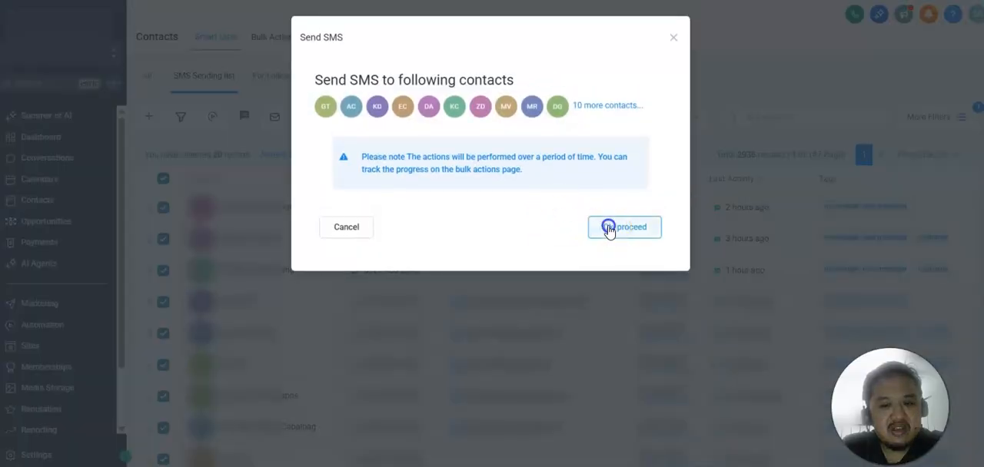
click(624, 227)
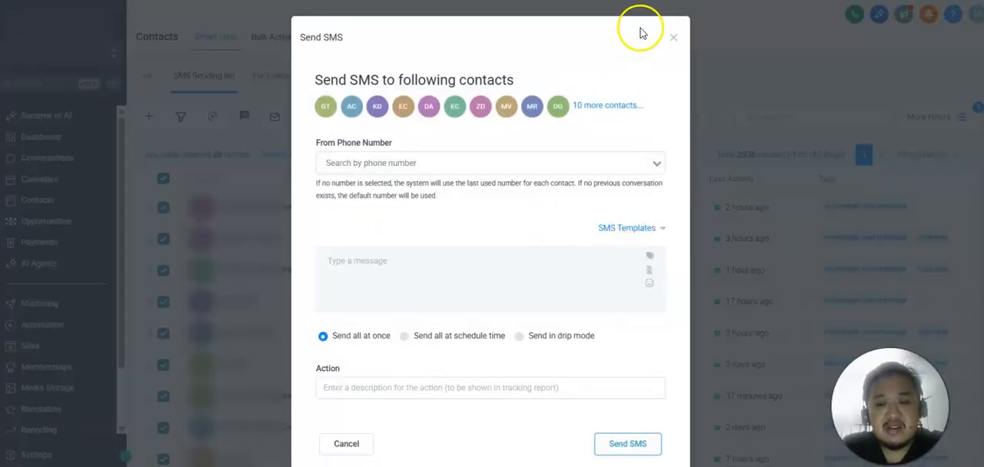
click(673, 37)
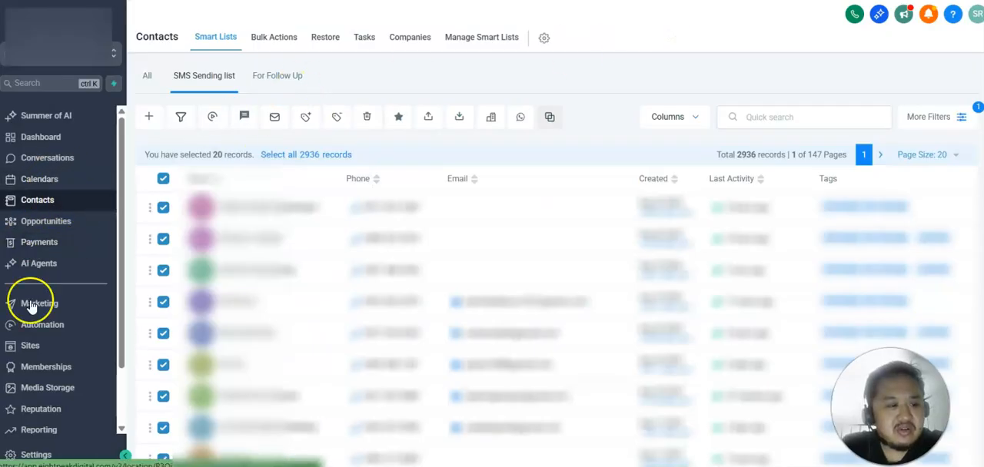
Go to Marketing > Snippets and start adding a new snippet
click(40, 303)
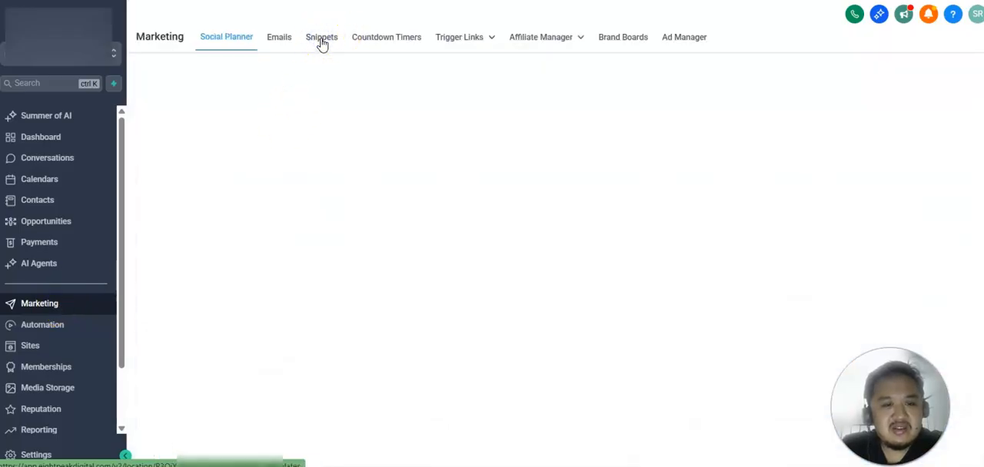
click(321, 36)
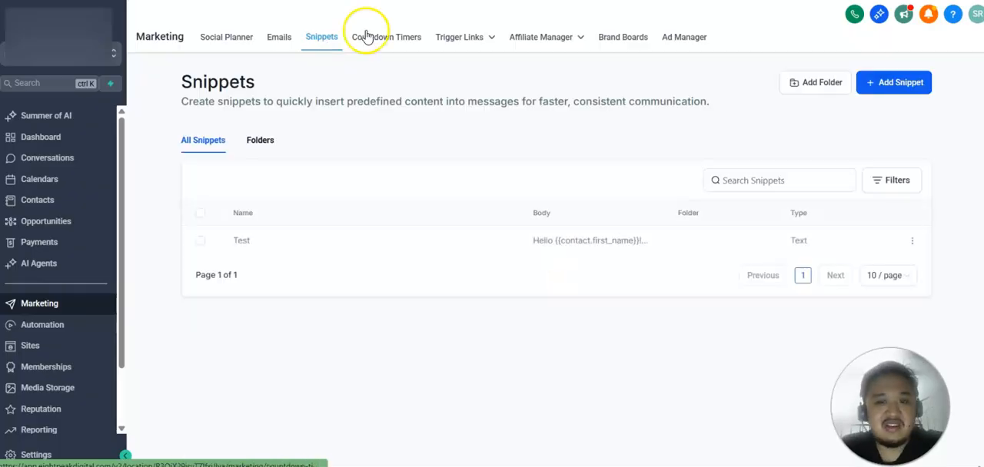
mouse_move(635, 46)
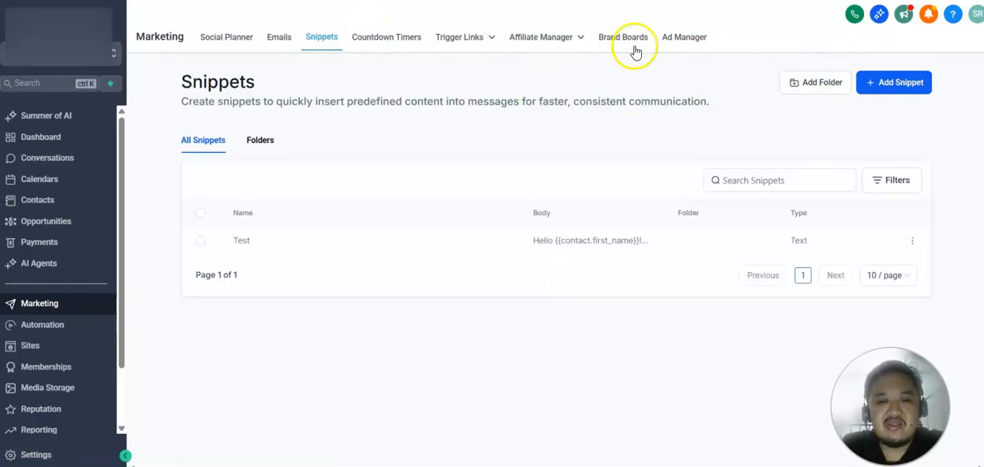
click(893, 83)
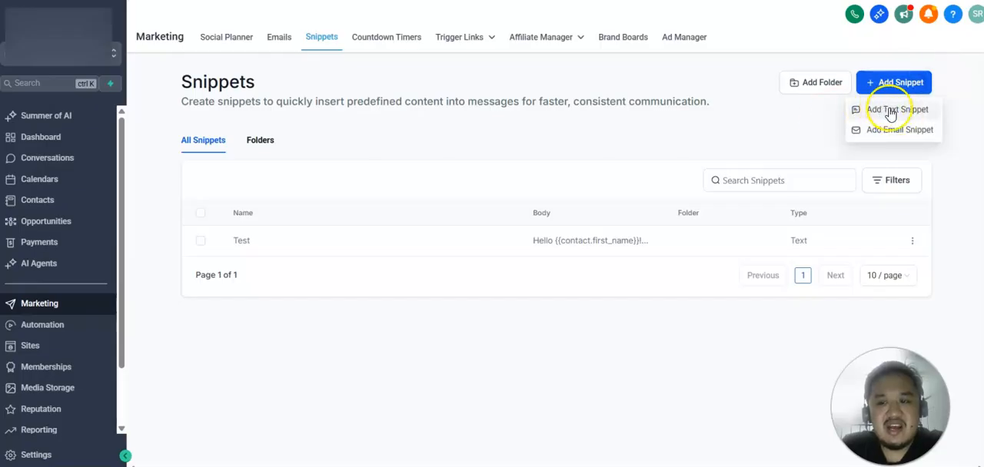
Create a text snippet named 'Promo 2025 August' with body 'This is august promo'
click(898, 109)
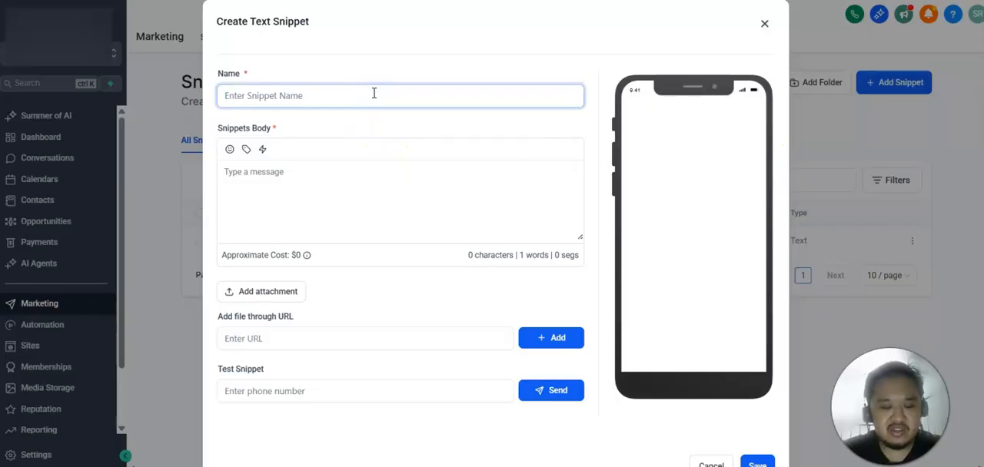
text(Promo 202)
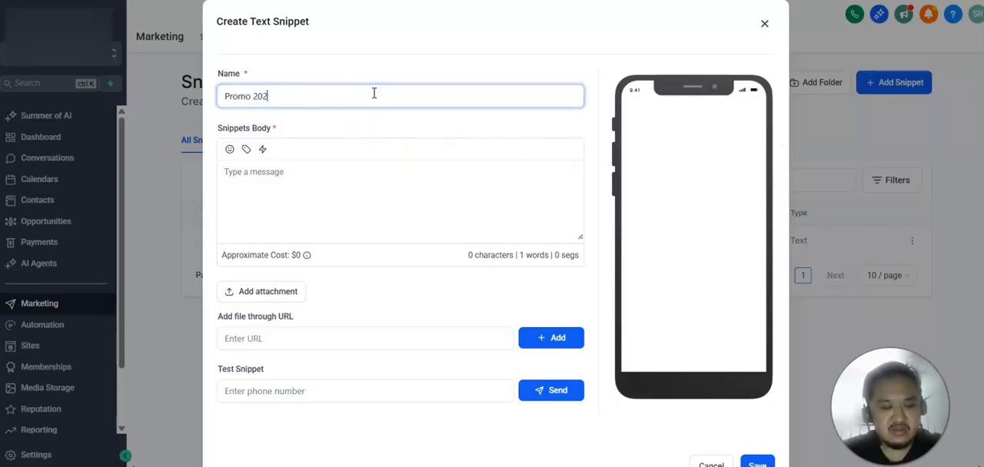
text(5 August)
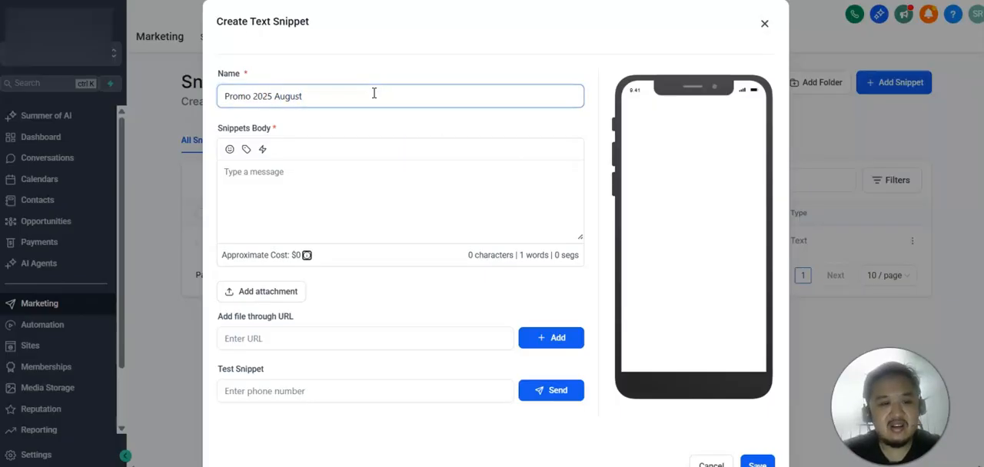
text(Th)
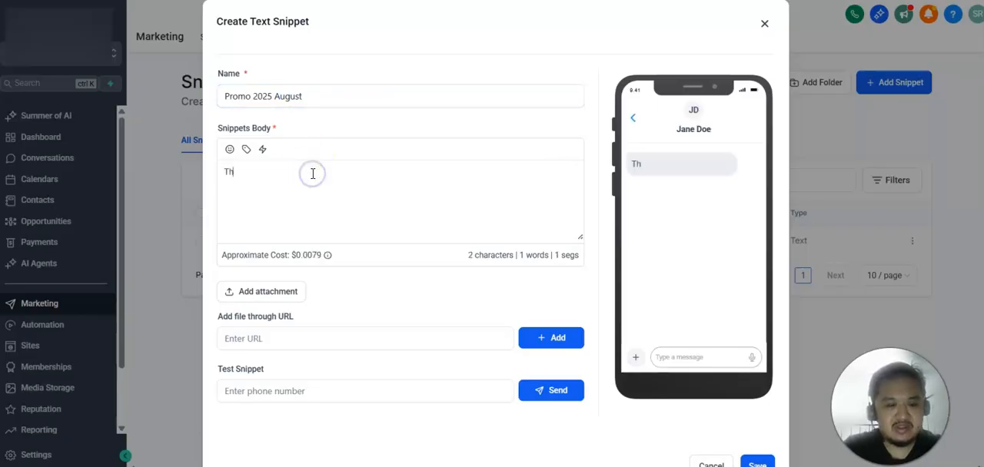
text(This is august promo.)
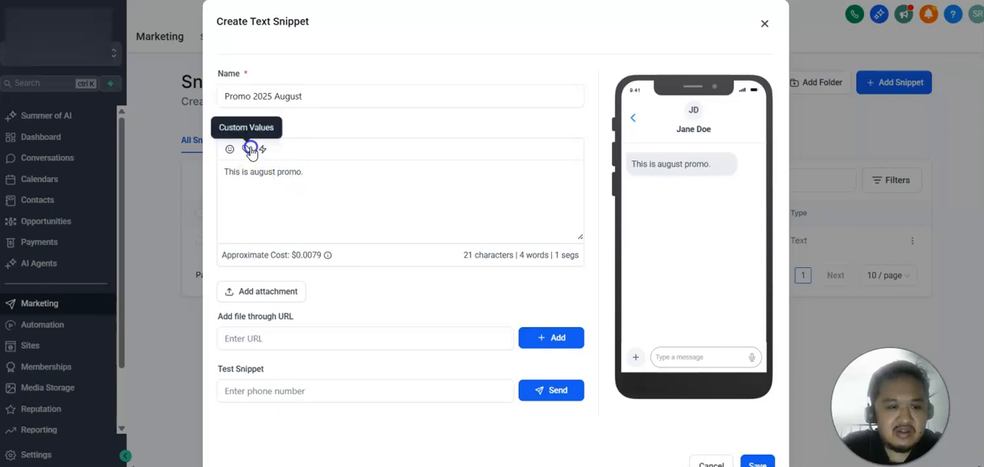
Rewrite the body to 'Hi {{contact.first_name}}, this is promo.' using the first-name custom value
click(262, 149)
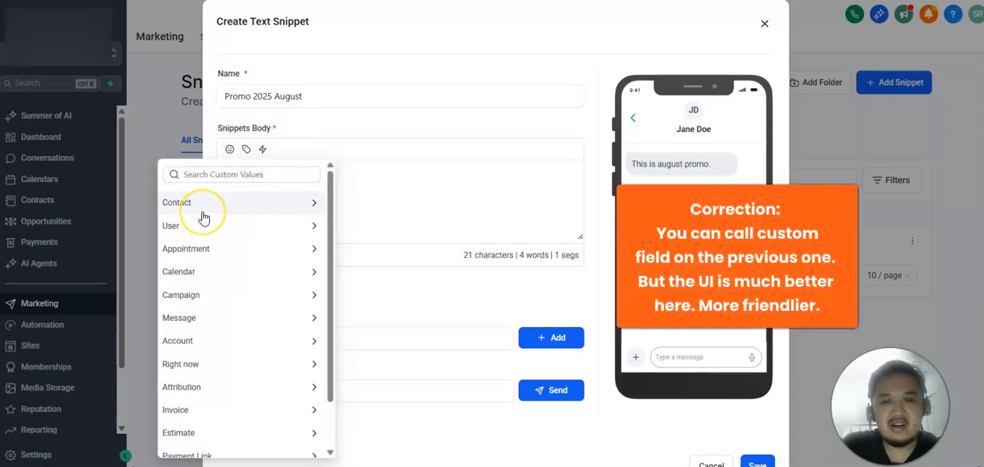
mouse_move(218, 224)
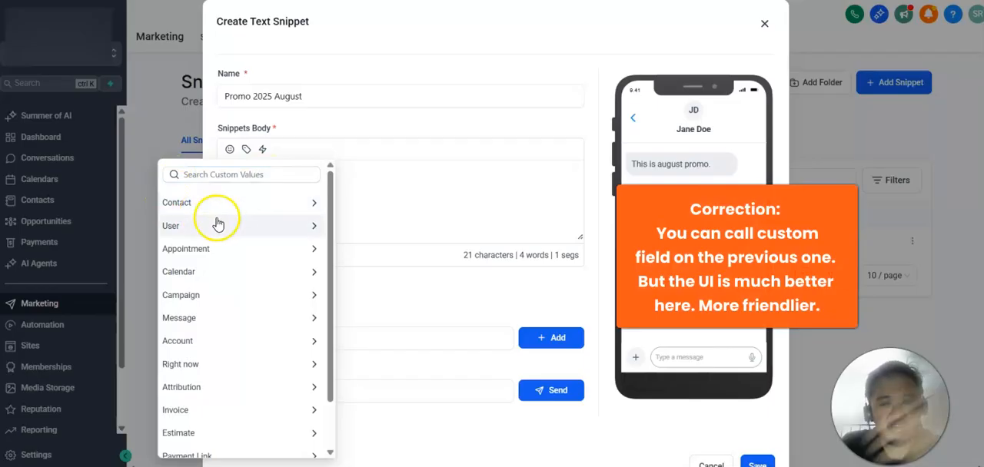
mouse_move(255, 214)
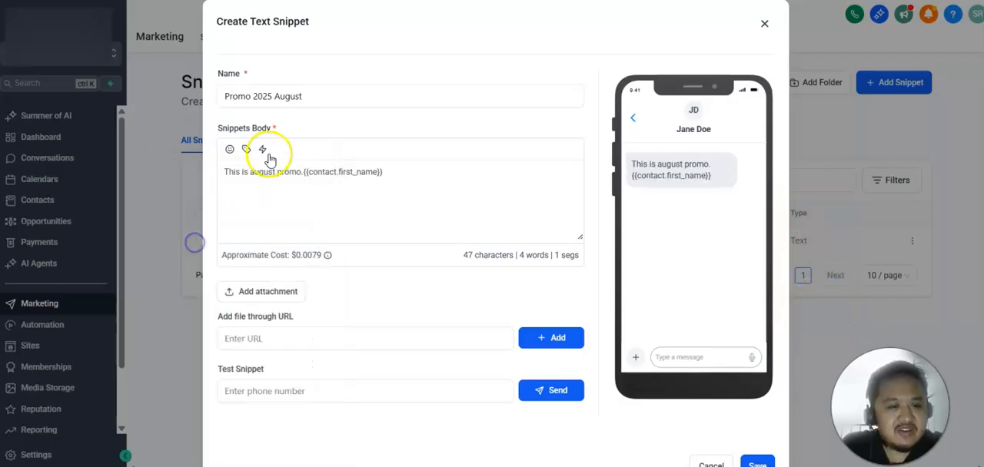
double_click(262, 172)
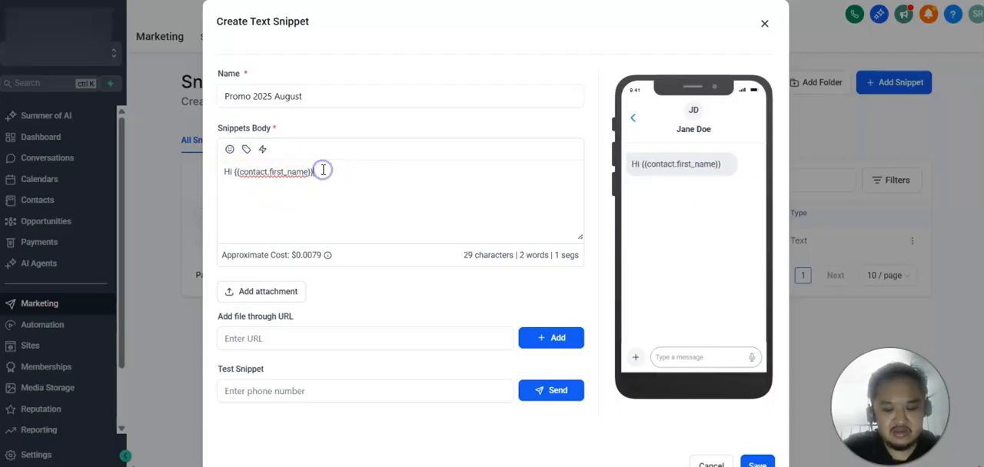
text(, this is promo.)
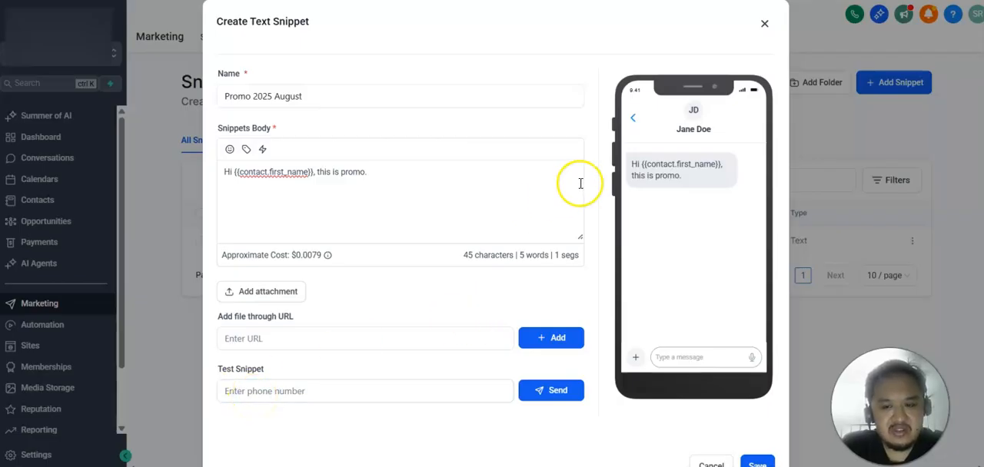
mouse_move(760, 265)
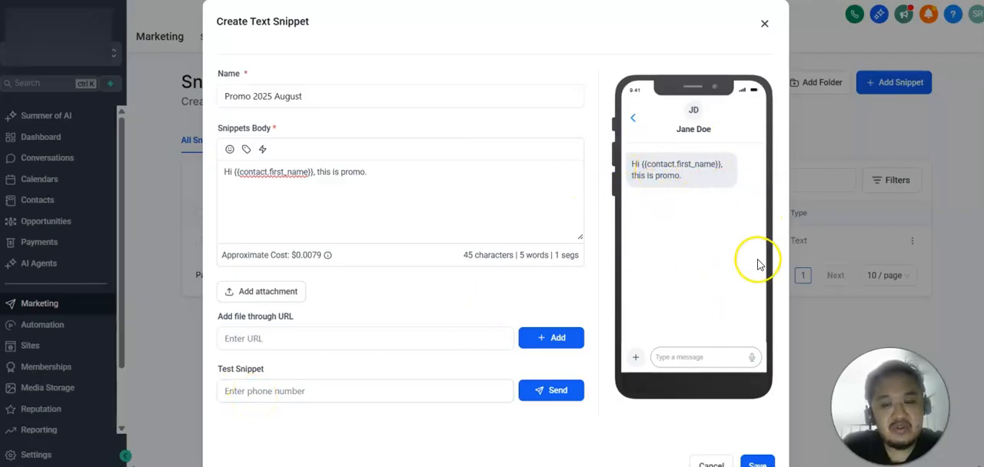
mouse_move(707, 154)
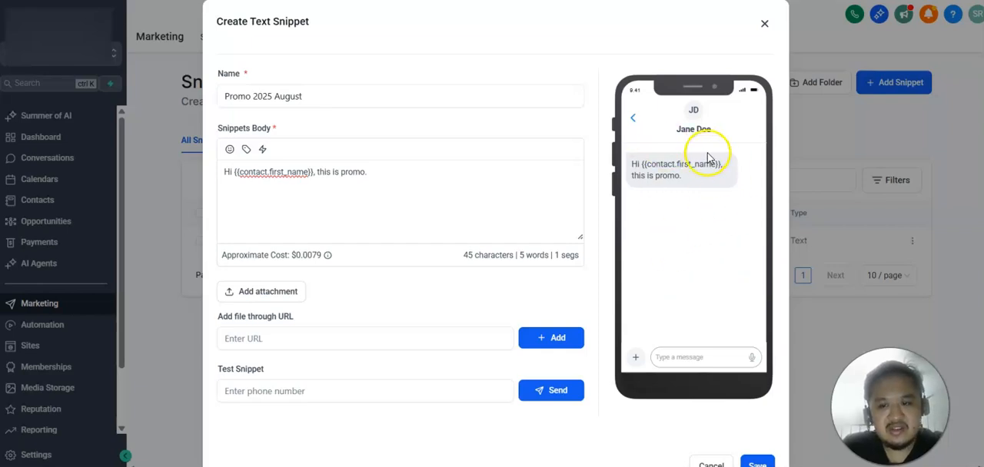
mouse_move(698, 406)
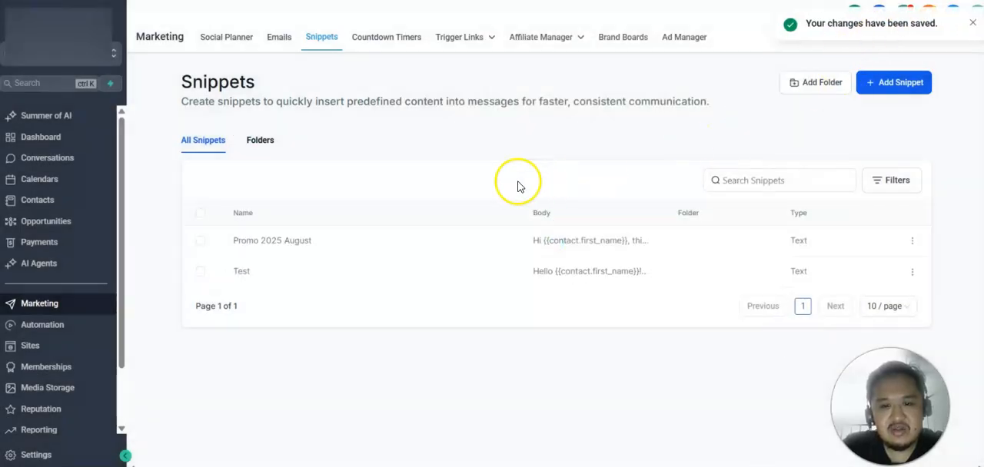
Return to Contacts and select all 2936 records in the SMS Sending list
click(37, 200)
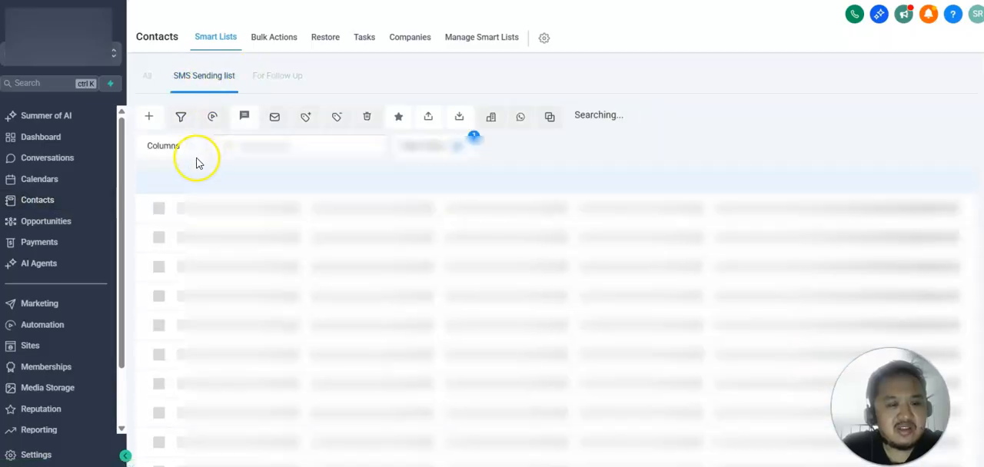
click(163, 178)
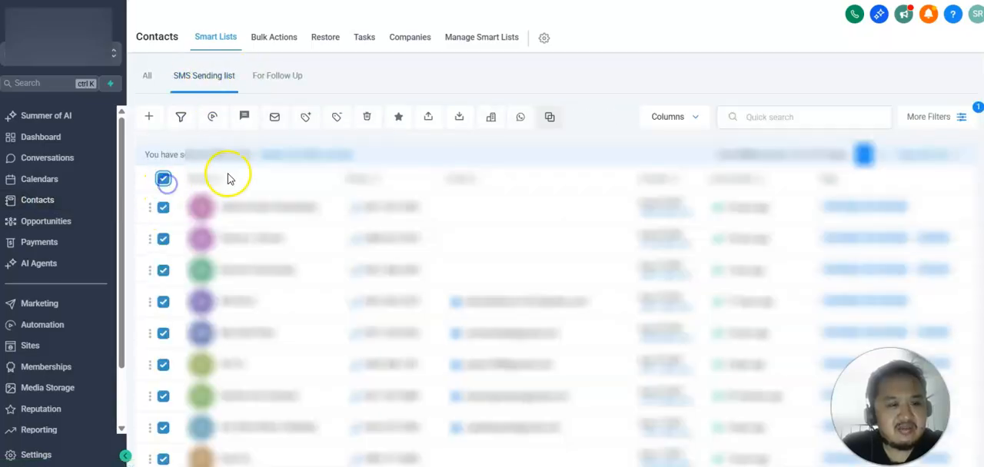
click(273, 116)
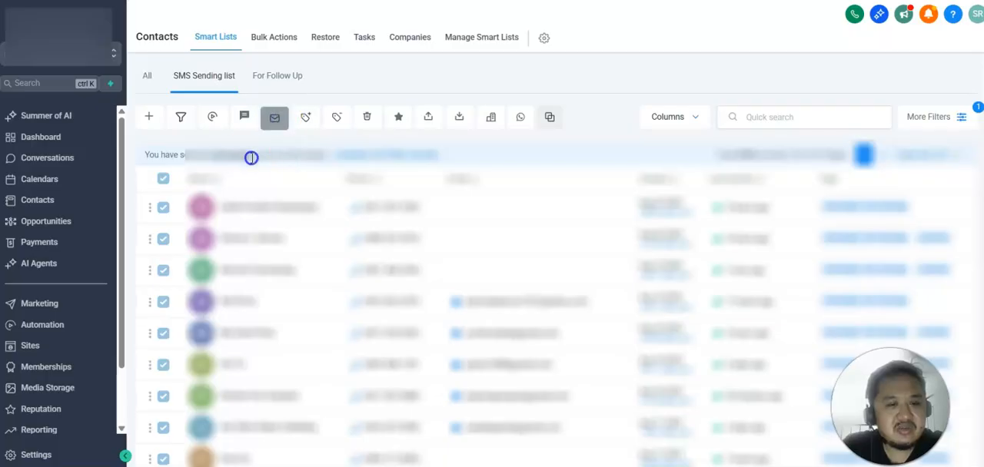
mouse_move(526, 154)
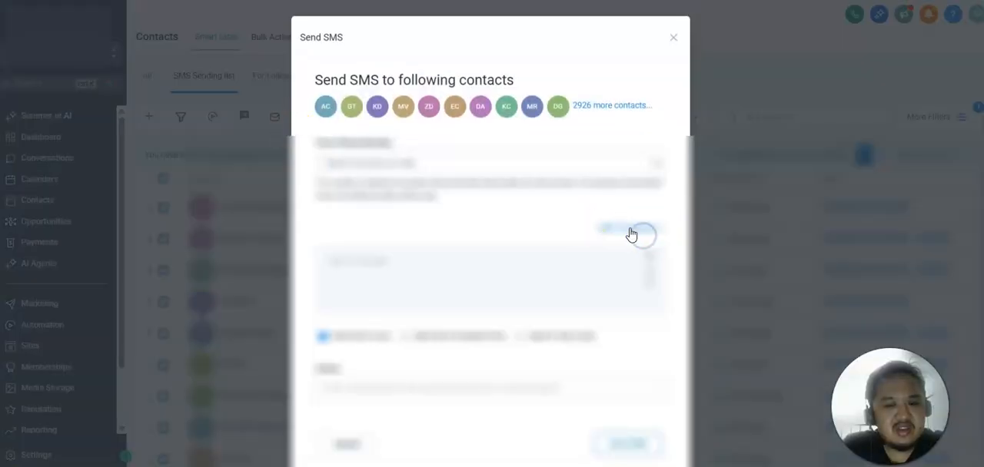
Load the Promo 2025 August template, insert the Contact First Name merge field, then dismiss the dialog
click(627, 227)
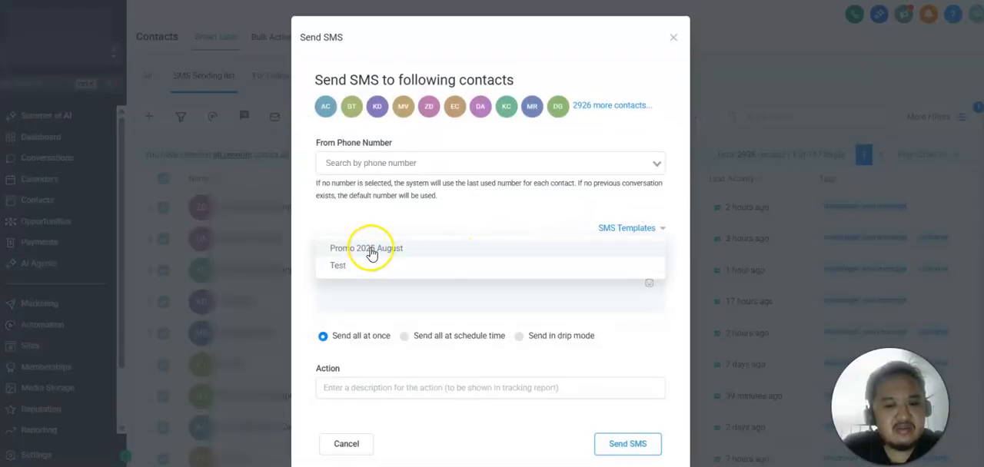
click(365, 248)
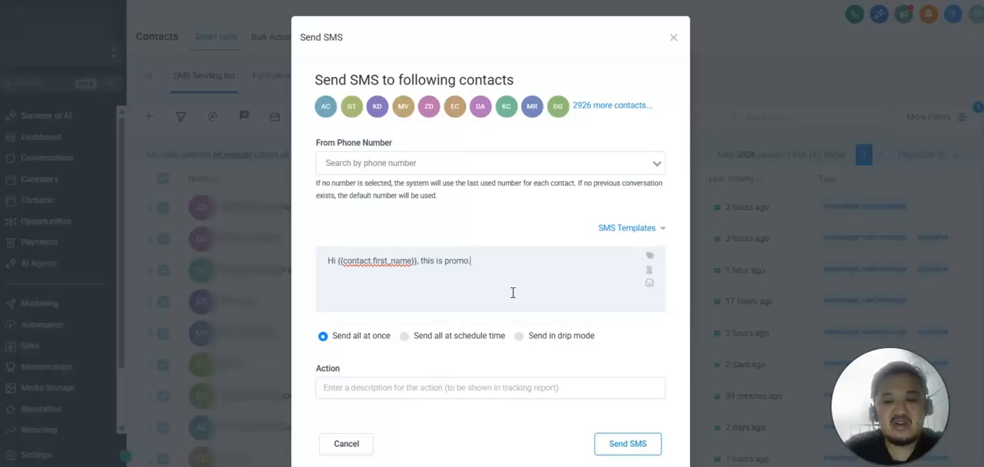
click(648, 255)
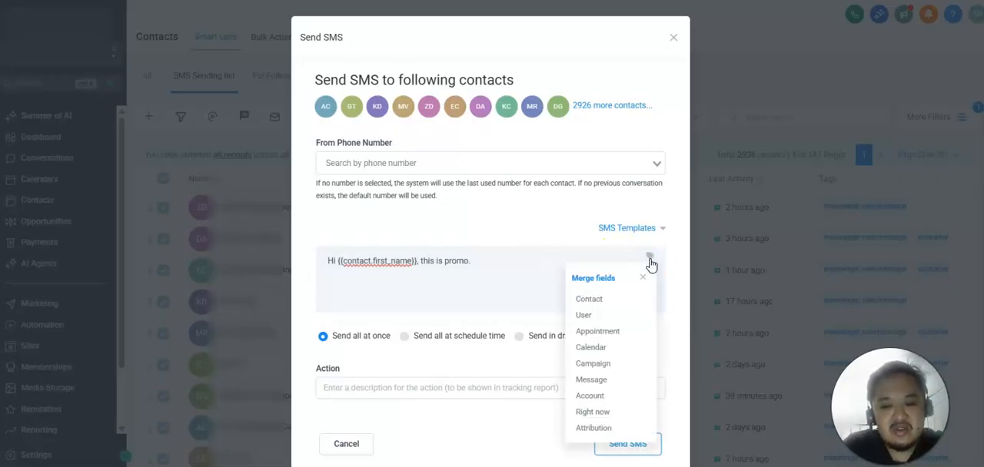
mouse_move(589, 298)
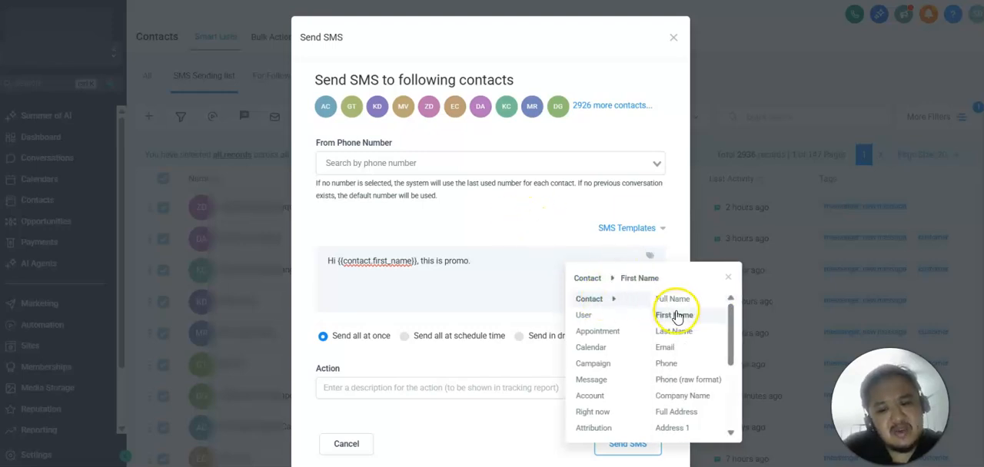
click(673, 315)
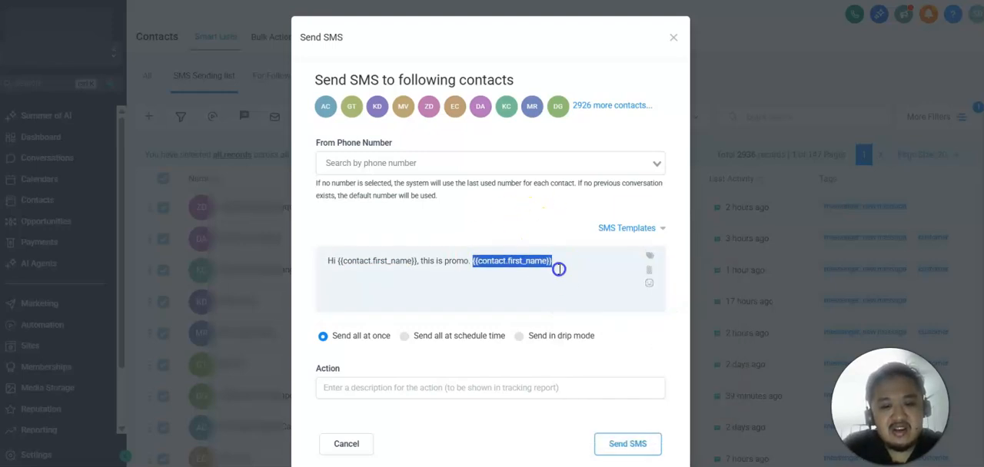
mouse_move(775, 115)
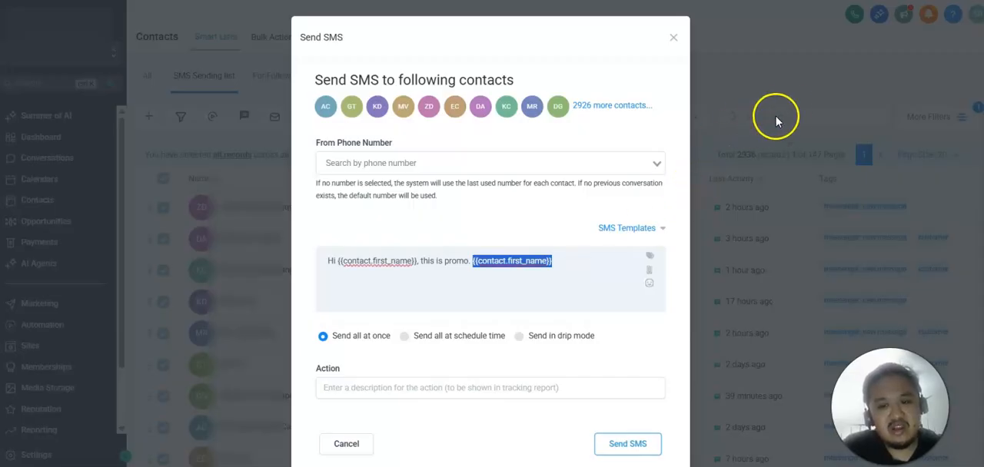
click(674, 37)
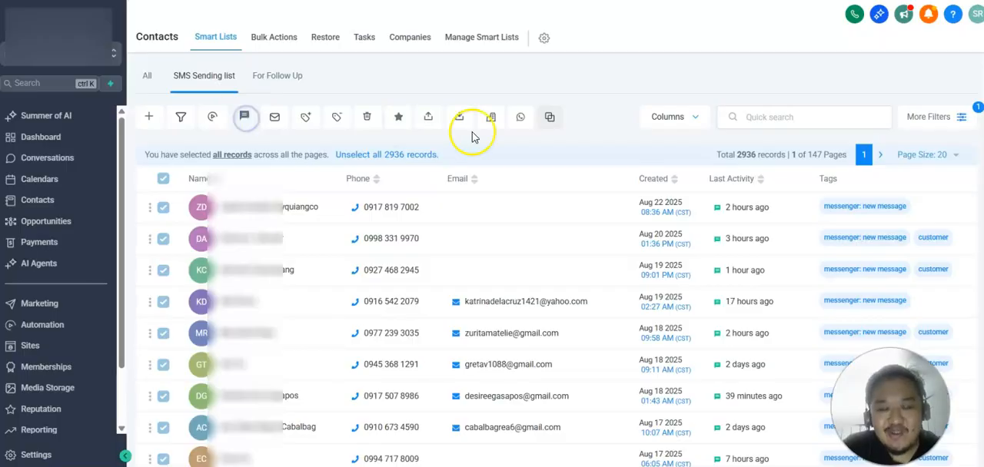
Close the Send SMS prompt and return to Marketing > Snippets
click(244, 117)
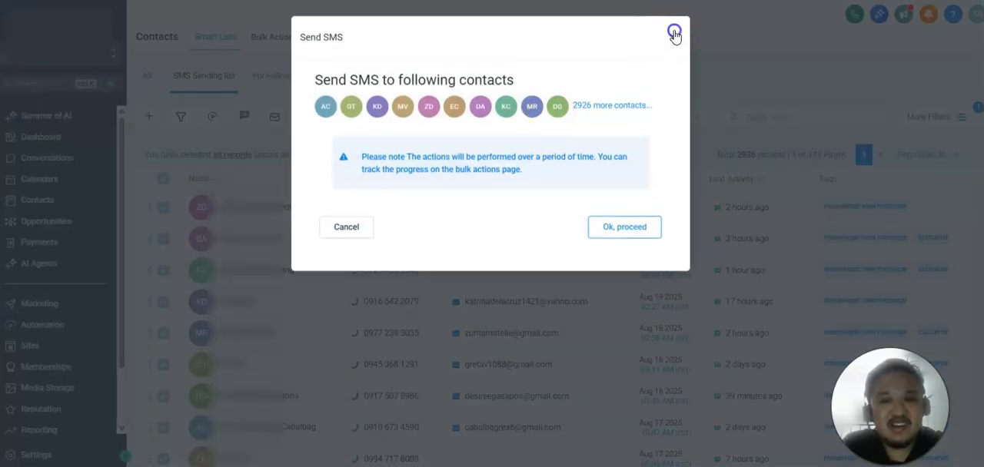
click(673, 34)
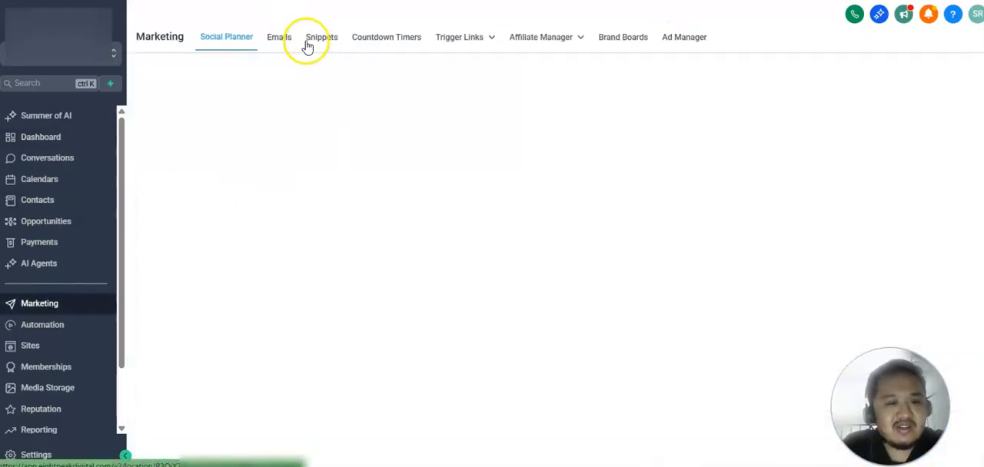
click(321, 37)
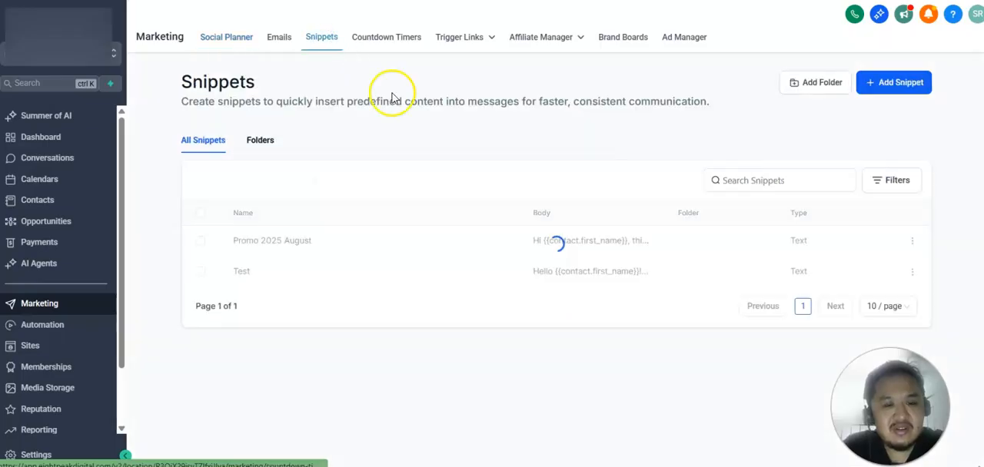
mouse_move(415, 227)
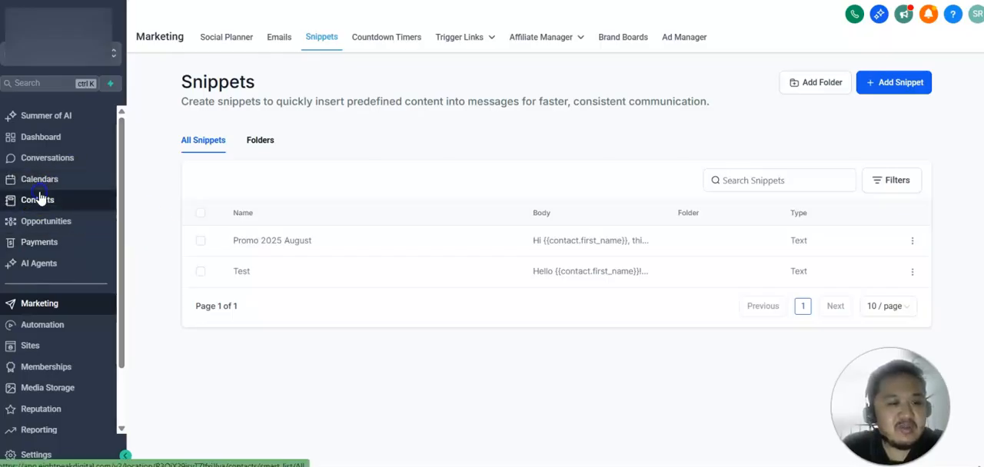
Filter the SMS Sending contact list by the tag 'availed promo 399'
click(36, 200)
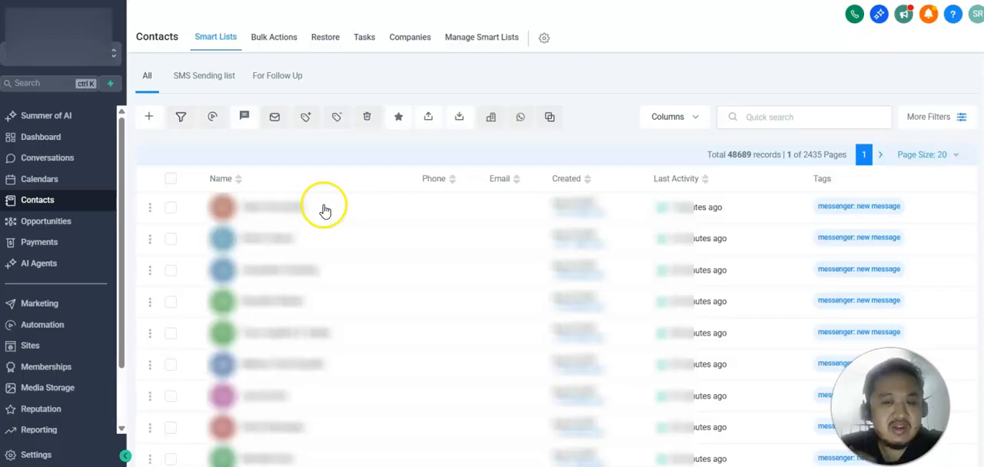
click(203, 75)
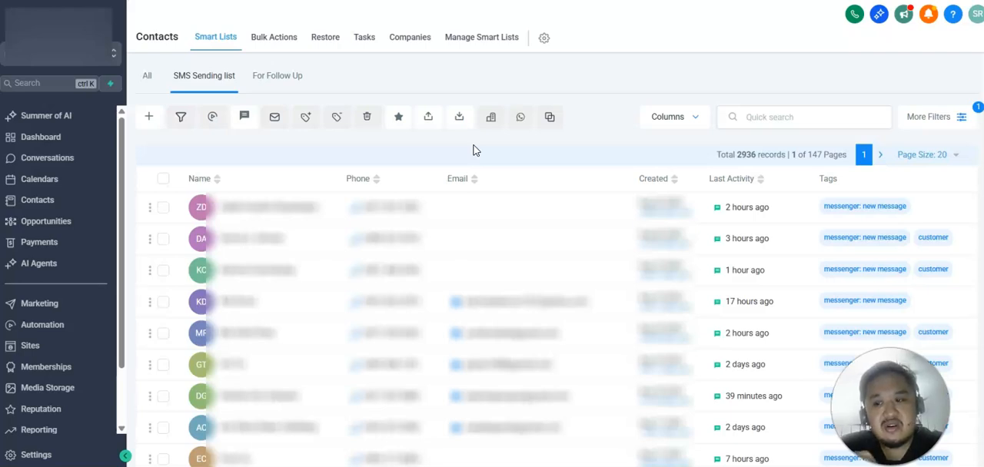
mouse_move(904, 110)
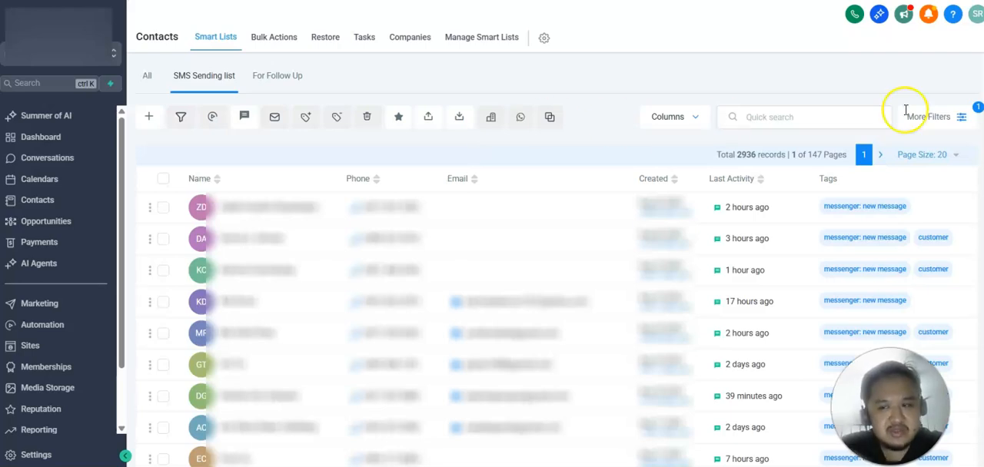
click(928, 117)
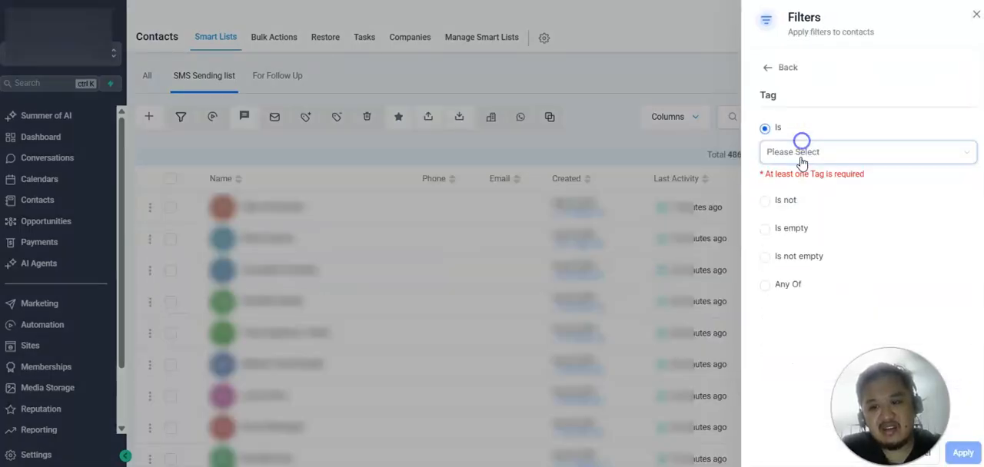
click(867, 151)
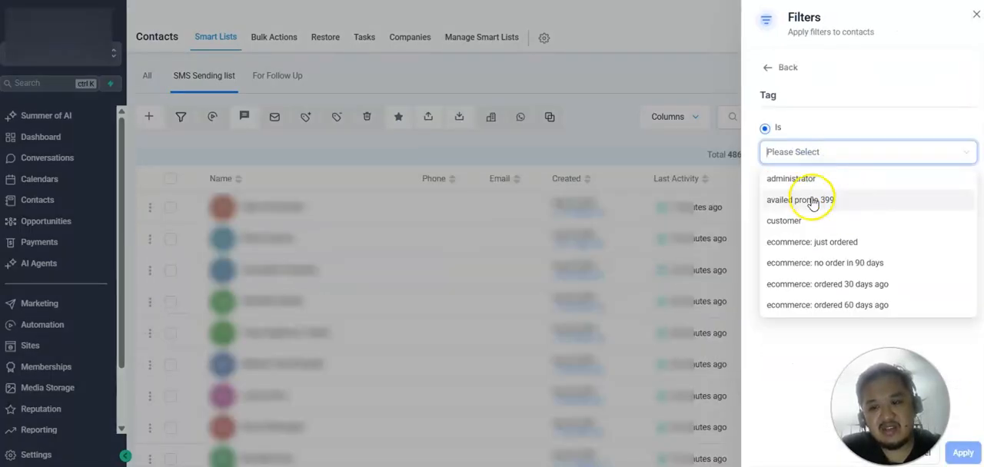
click(799, 199)
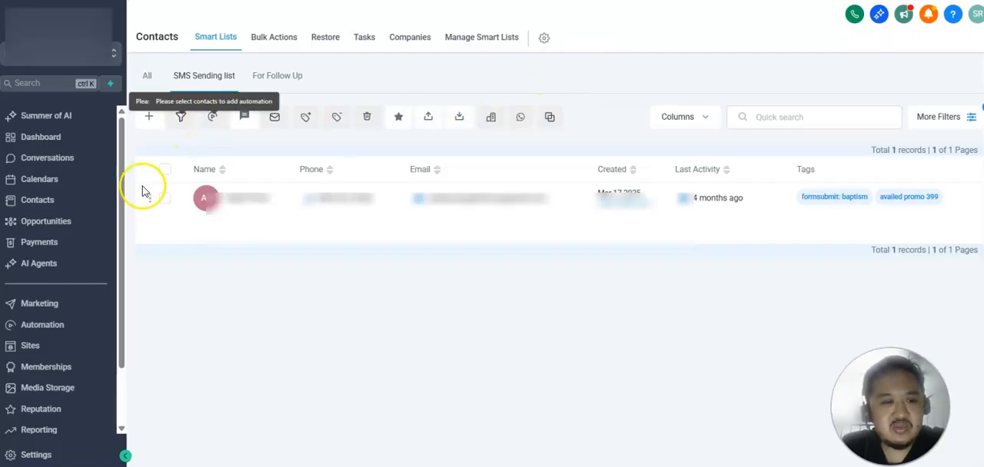
Toggle the single matching contact's selection, review the applied filter and close the panel
click(165, 197)
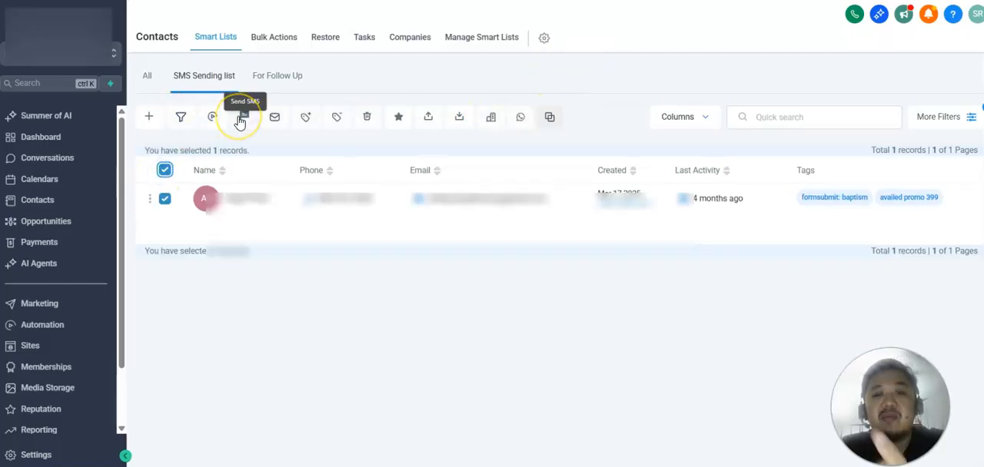
click(164, 169)
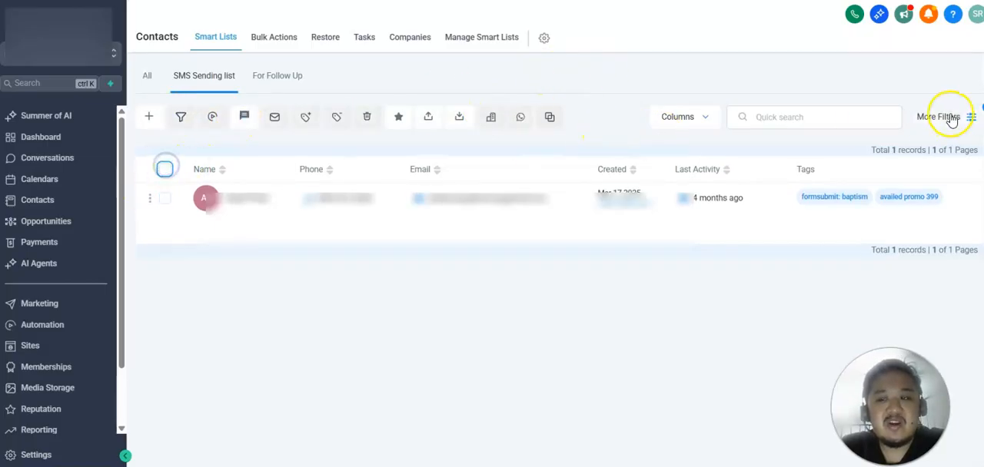
click(937, 117)
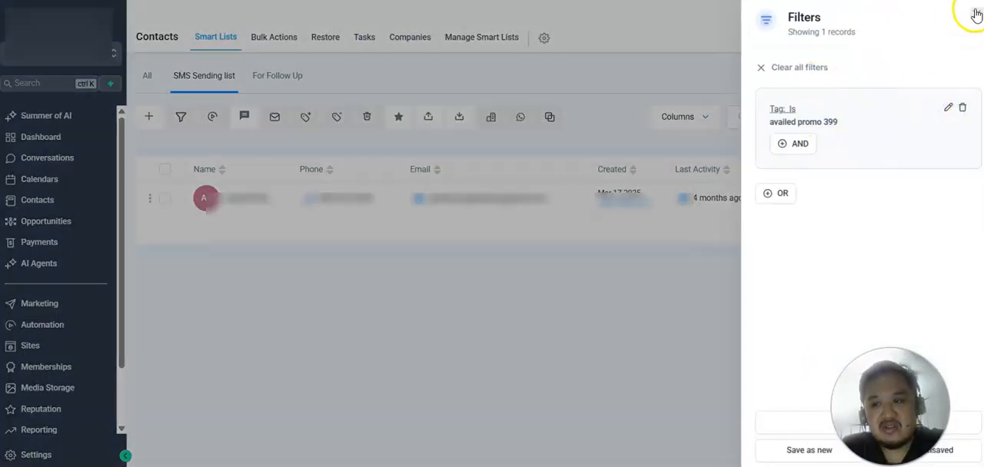
click(978, 15)
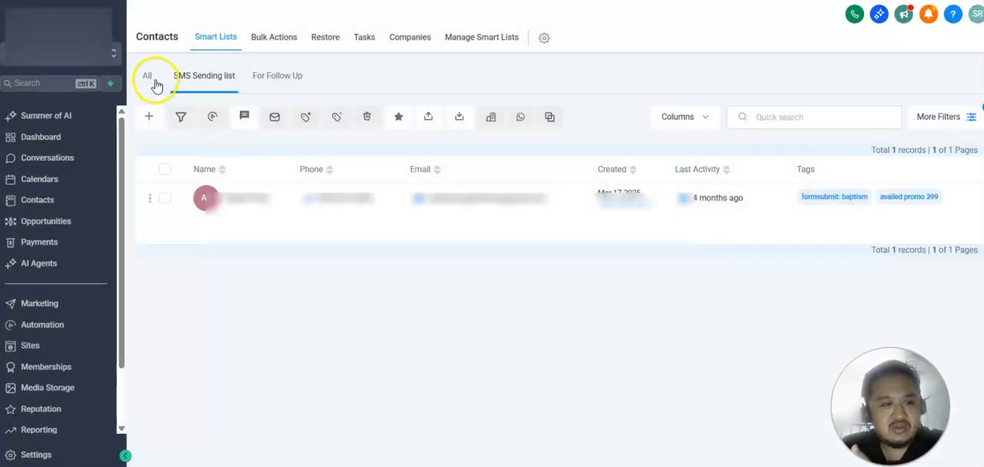
Switch to All contacts discarding unsaved smart-list changes, then start a contact import
click(147, 76)
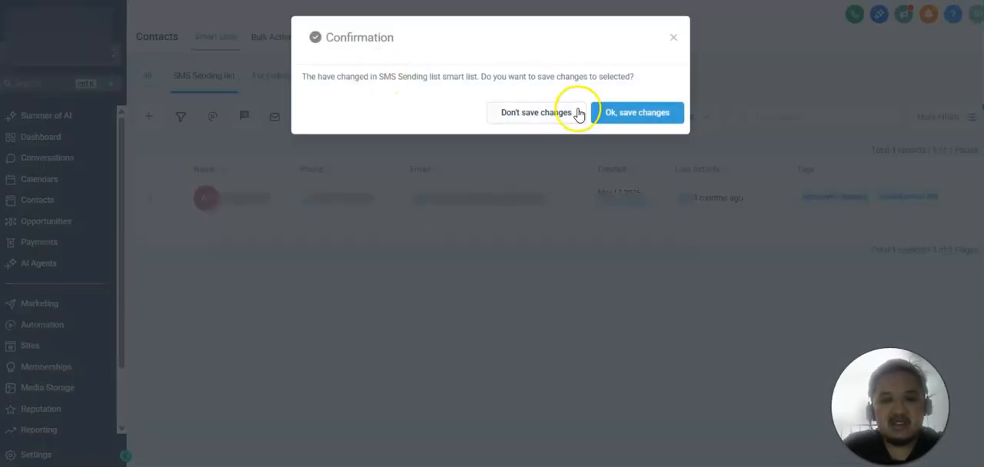
click(535, 112)
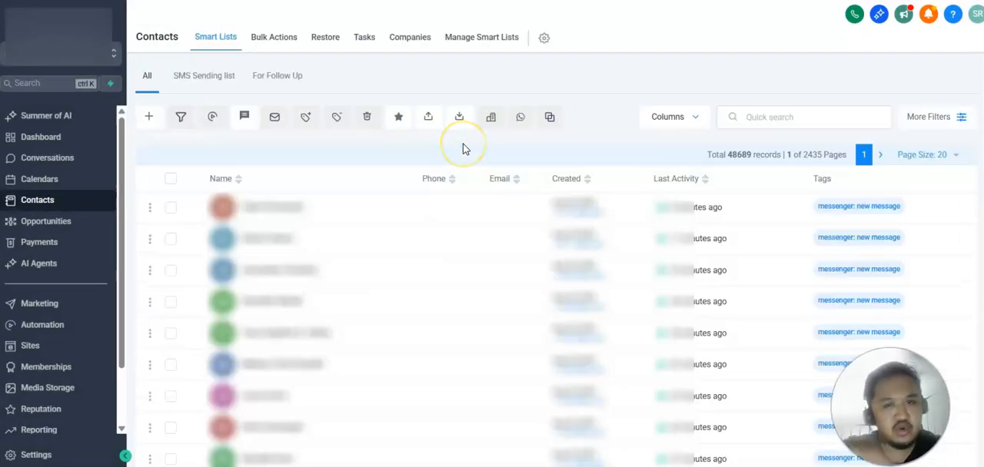
mouse_move(427, 117)
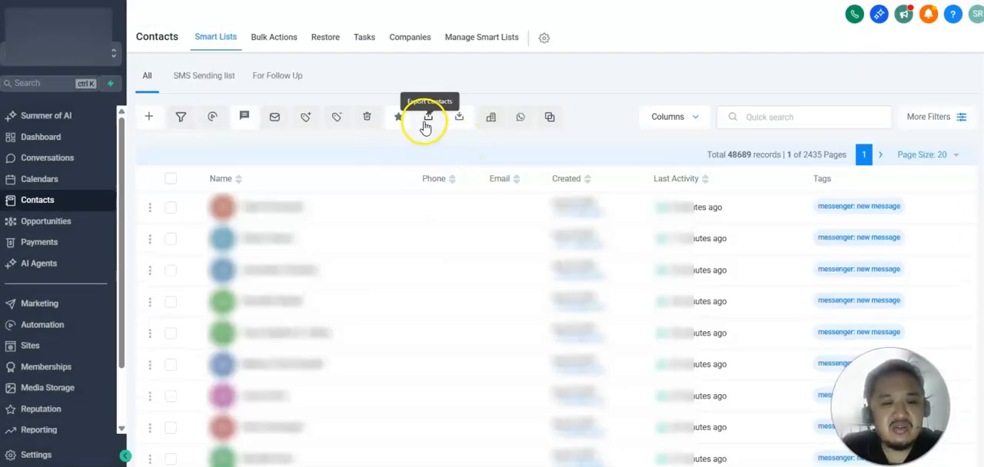
click(427, 117)
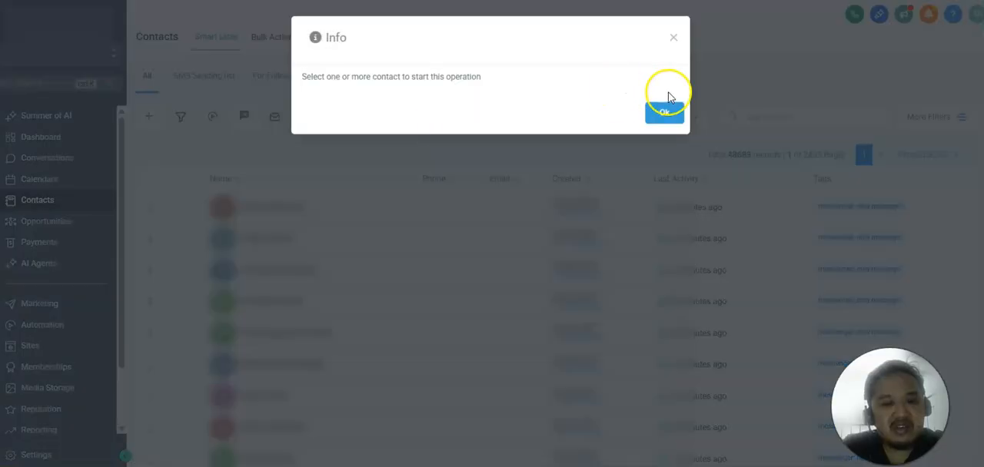
click(664, 113)
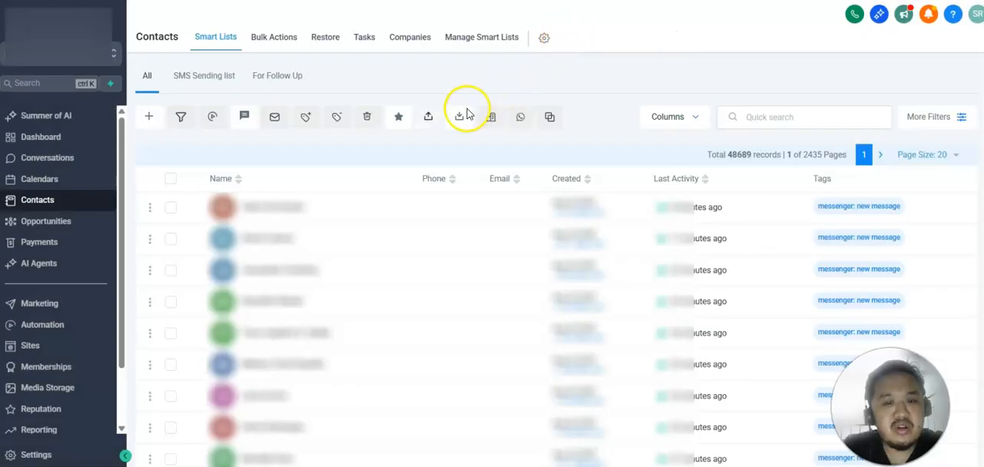
click(458, 117)
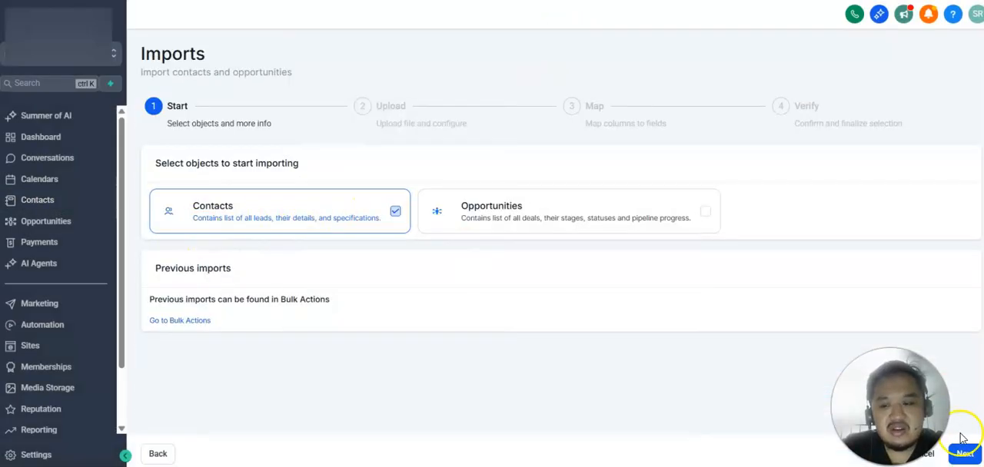
Upload opportunities (8).csv and review the auto-mapped columns at the Map step
click(964, 454)
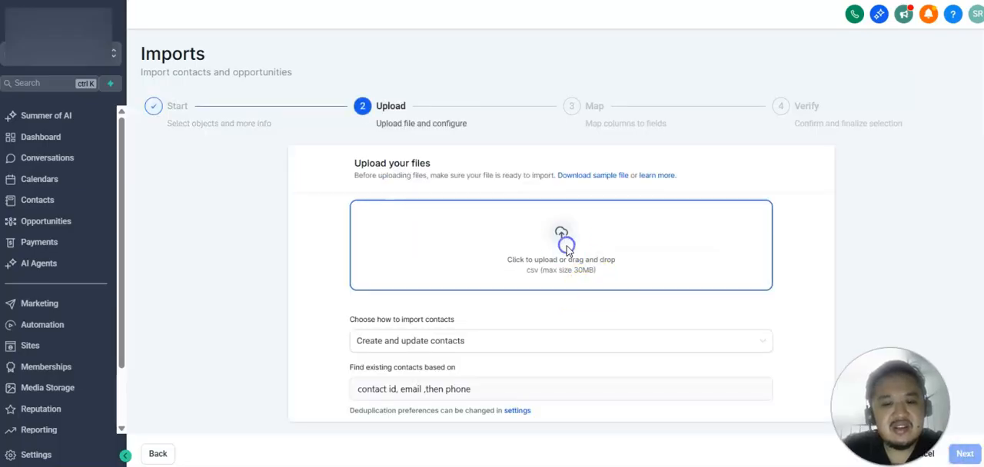
click(561, 245)
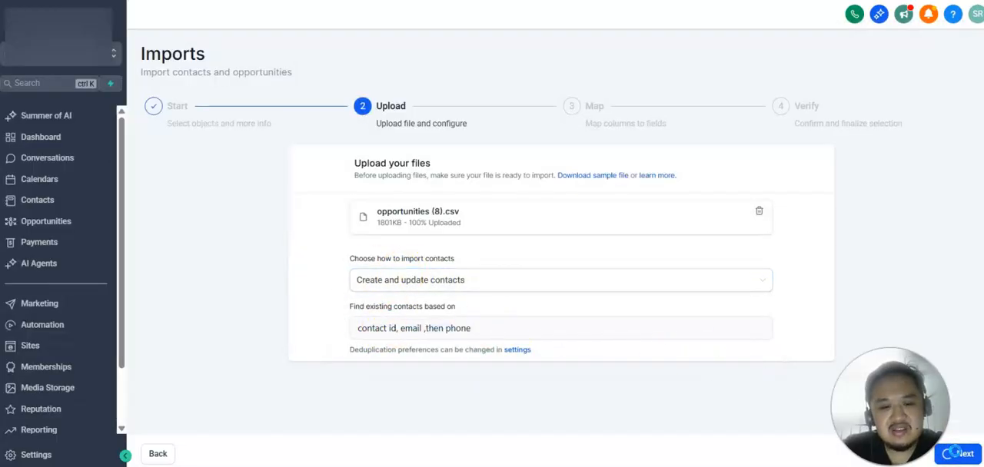
mouse_move(495, 258)
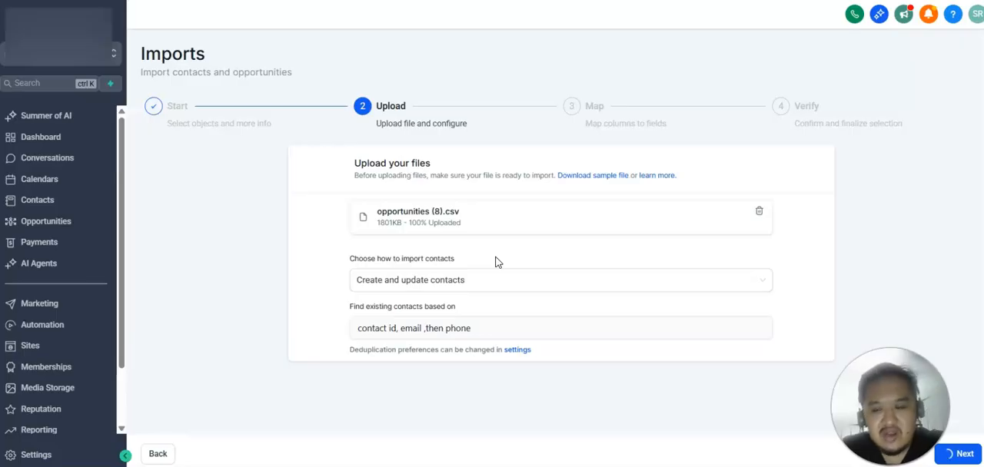
click(963, 453)
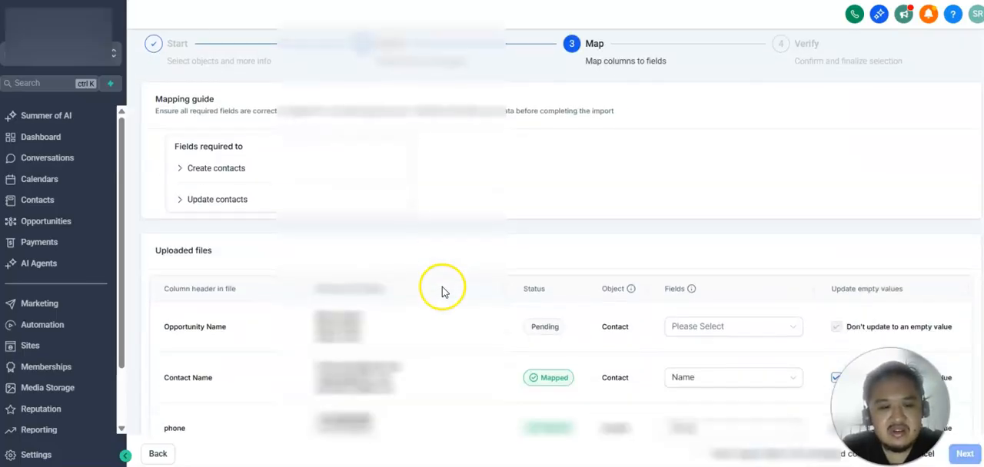
scroll(down, 3)
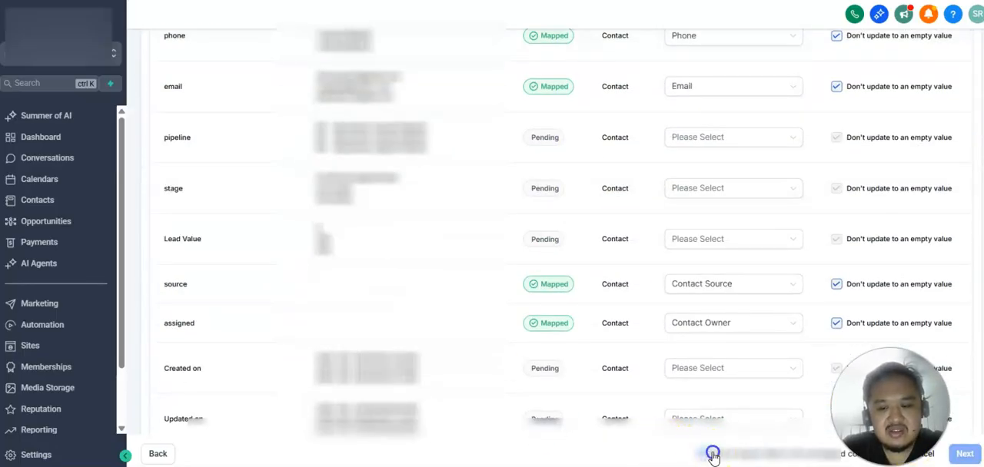
scroll(up, 3)
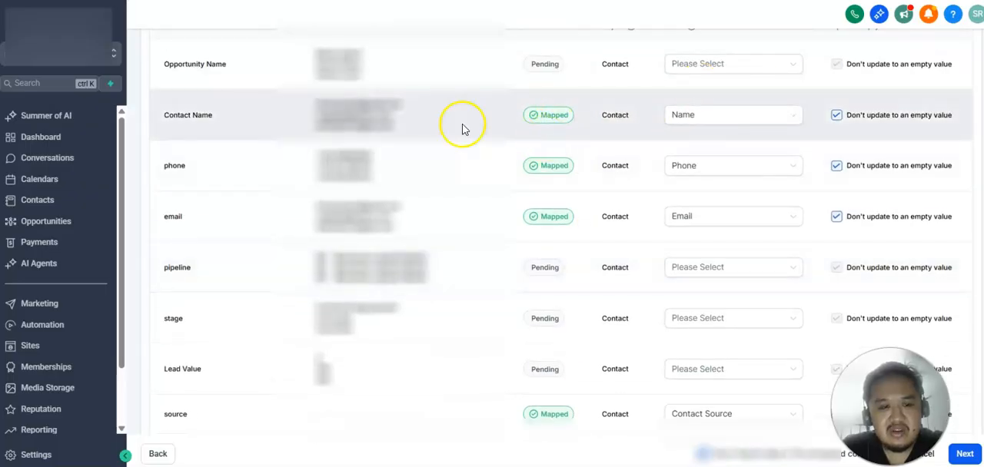
scroll(up, 3)
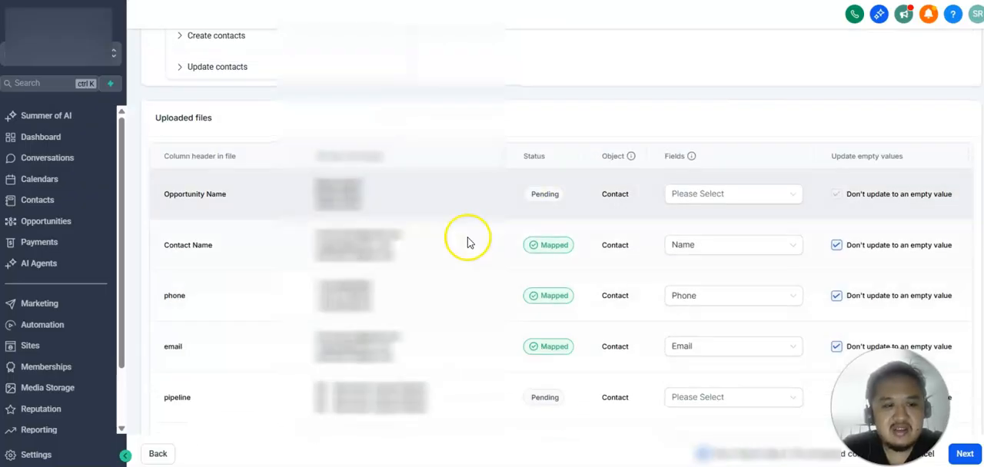
scroll(down, 3)
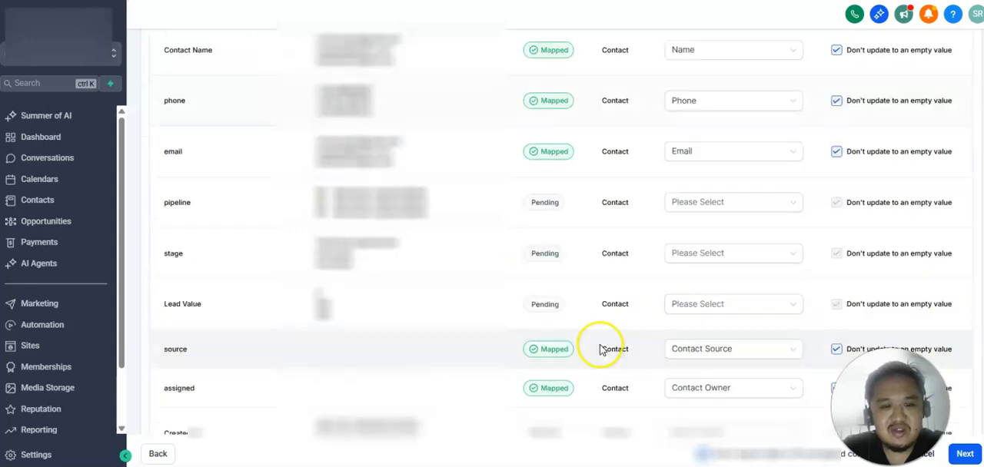
scroll(down, 3)
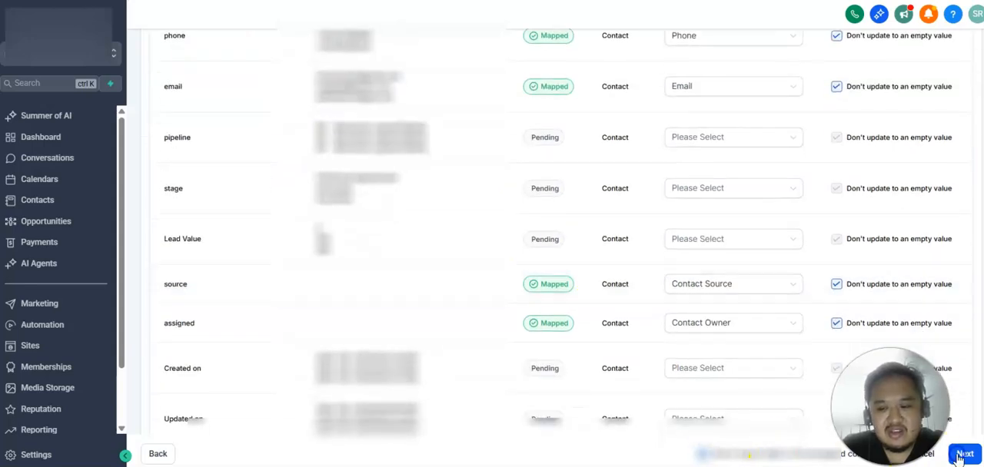
Accept the mappings and tag imported contacts with a newly created 'promo august' tag
click(964, 455)
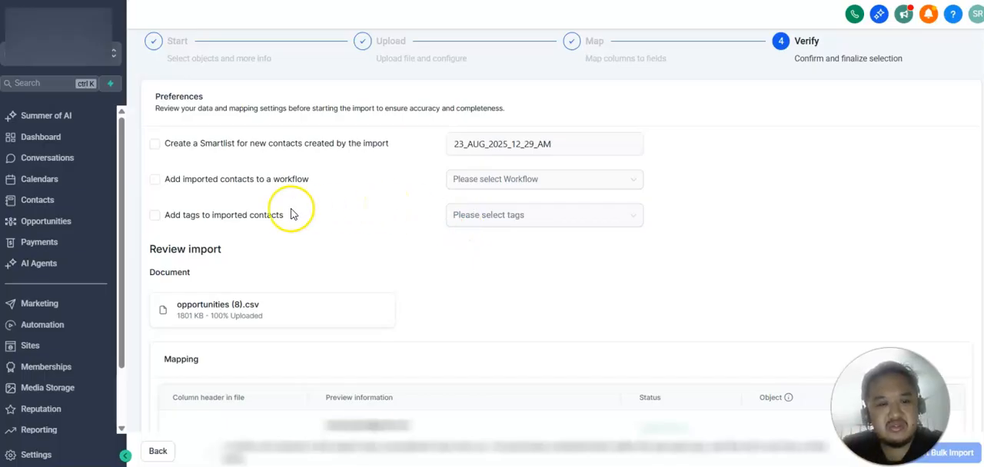
click(153, 215)
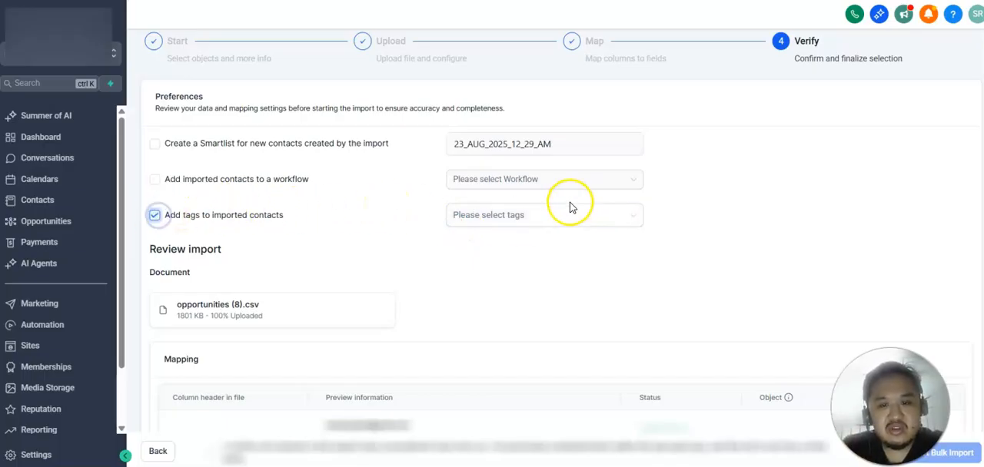
click(544, 216)
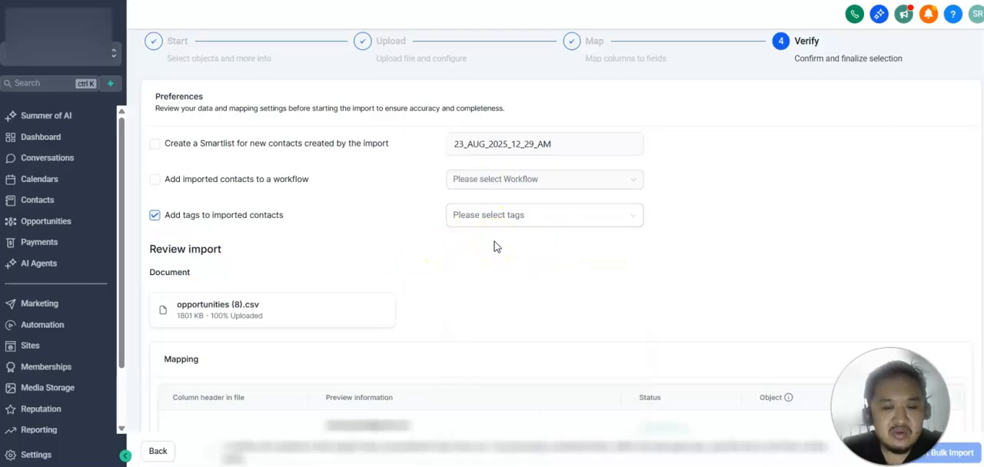
mouse_move(411, 234)
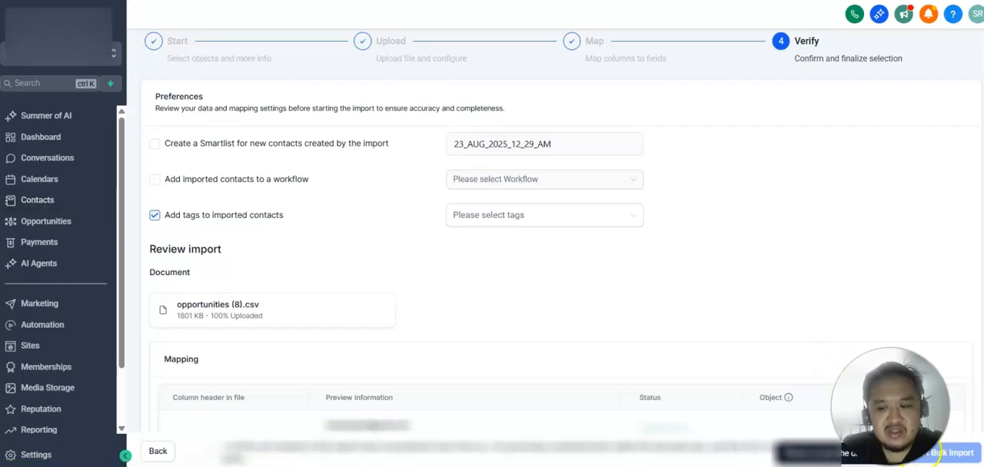
mouse_move(92, 184)
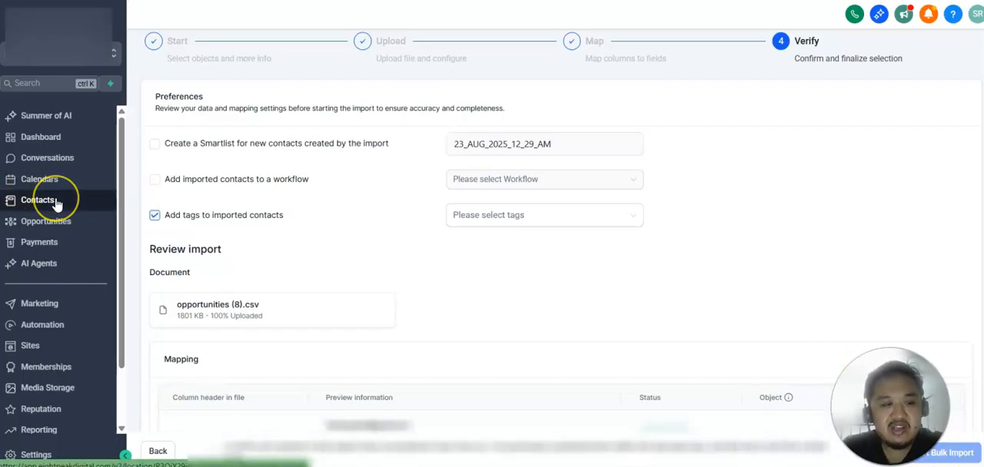
click(544, 215)
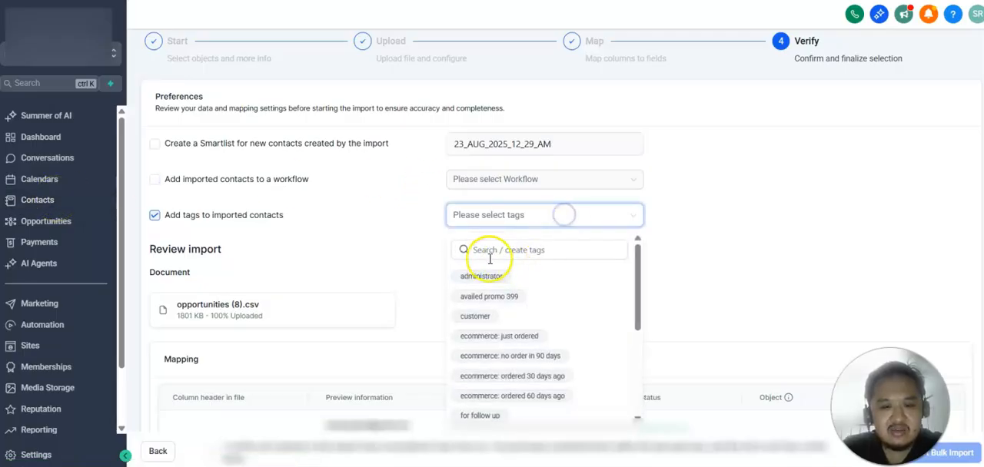
text(promo august)
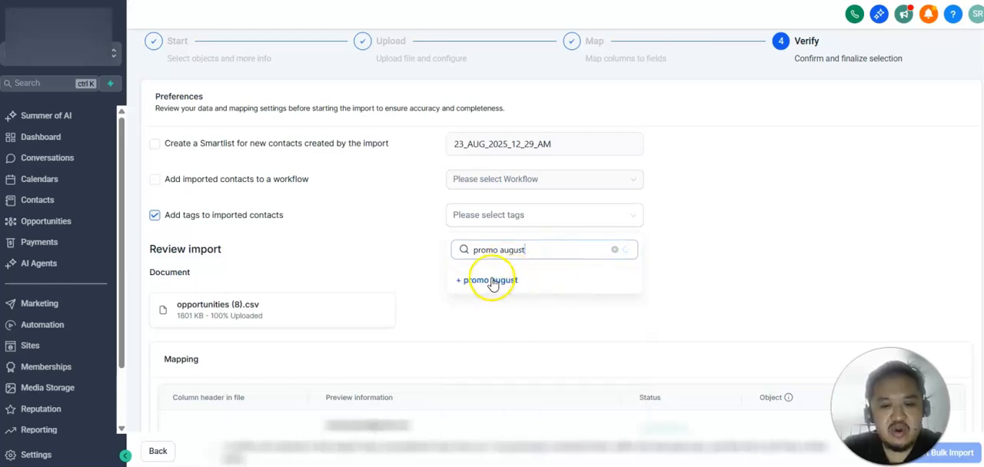
click(486, 280)
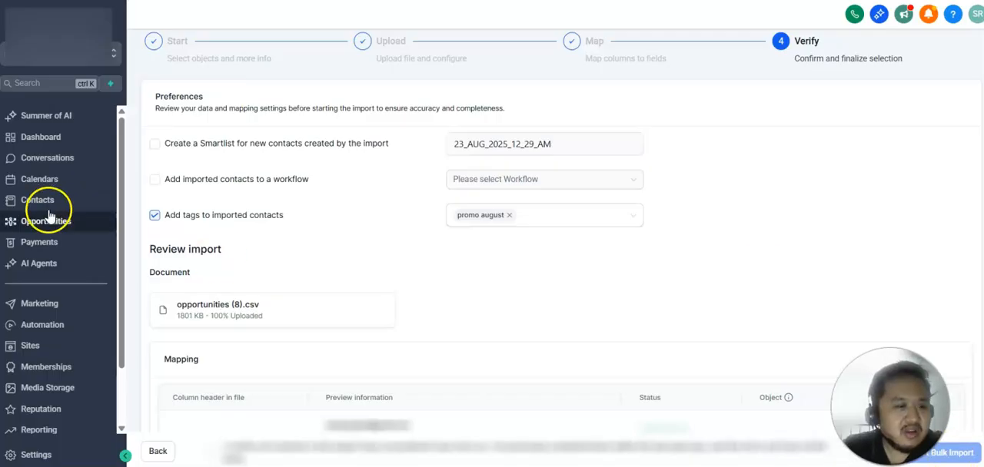
click(37, 200)
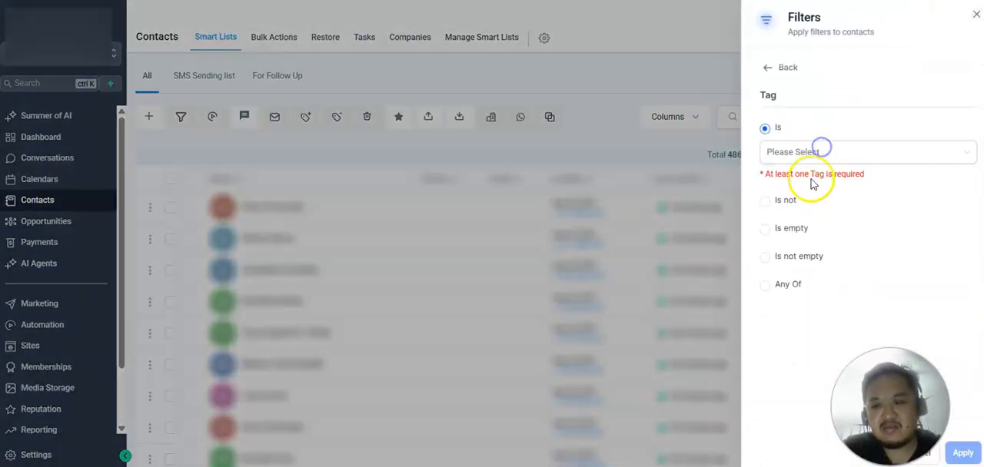
Filter contacts by tag 'promo august', find no records, then remove the filter to show all contacts
text(au)
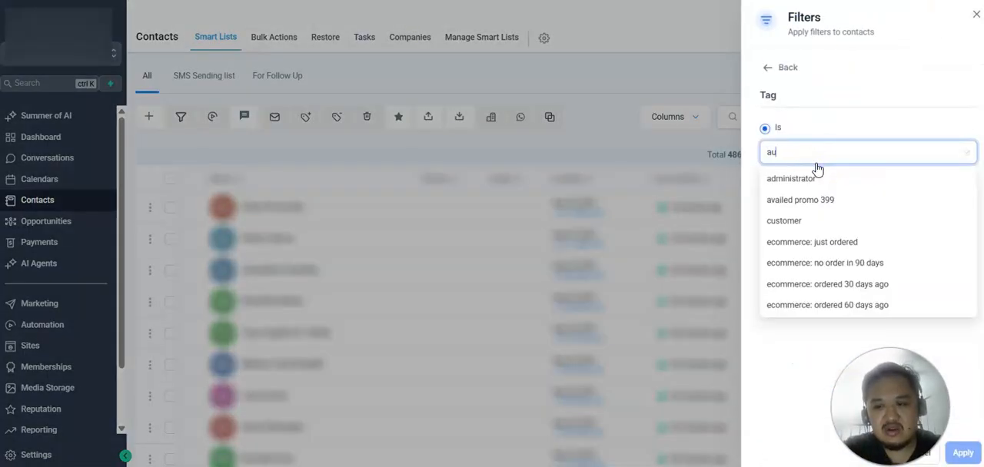
click(799, 177)
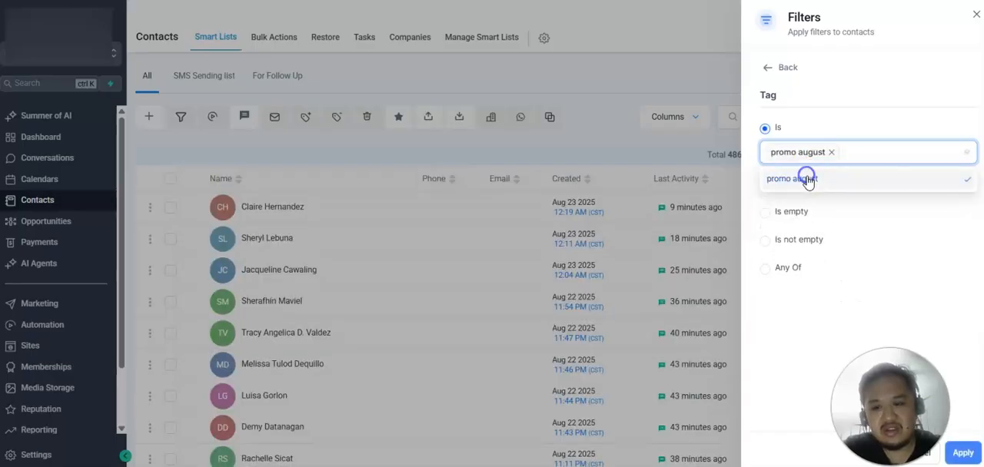
click(962, 452)
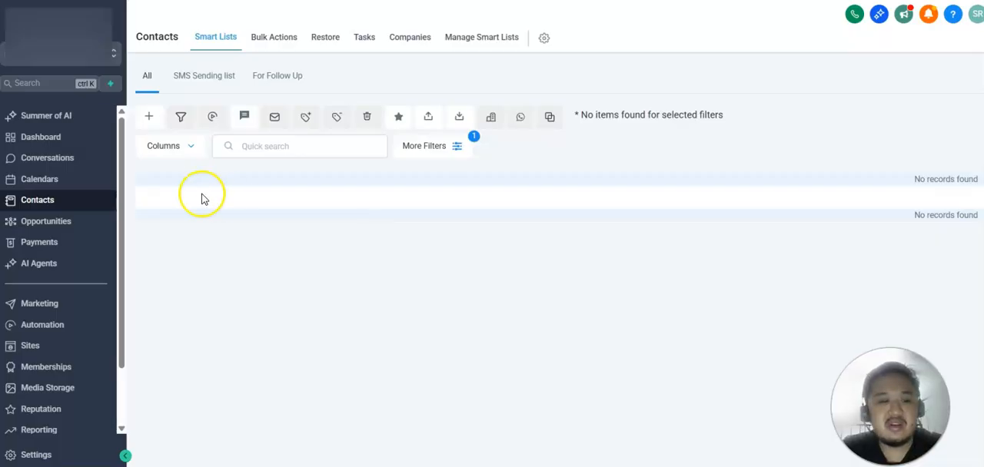
mouse_move(298, 146)
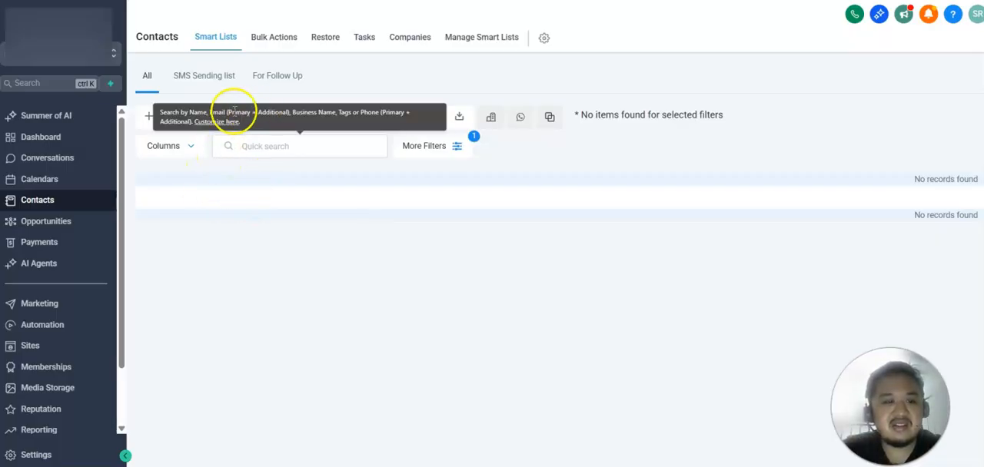
mouse_move(245, 117)
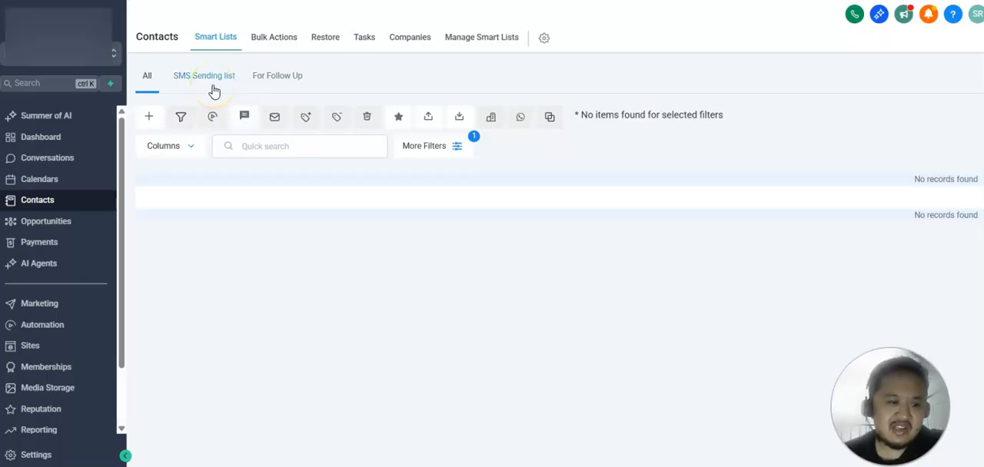
mouse_move(149, 117)
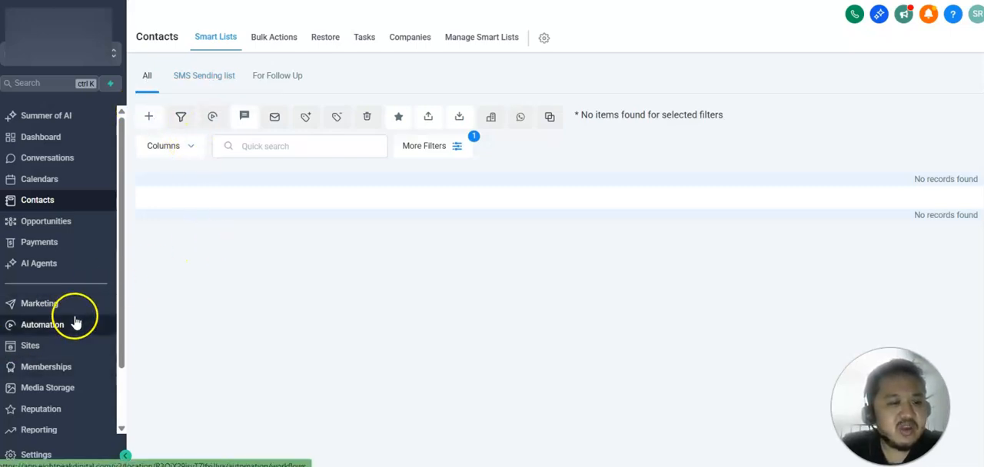
mouse_move(240, 234)
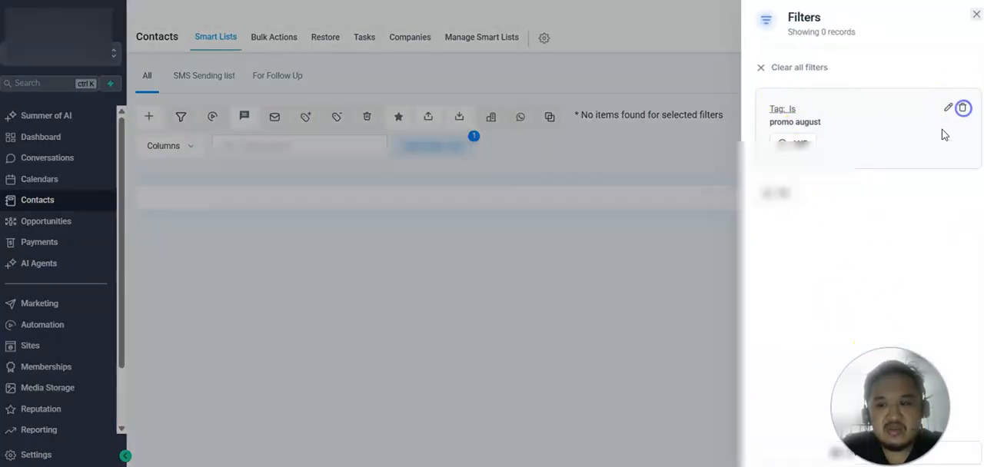
click(976, 15)
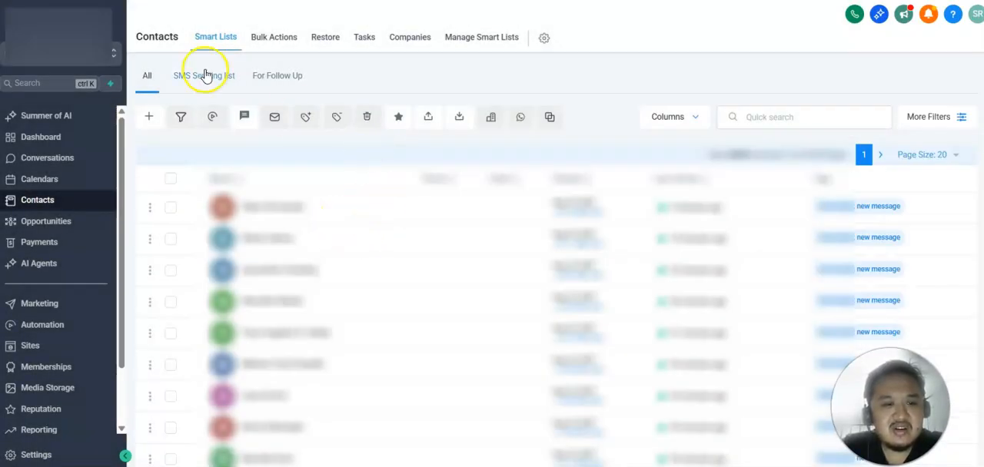
Reopen the SMS Sending list briefly, then go to Automation's Workflow List
click(203, 75)
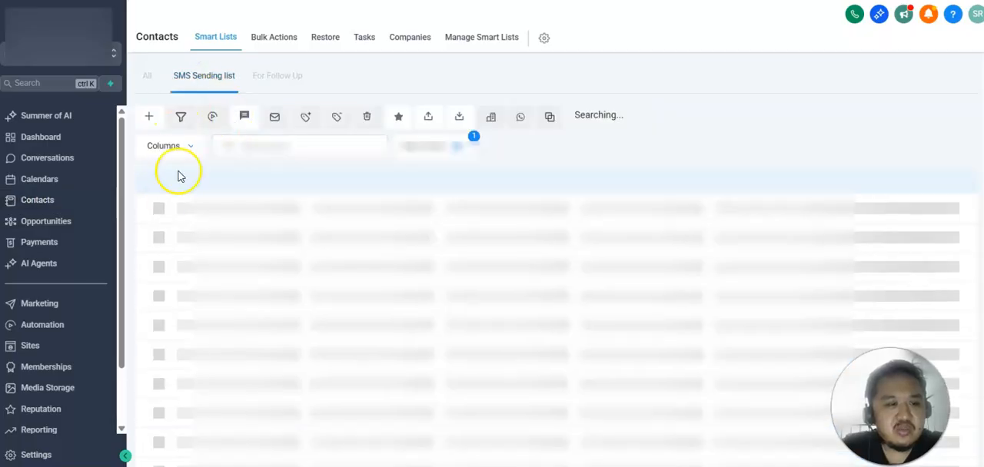
click(163, 177)
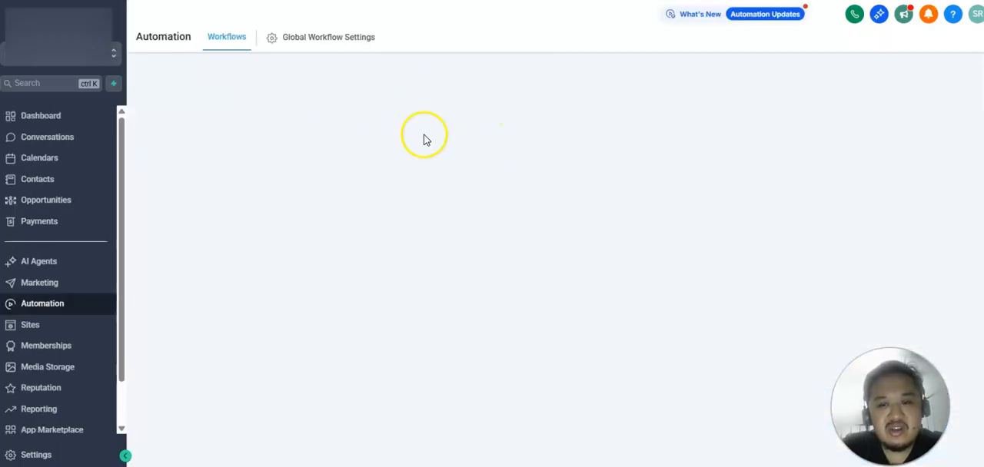
mouse_move(842, 150)
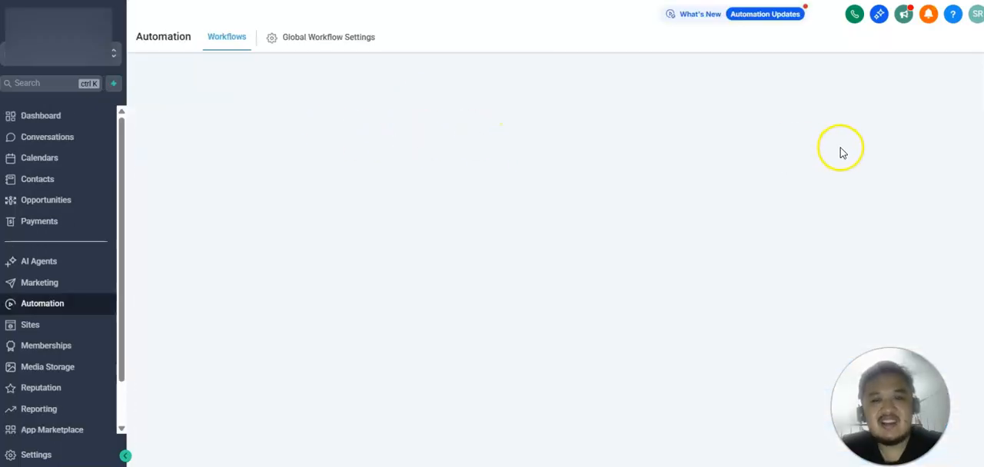
mouse_move(842, 152)
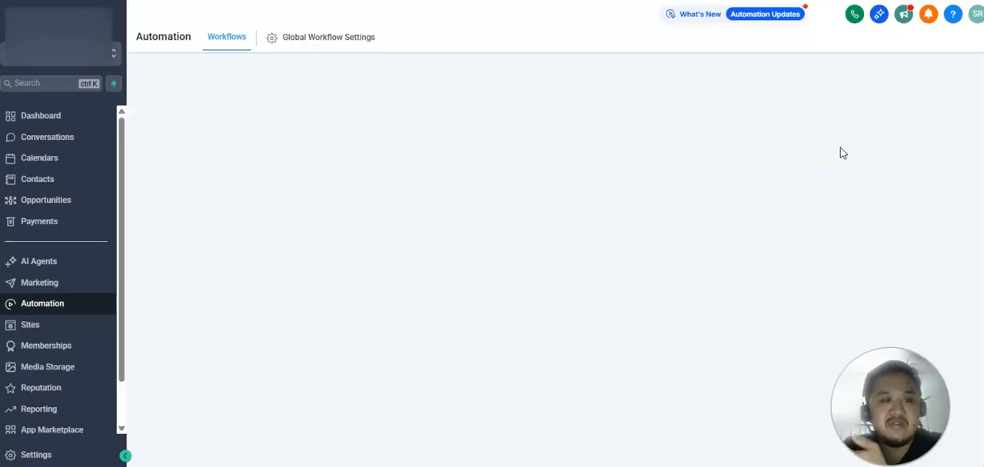
mouse_move(329, 68)
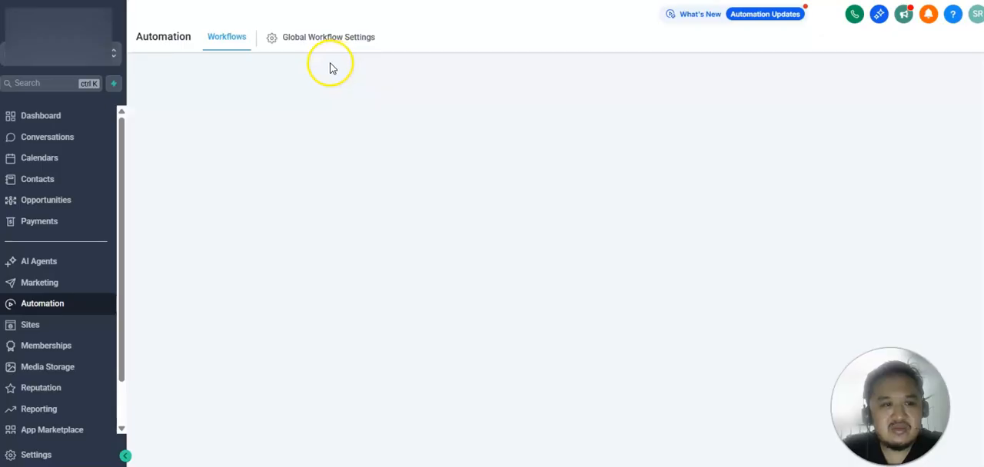
mouse_move(400, 233)
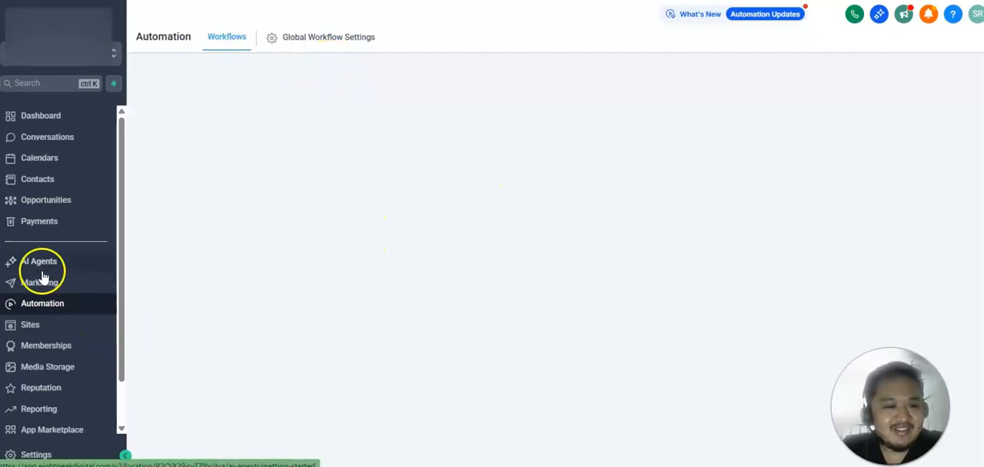
mouse_move(341, 99)
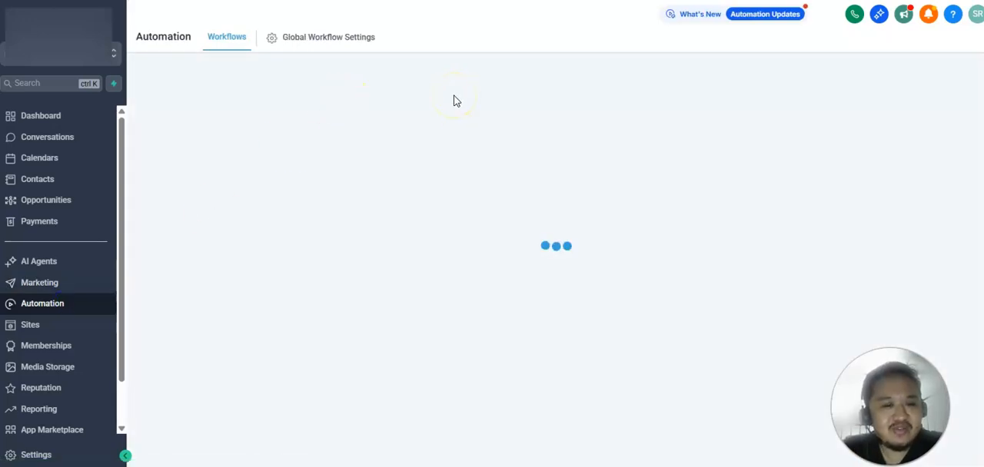
mouse_move(326, 269)
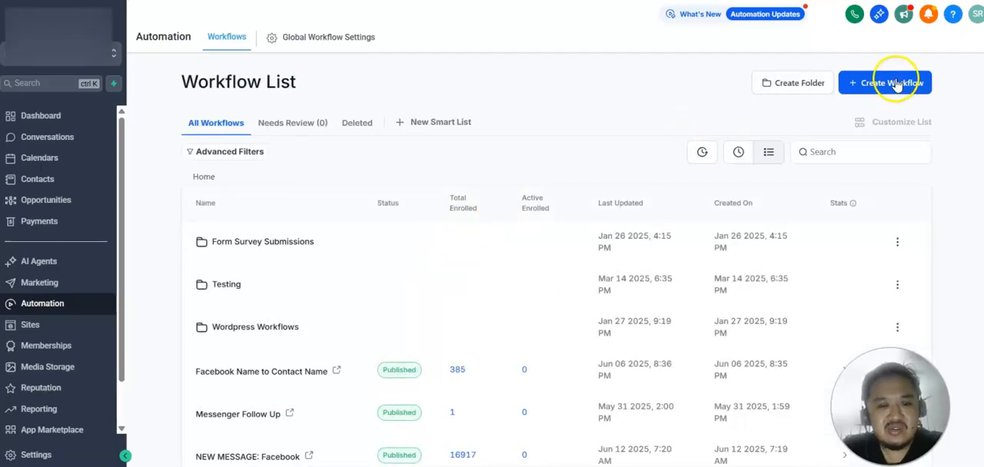
mouse_move(766, 194)
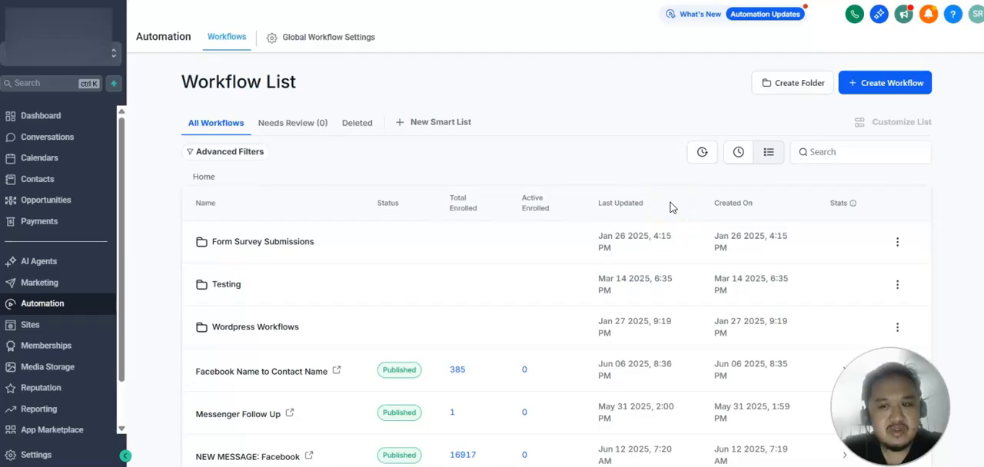
Create a workflow from scratch and rename it 'Promo: August 2025'
click(885, 83)
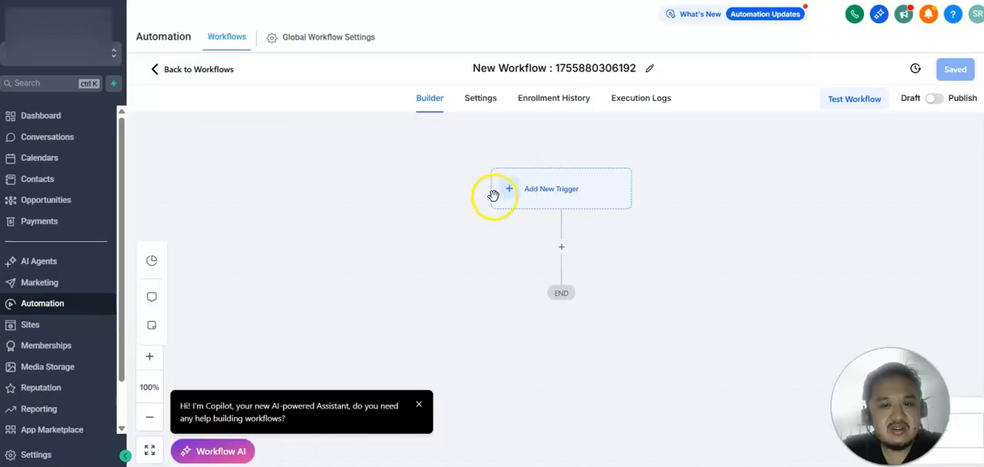
click(550, 188)
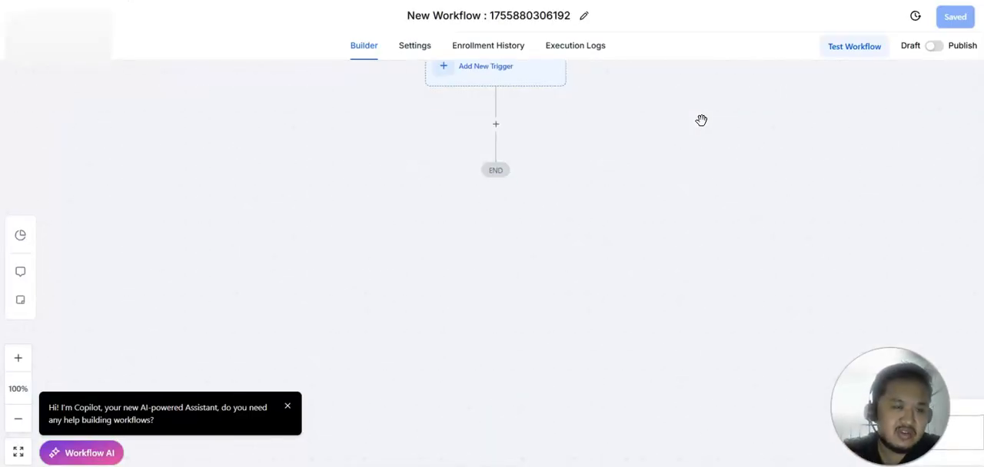
click(507, 15)
text(Promo: August 2025)
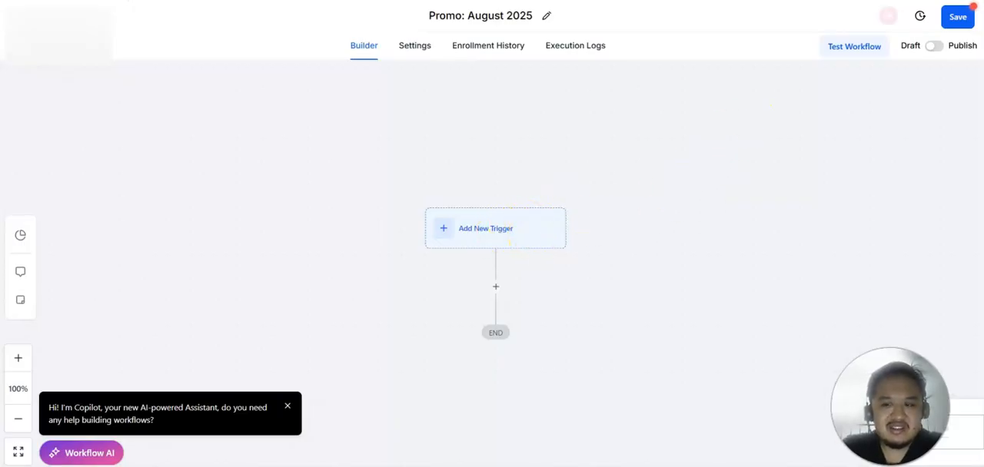
Add an SMS action using the Promo 2025 August template and save the workflow
click(495, 286)
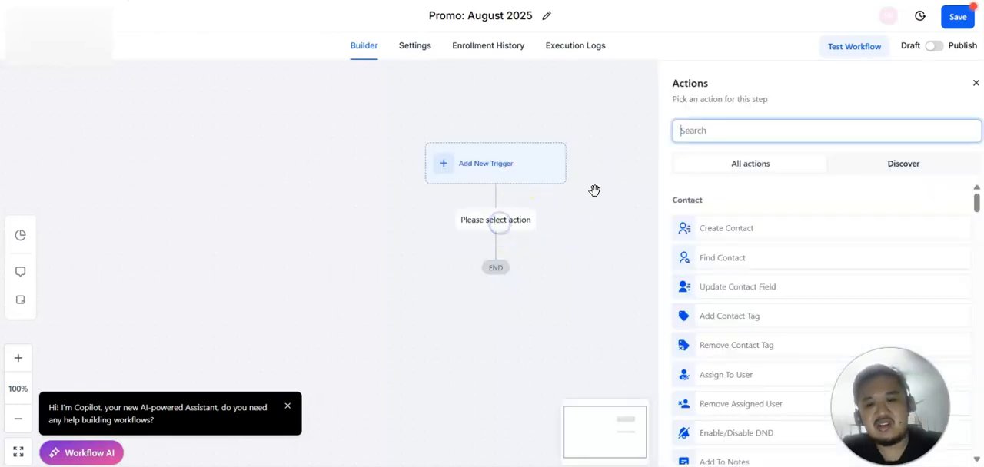
text(send)
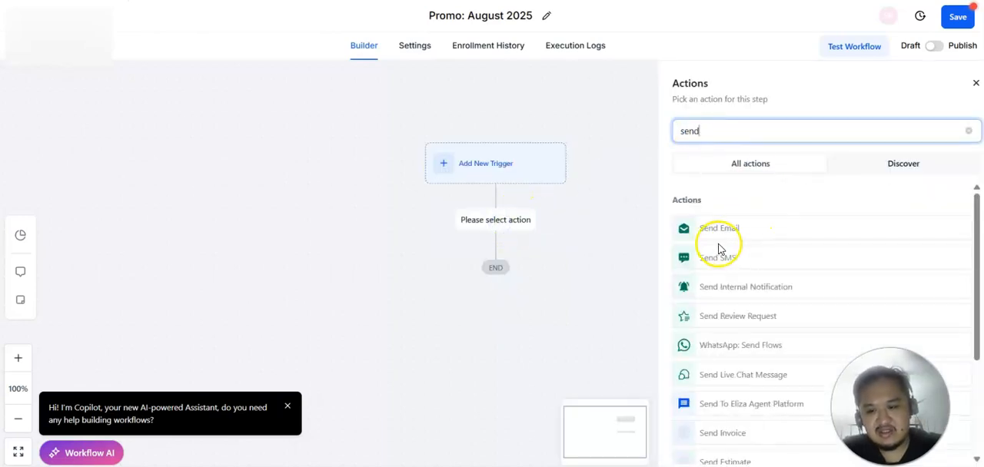
click(718, 258)
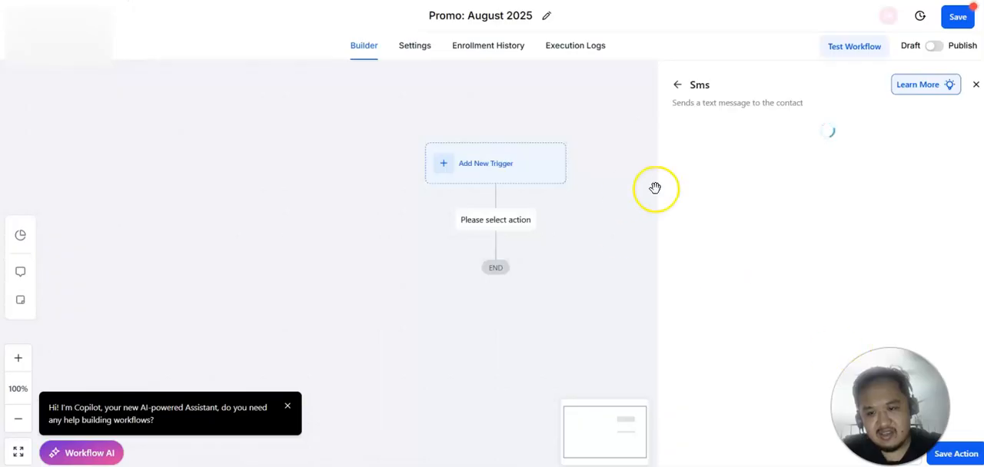
click(818, 221)
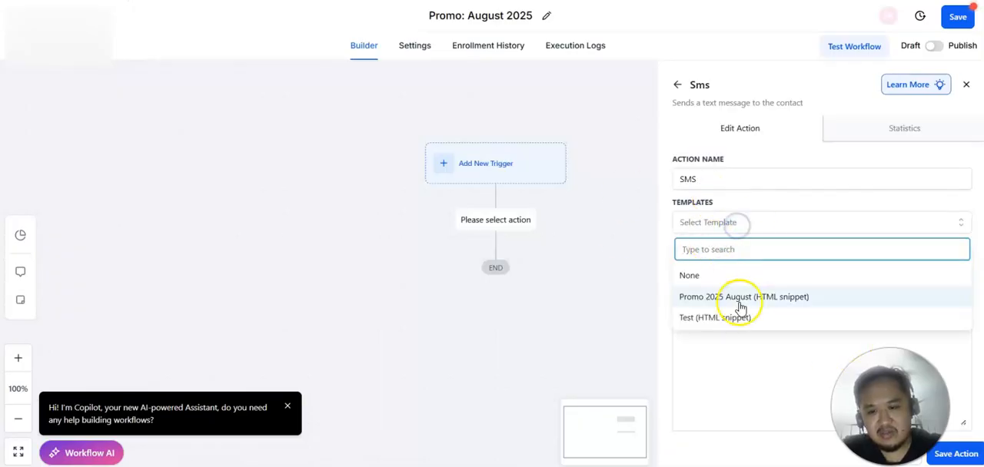
click(742, 296)
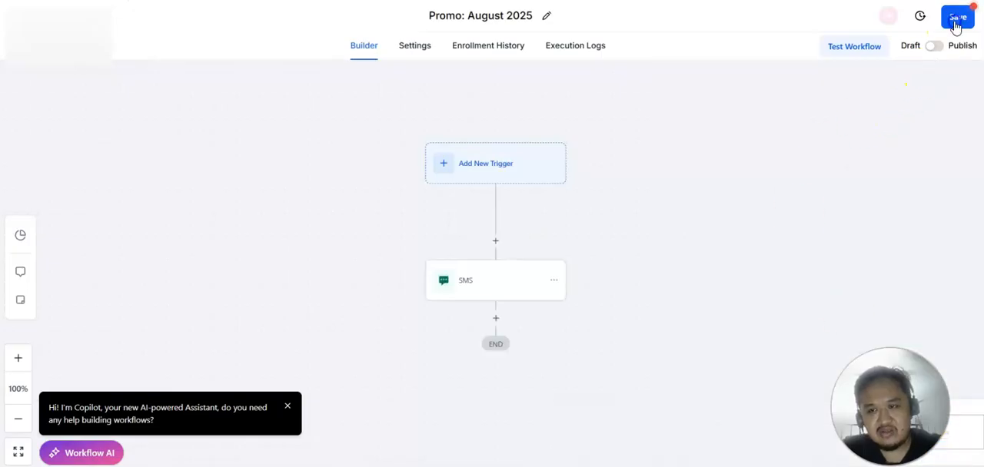
click(956, 18)
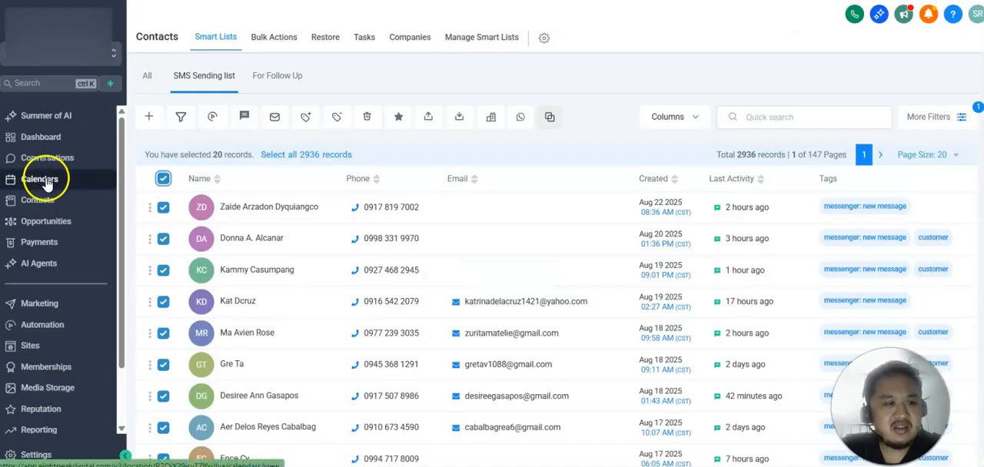
Return to Contacts, open the SMS Sending list and select all 2,936 records
click(148, 75)
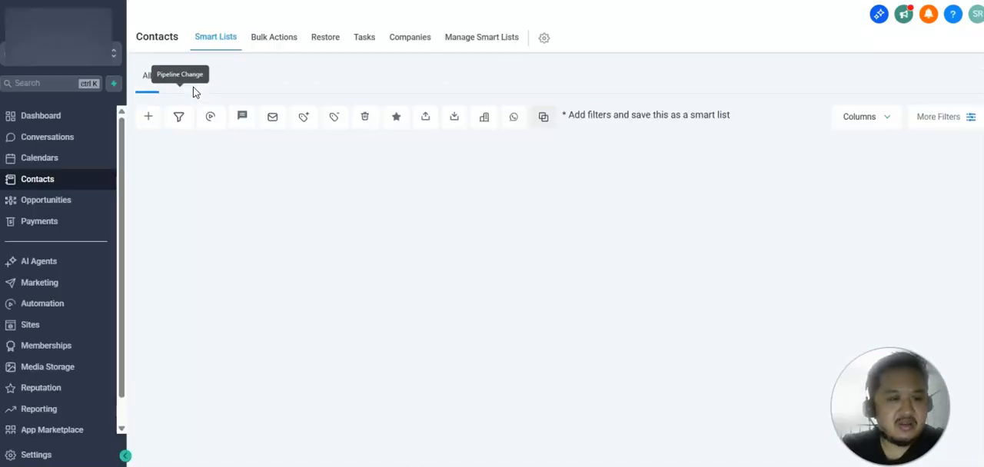
click(205, 75)
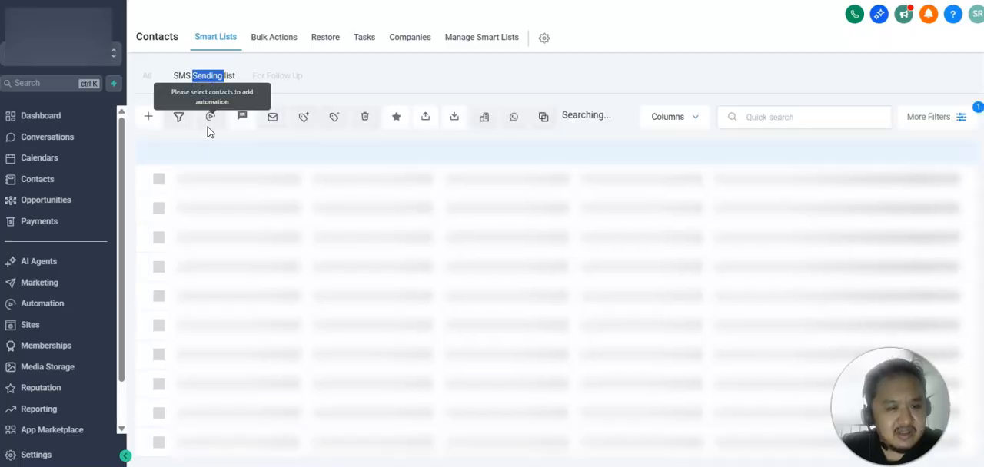
click(163, 176)
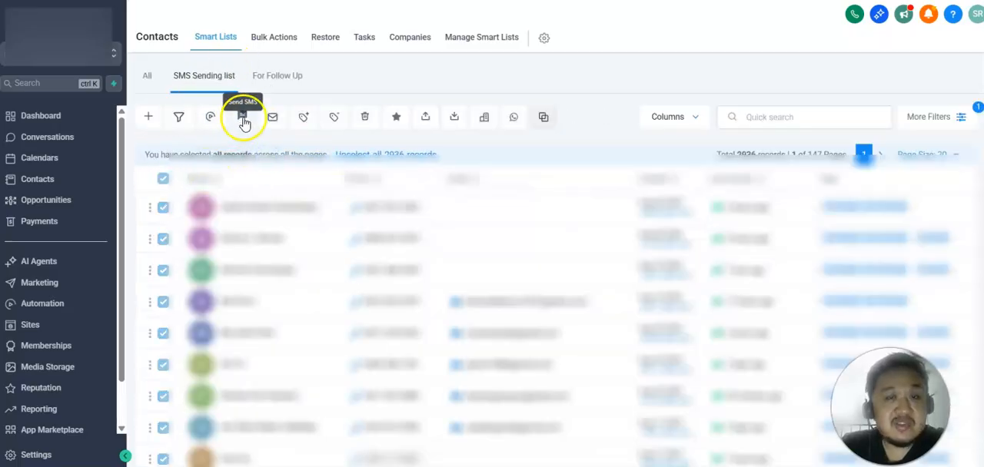
mouse_move(209, 117)
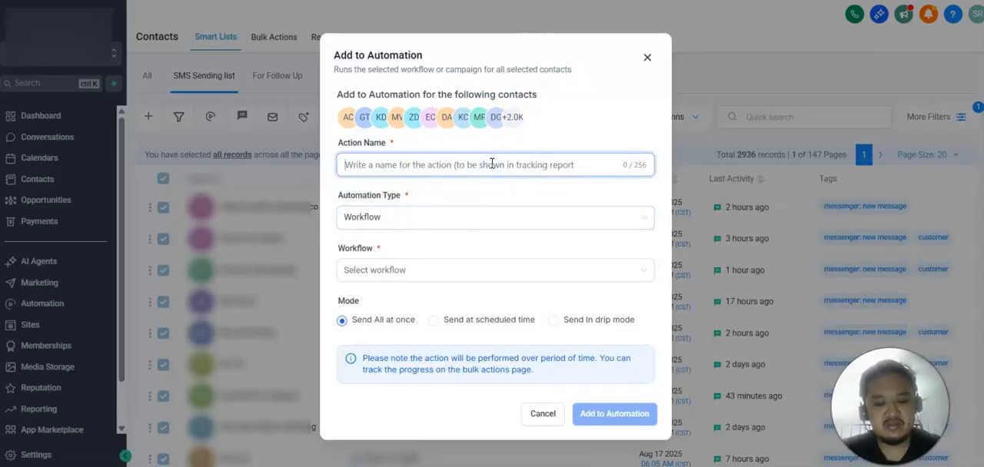
Name the action 'August Promo 2025', choose the Promo: August 2025 workflow, then return to the builder
text(August Promo 2)
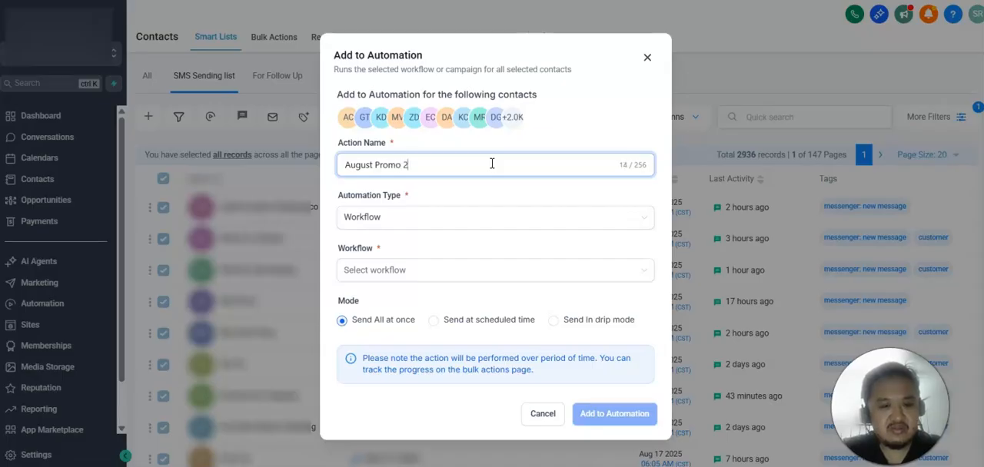
click(492, 270)
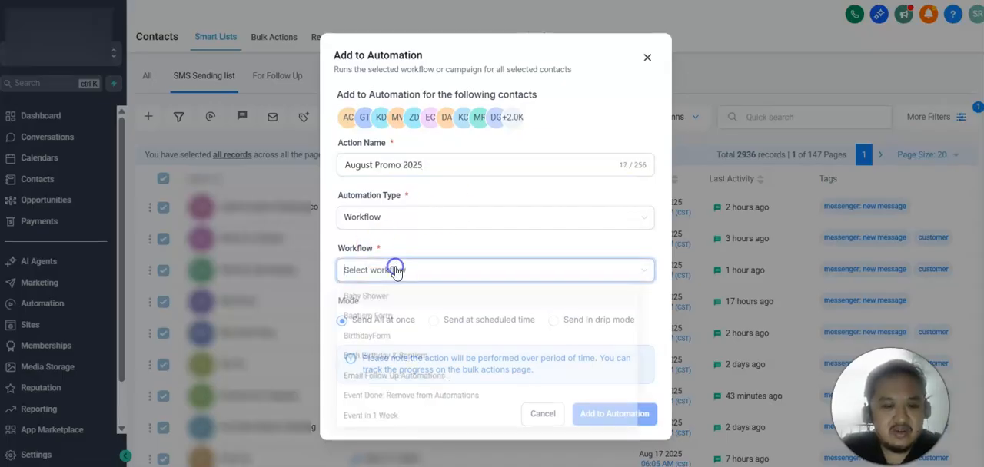
scroll(down, 3)
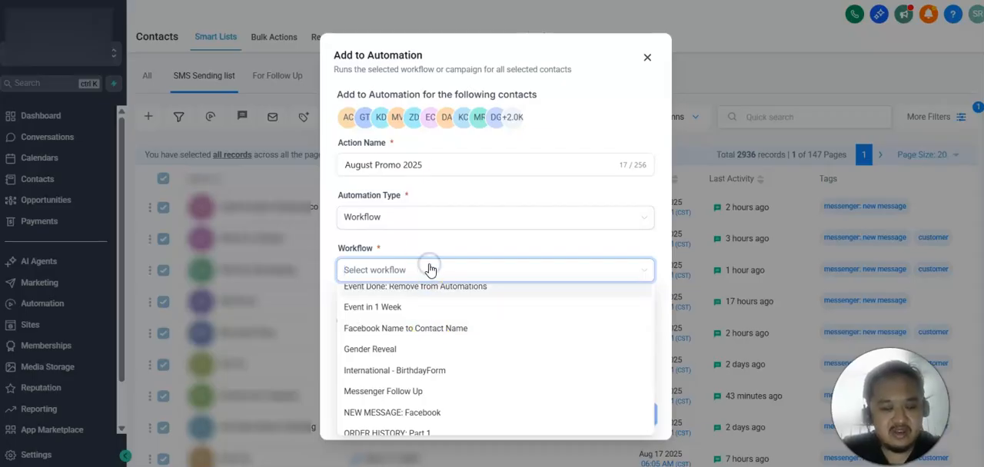
text(august)
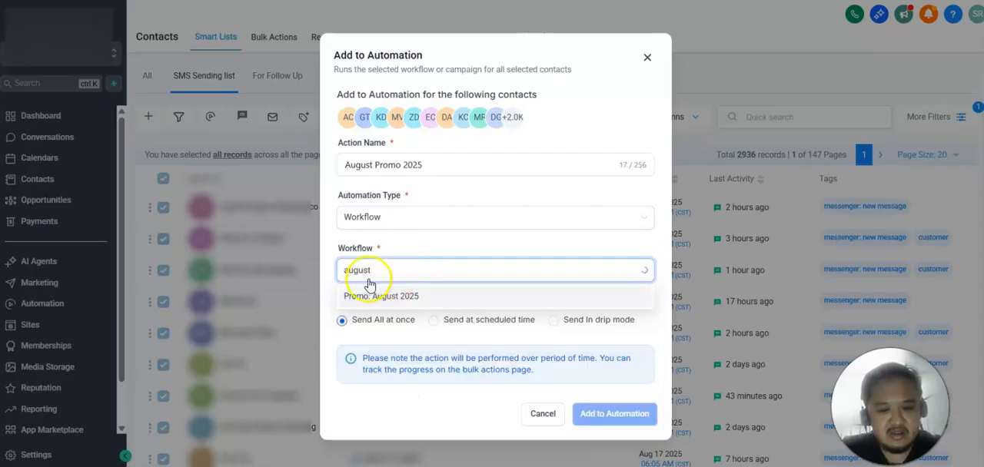
click(381, 295)
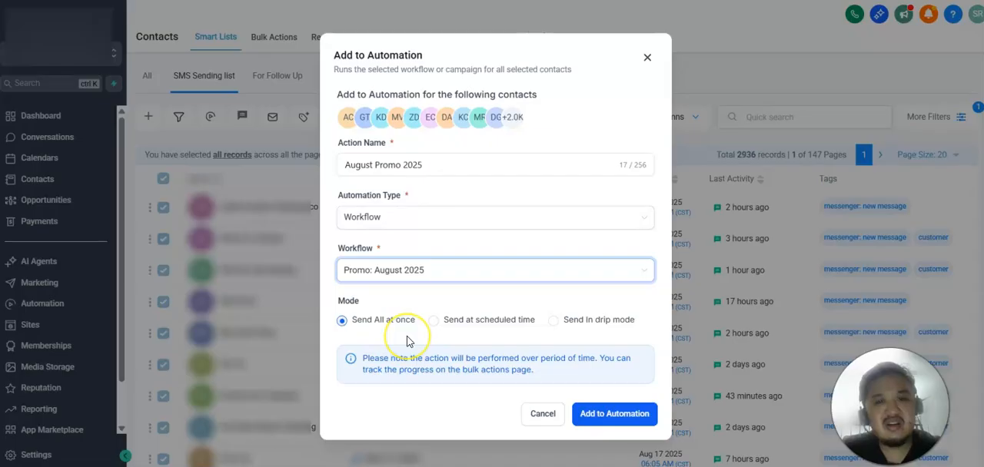
mouse_move(570, 320)
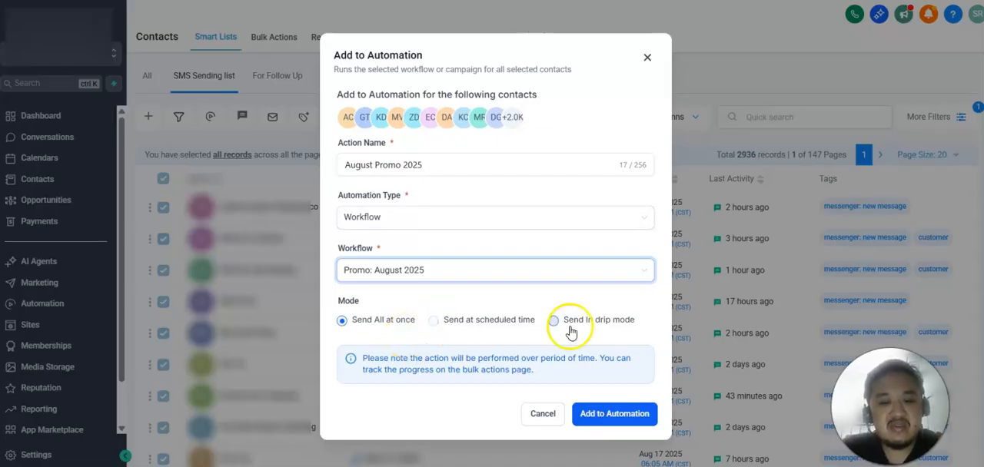
mouse_move(461, 296)
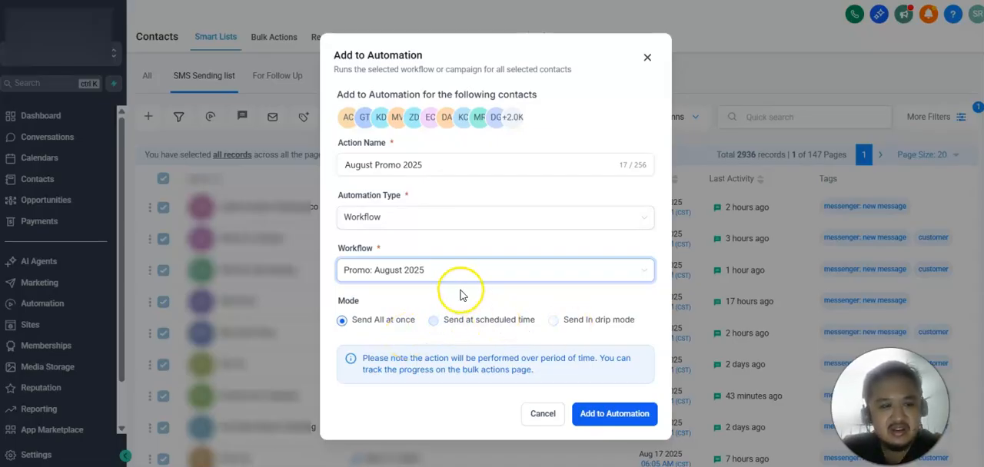
mouse_move(301, 194)
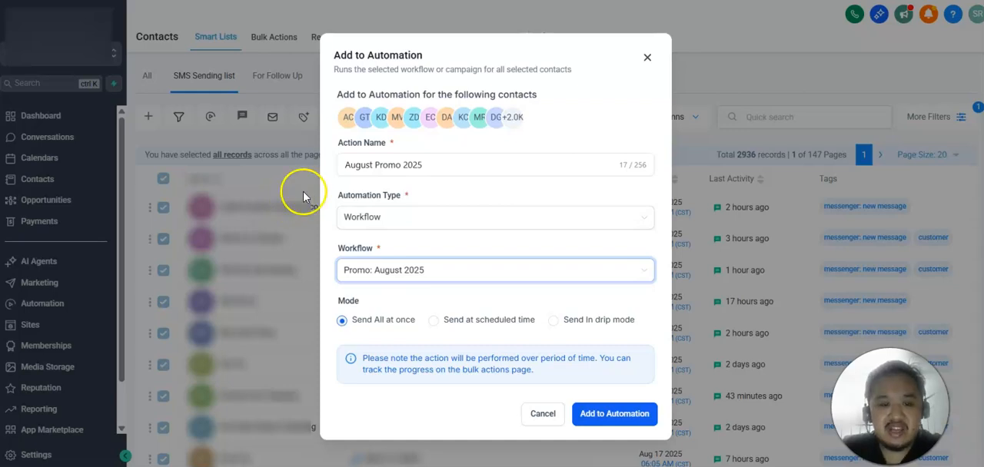
mouse_move(433, 319)
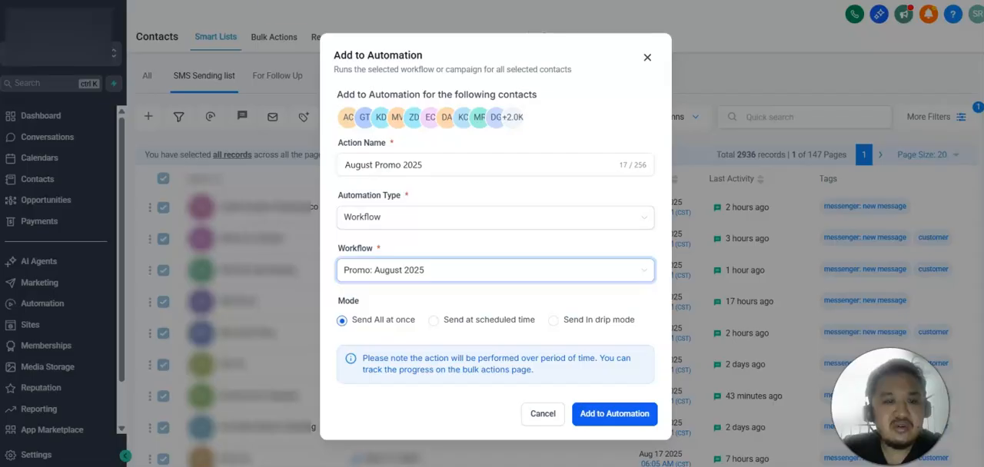
click(615, 414)
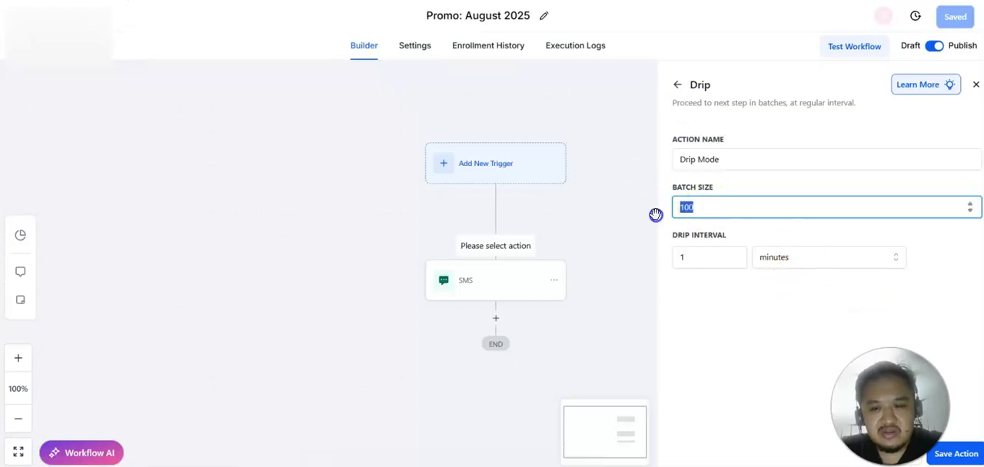
Set the Drip step's batch size to 120 per minute and save the workflow
text(120)
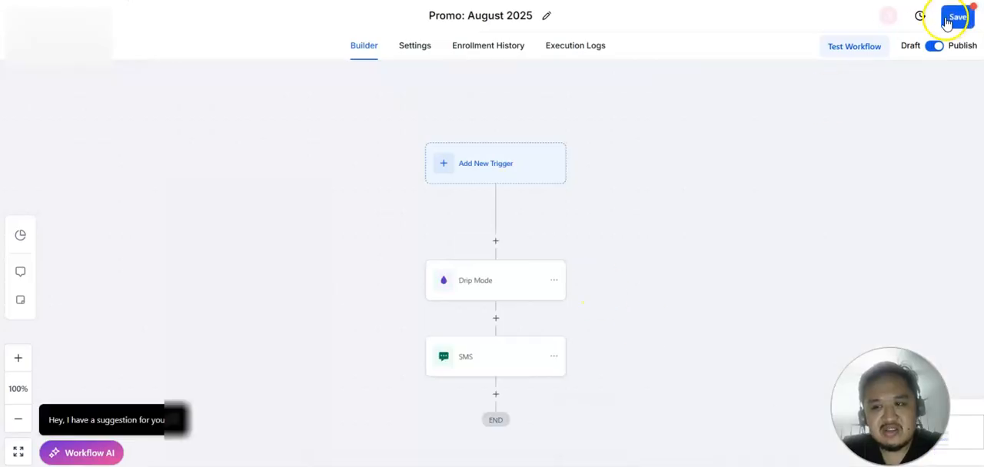
click(956, 17)
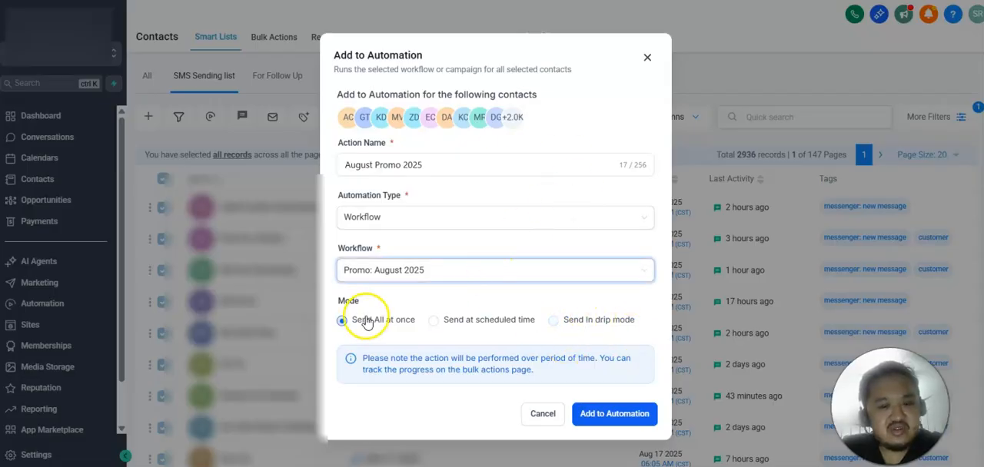
mouse_move(513, 298)
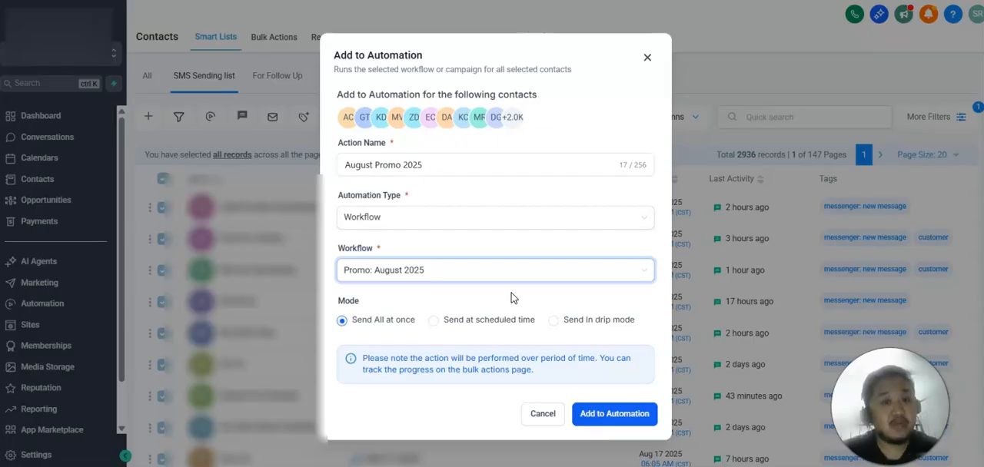
mouse_move(652, 77)
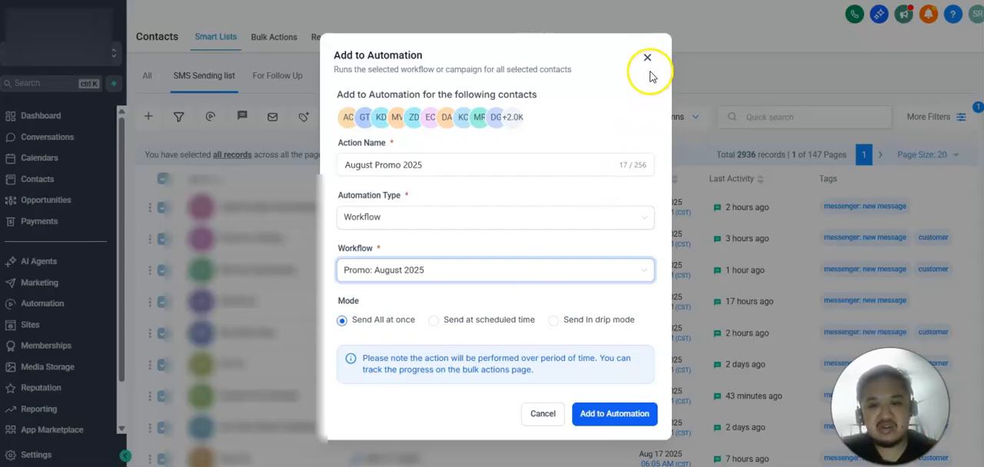
Close the Add to Automation dialog without submitting
click(647, 57)
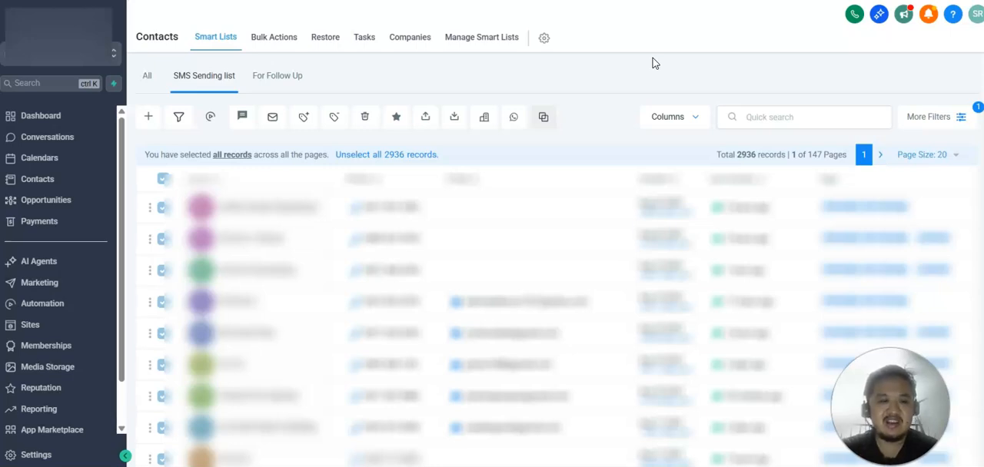
mouse_move(424, 116)
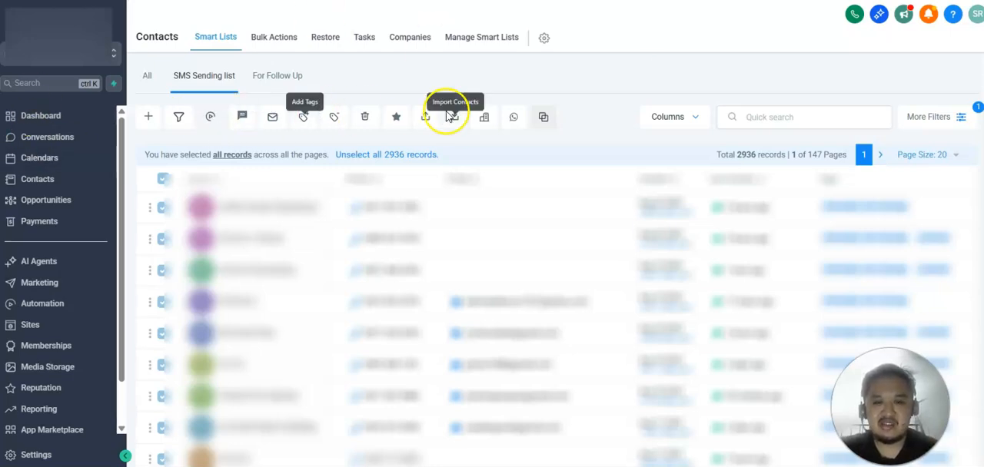
mouse_move(303, 116)
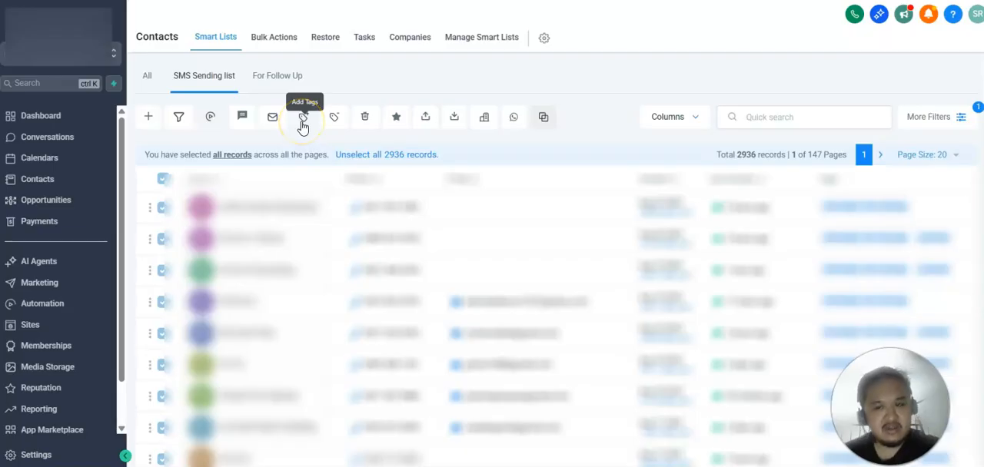